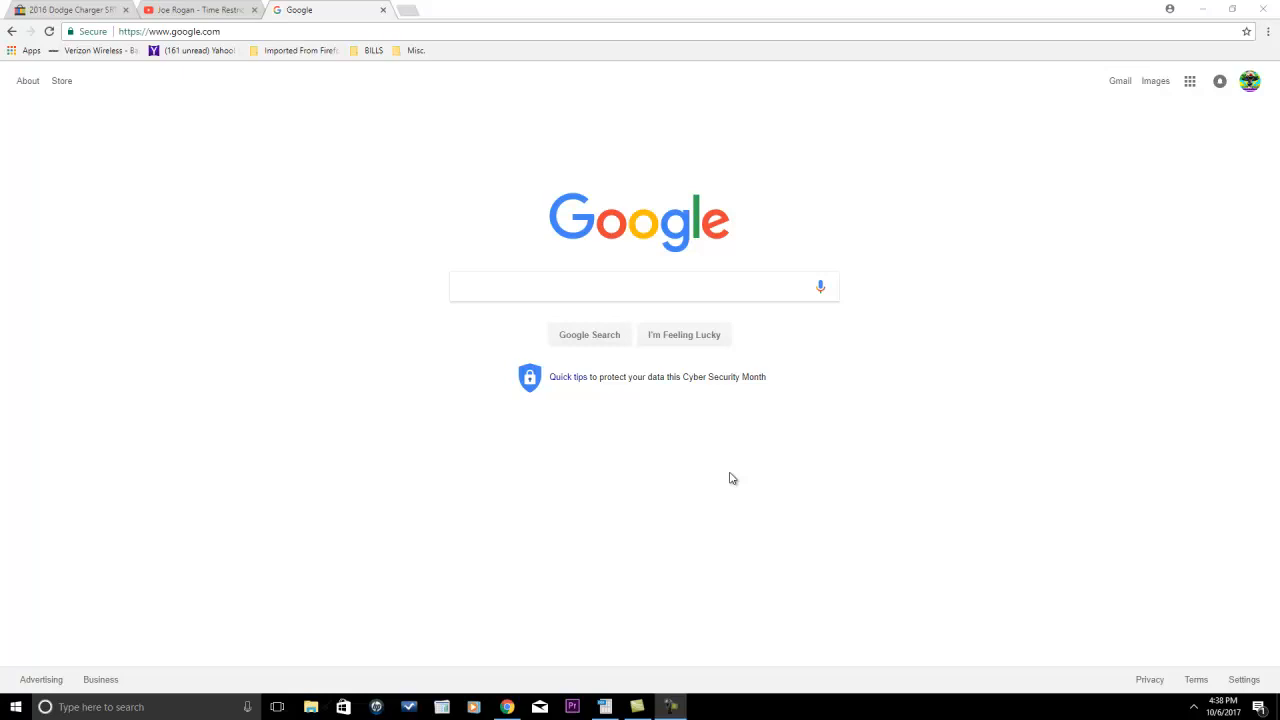
pyautogui.moveTo(651, 527)
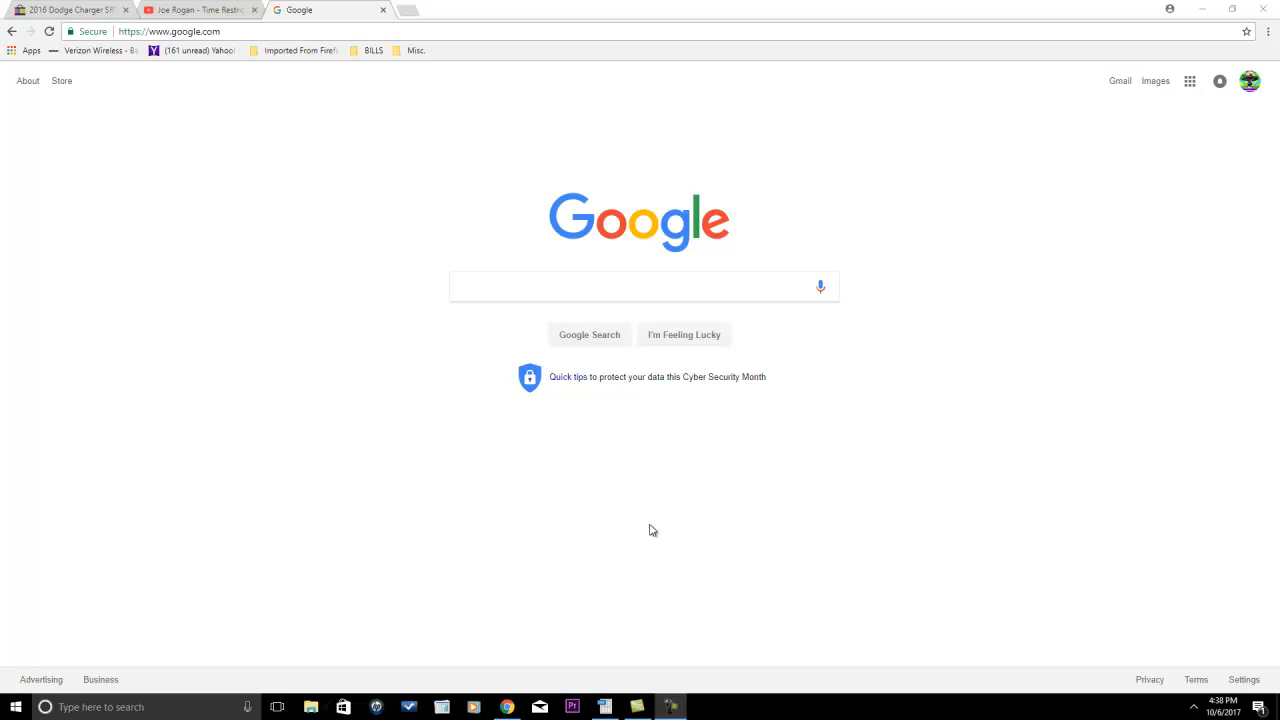
pyautogui.moveTo(760, 407)
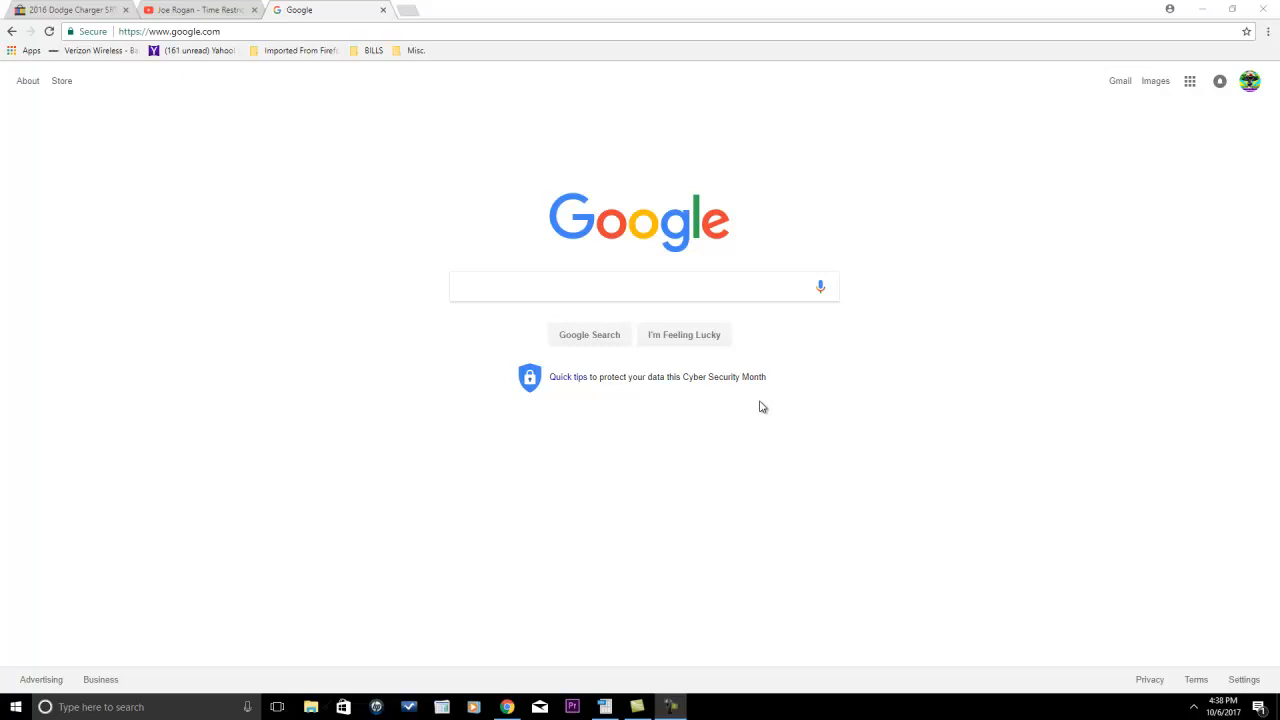
pyautogui.moveTo(862, 331)
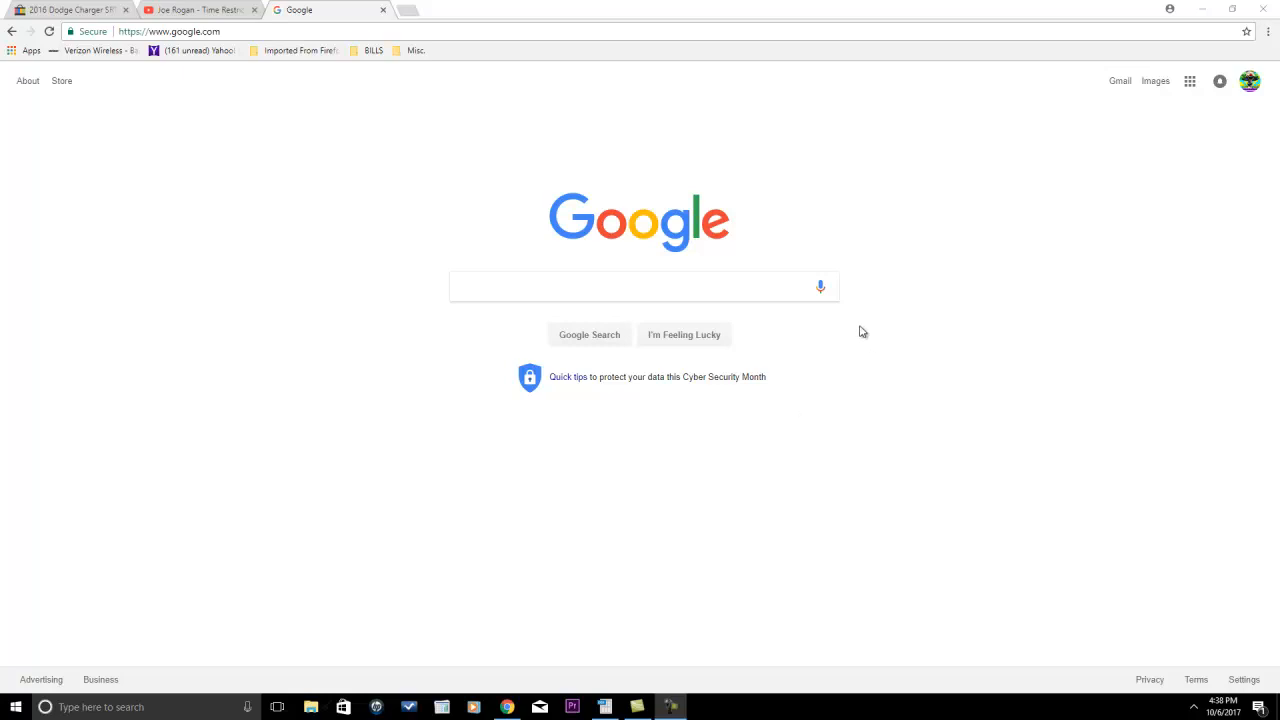
pyautogui.moveTo(697, 460)
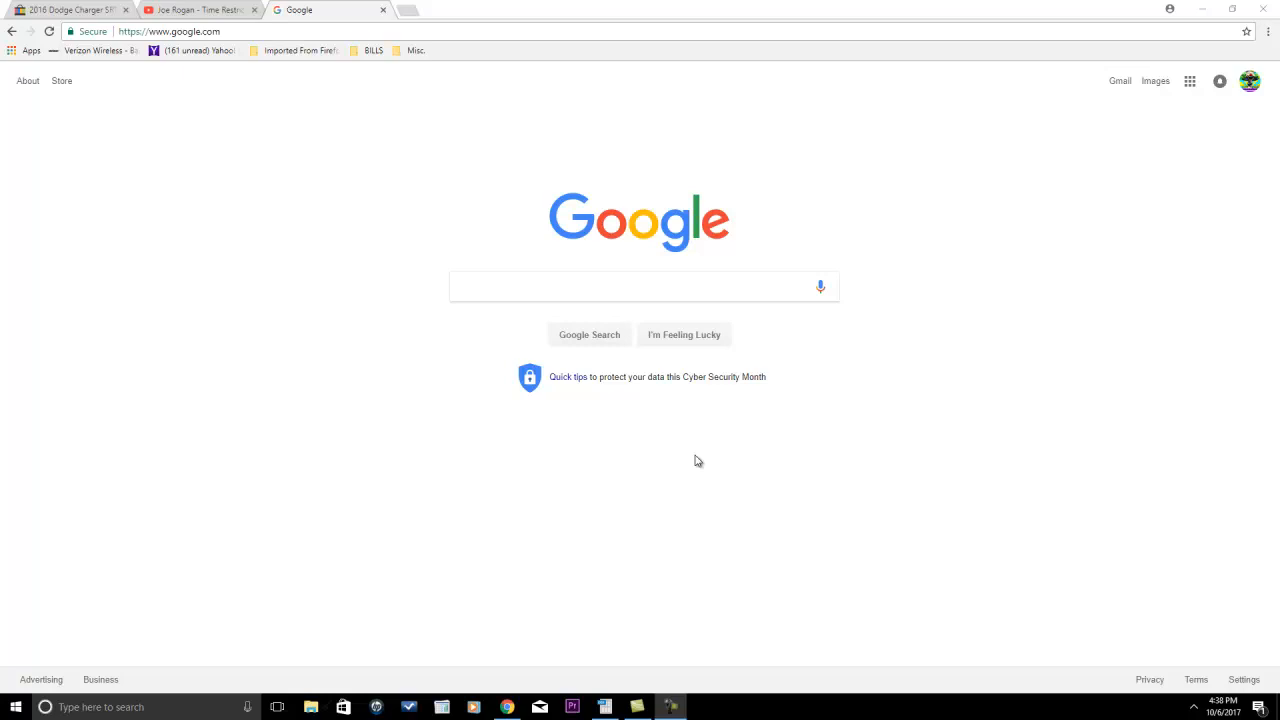
pyautogui.moveTo(645, 473)
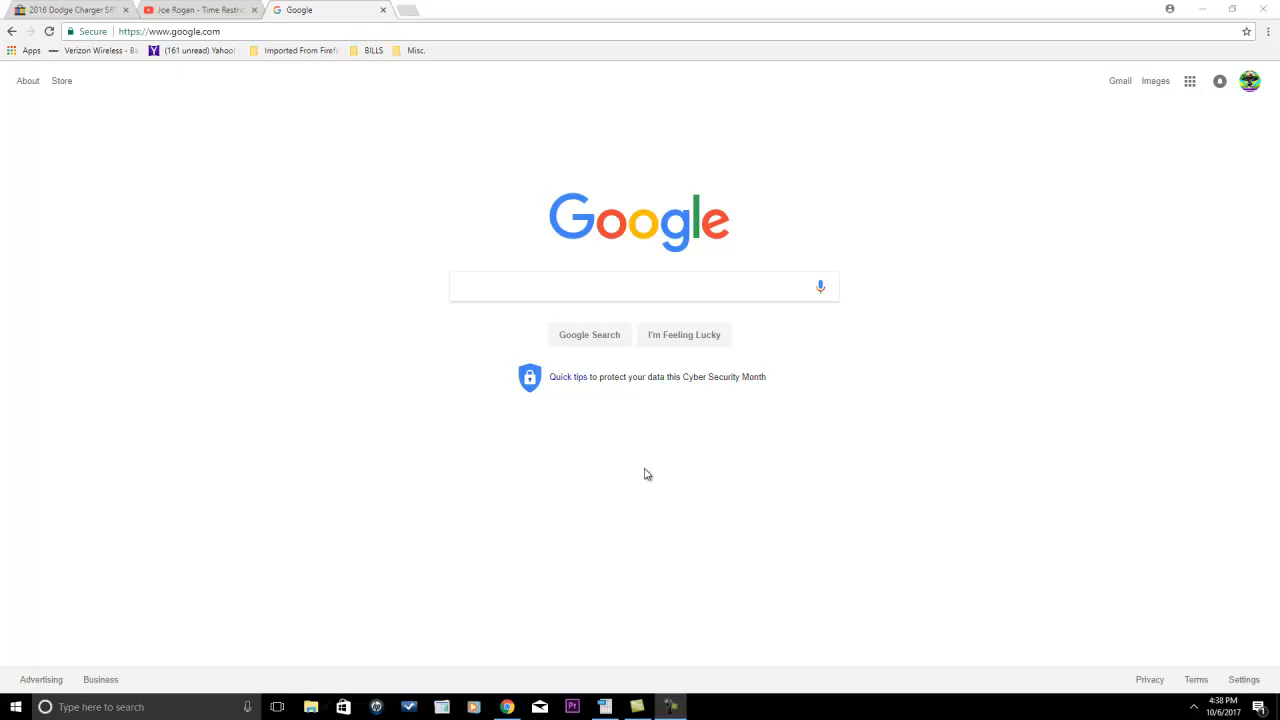
pyautogui.moveTo(640, 480)
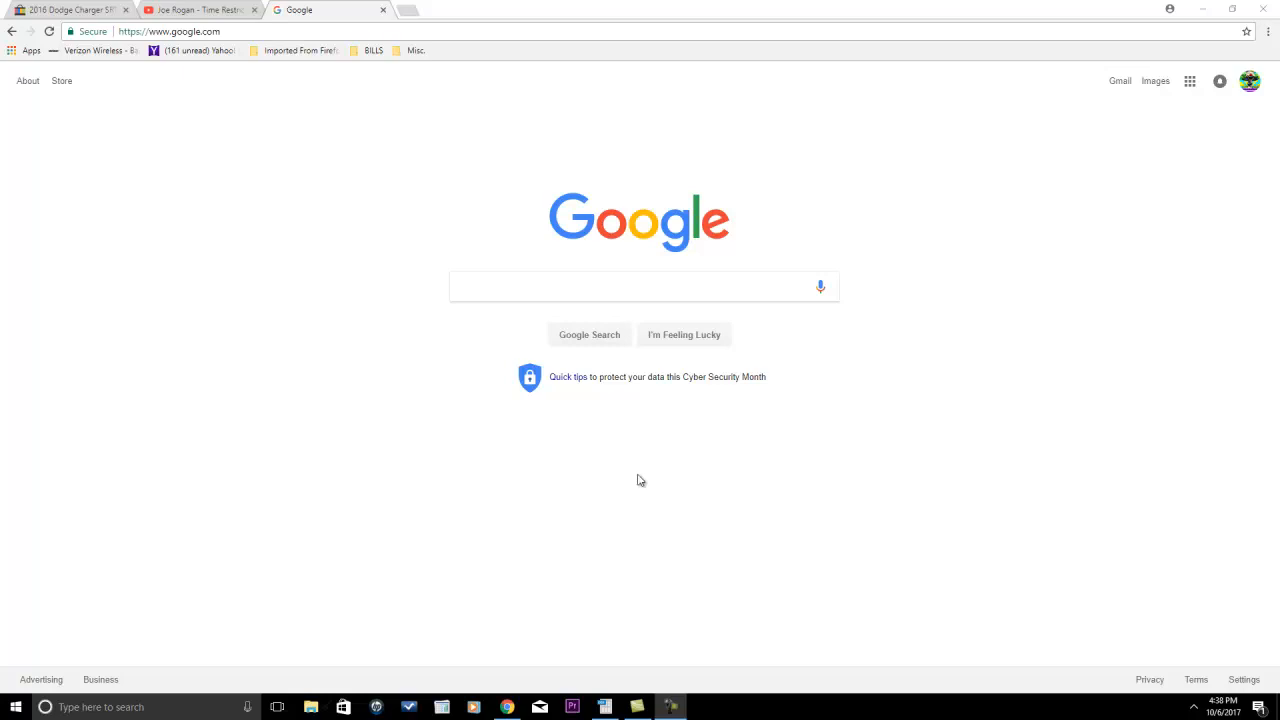
pyautogui.moveTo(627, 480)
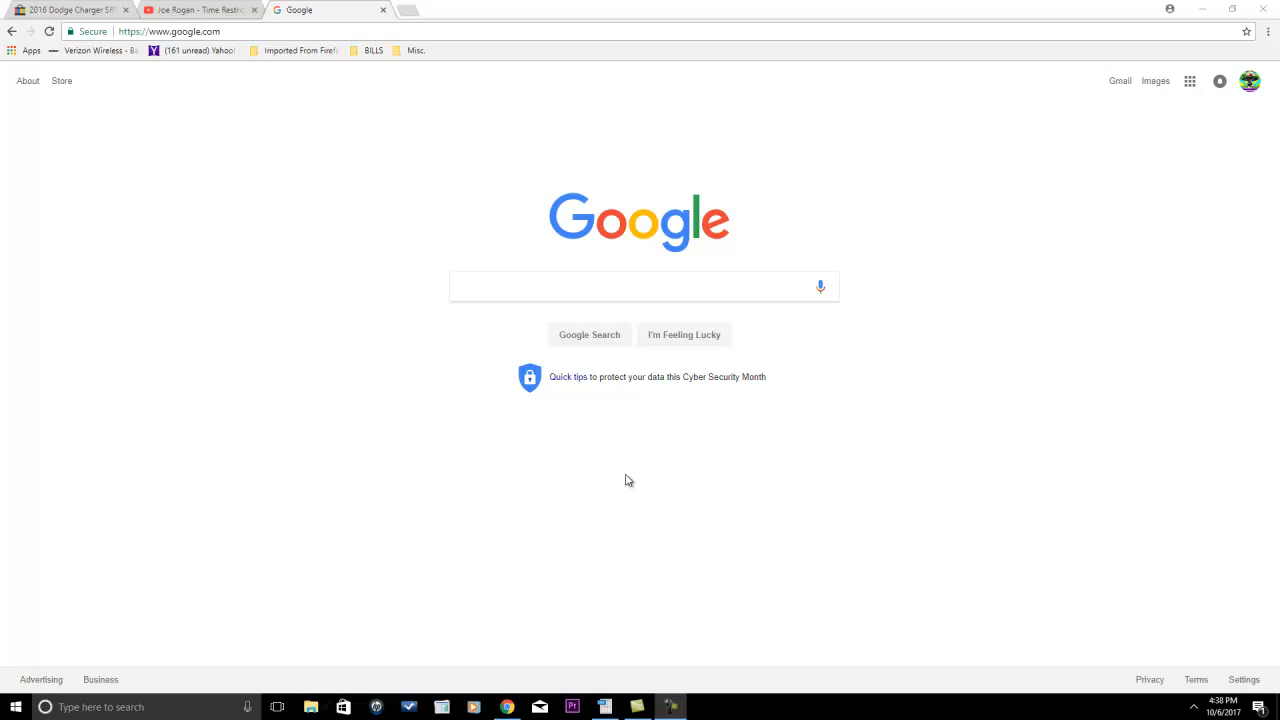
pyautogui.moveTo(635, 512)
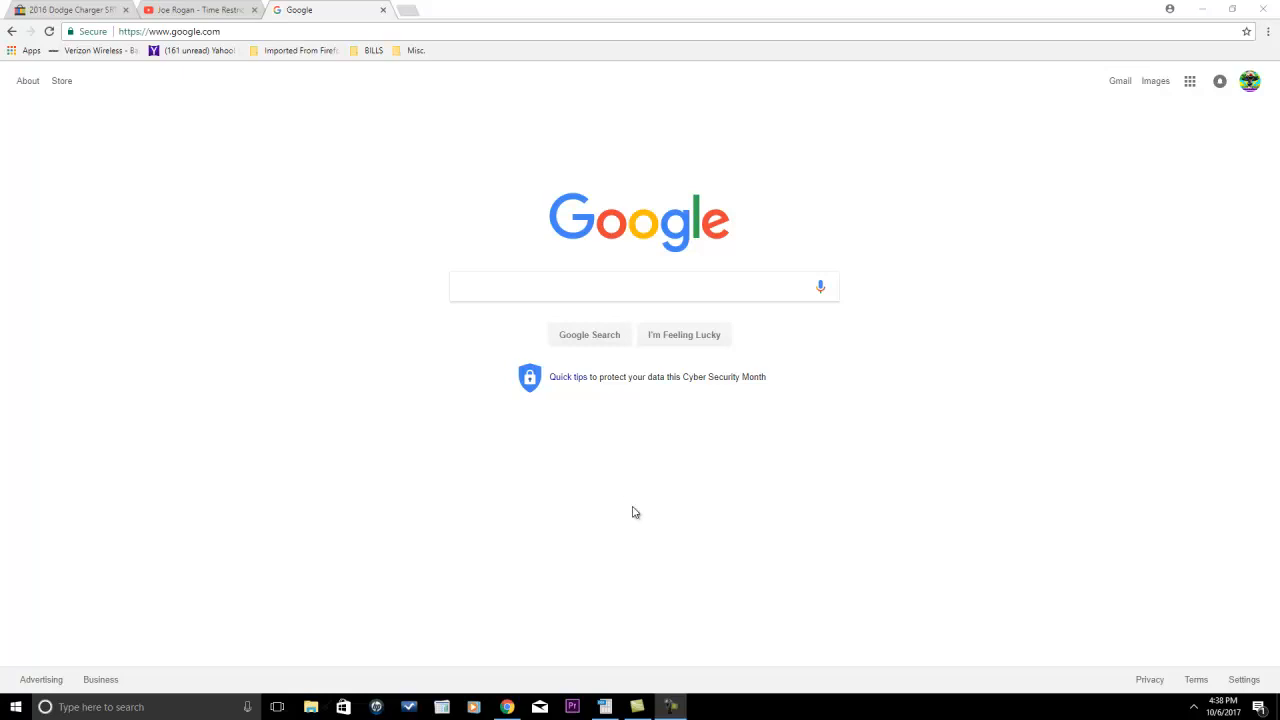
pyautogui.moveTo(617, 538)
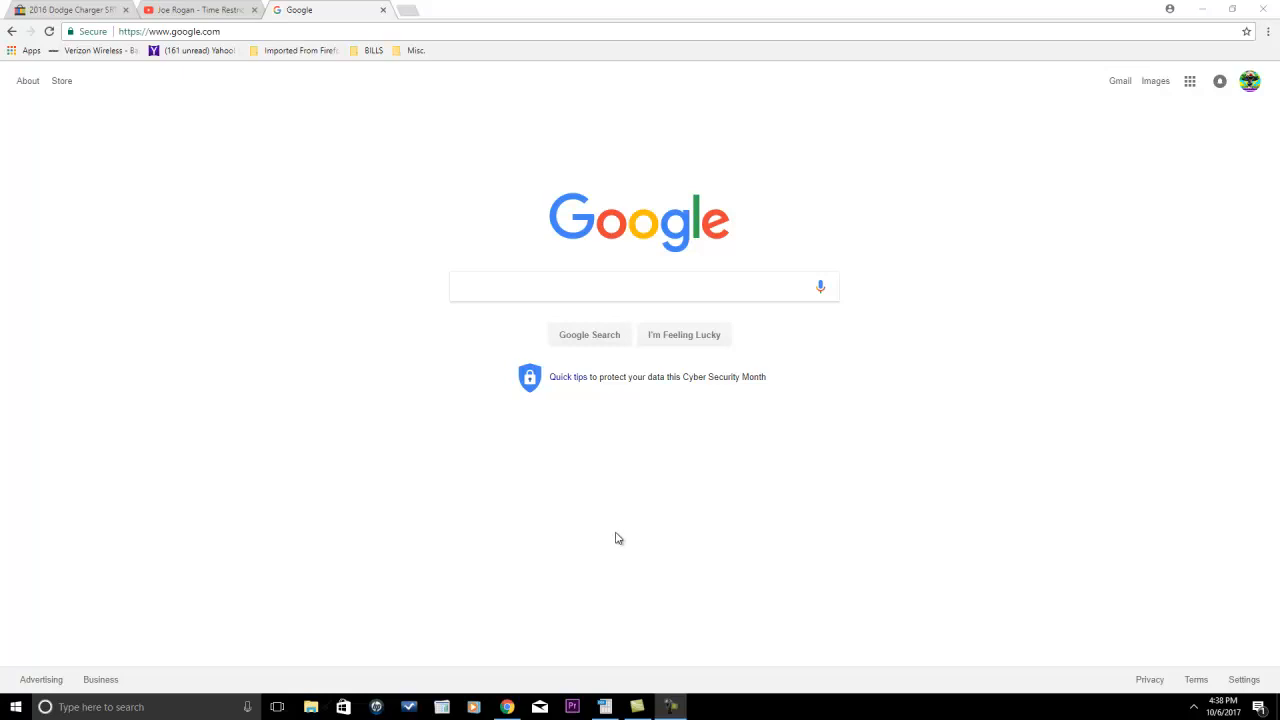
pyautogui.moveTo(557, 528)
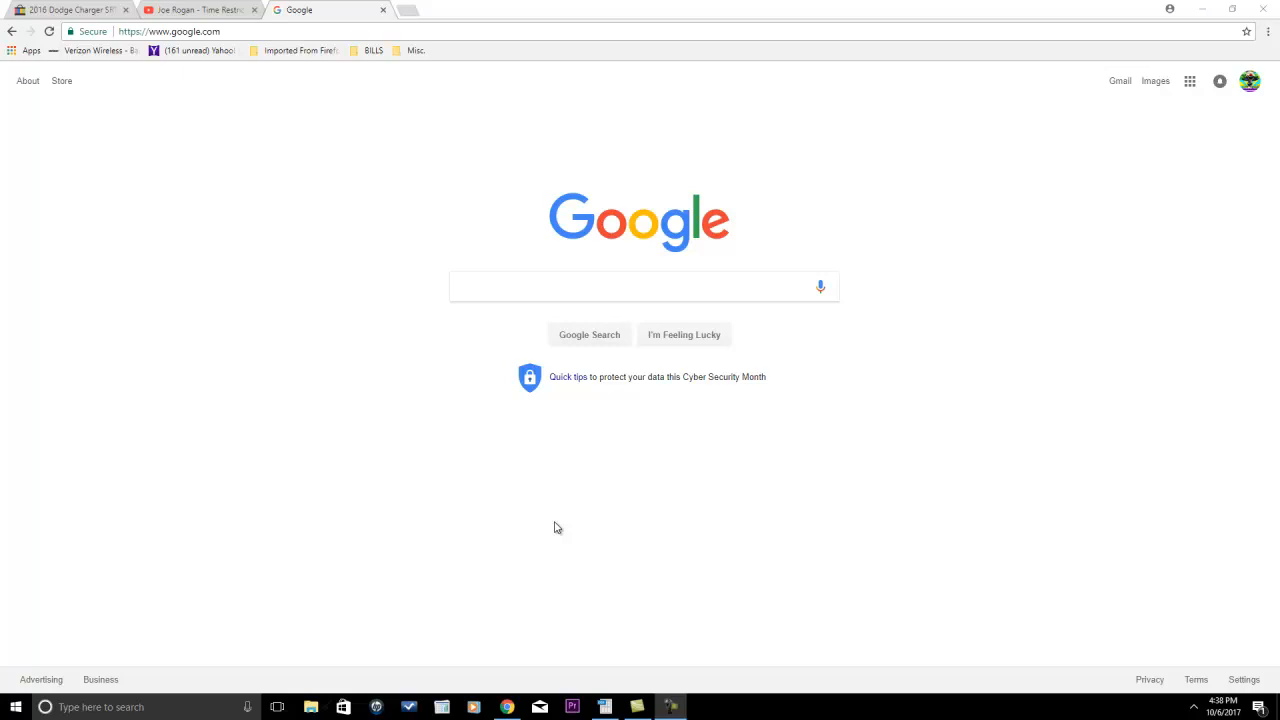
# Search Google for 'power washing higgins lake' to find the Summit Power Washing listing.
pyautogui.click(640, 287)
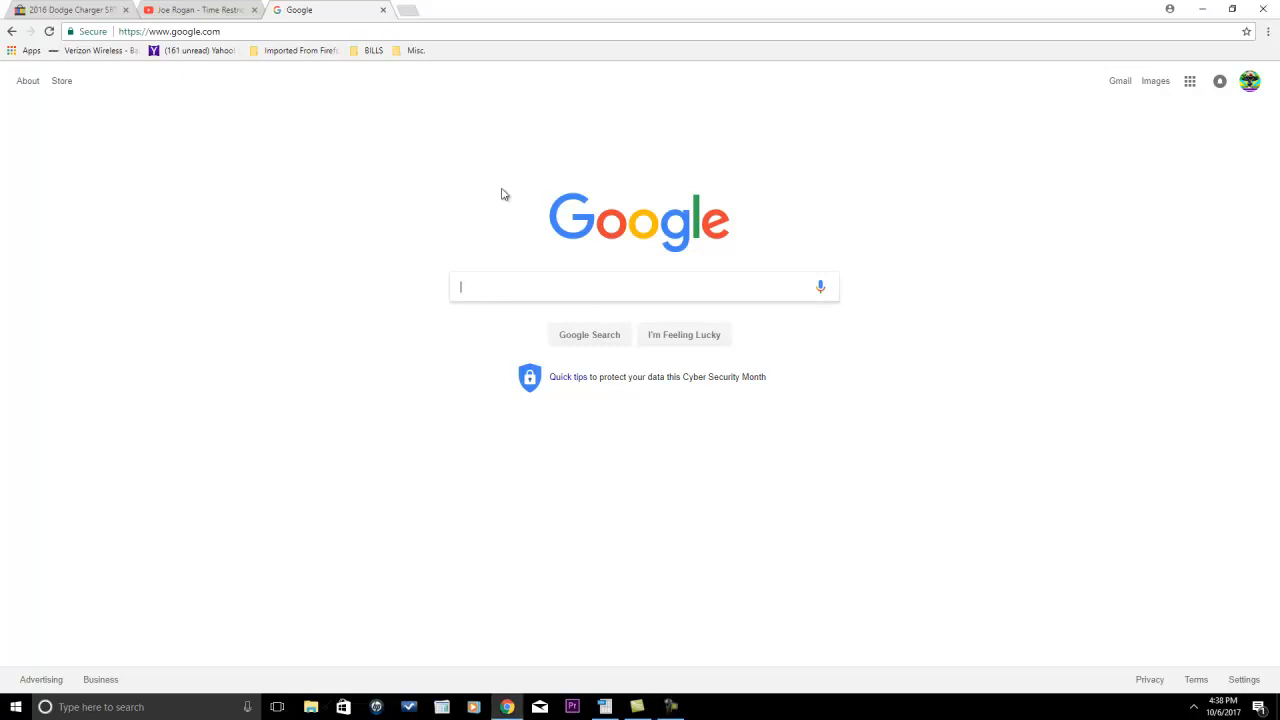
pyautogui.write('power')
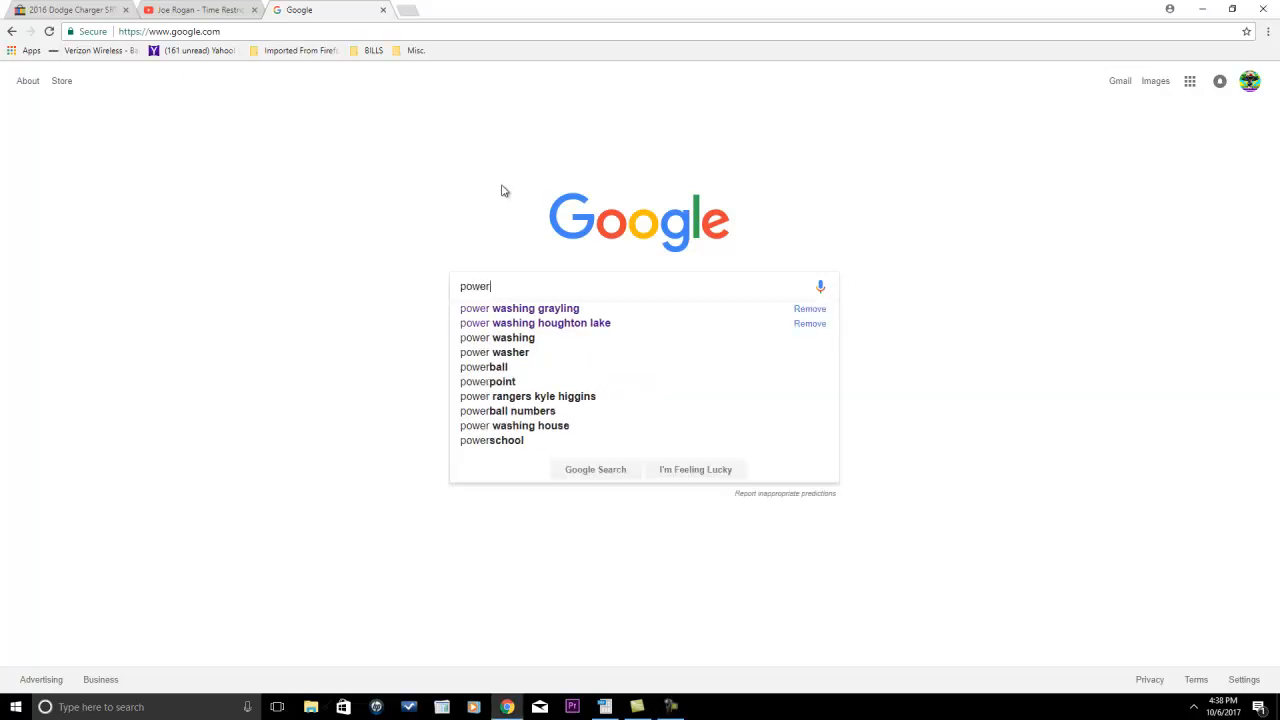
pyautogui.write('washing')
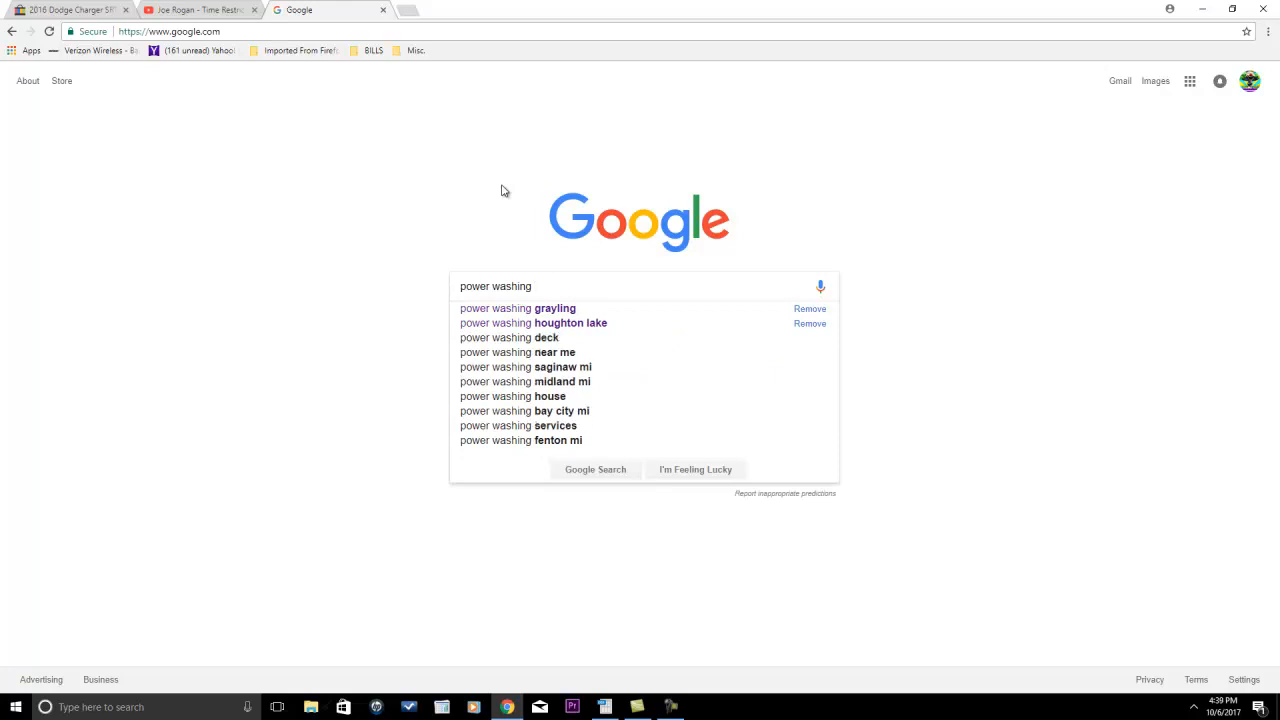
pyautogui.write('higgins lake')
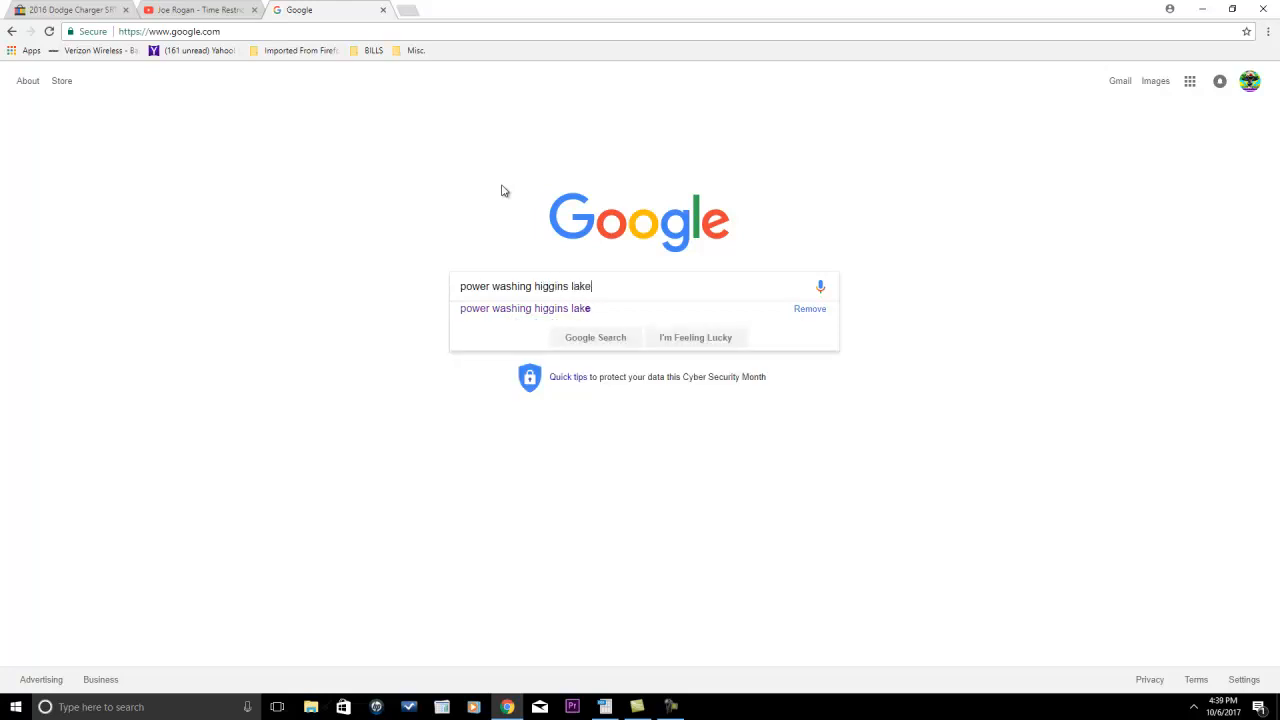
pyautogui.click(595, 337)
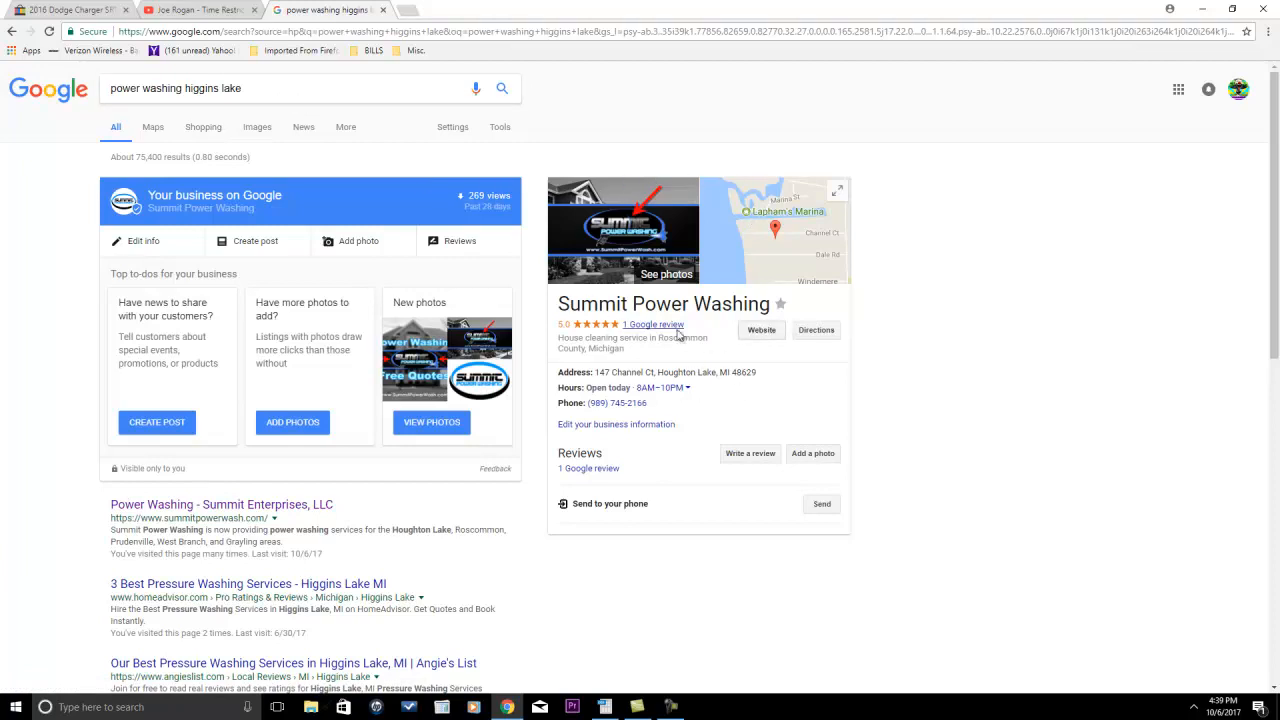
pyautogui.moveTo(267, 485)
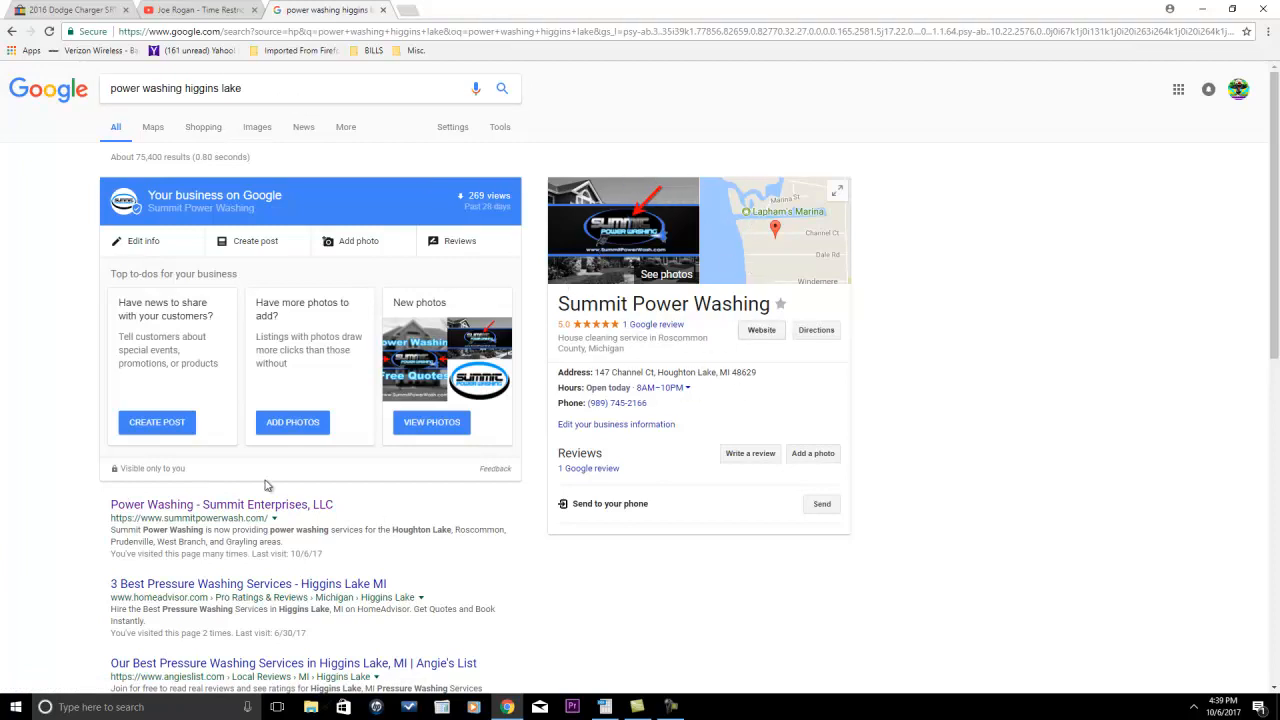
pyautogui.moveTo(210, 504)
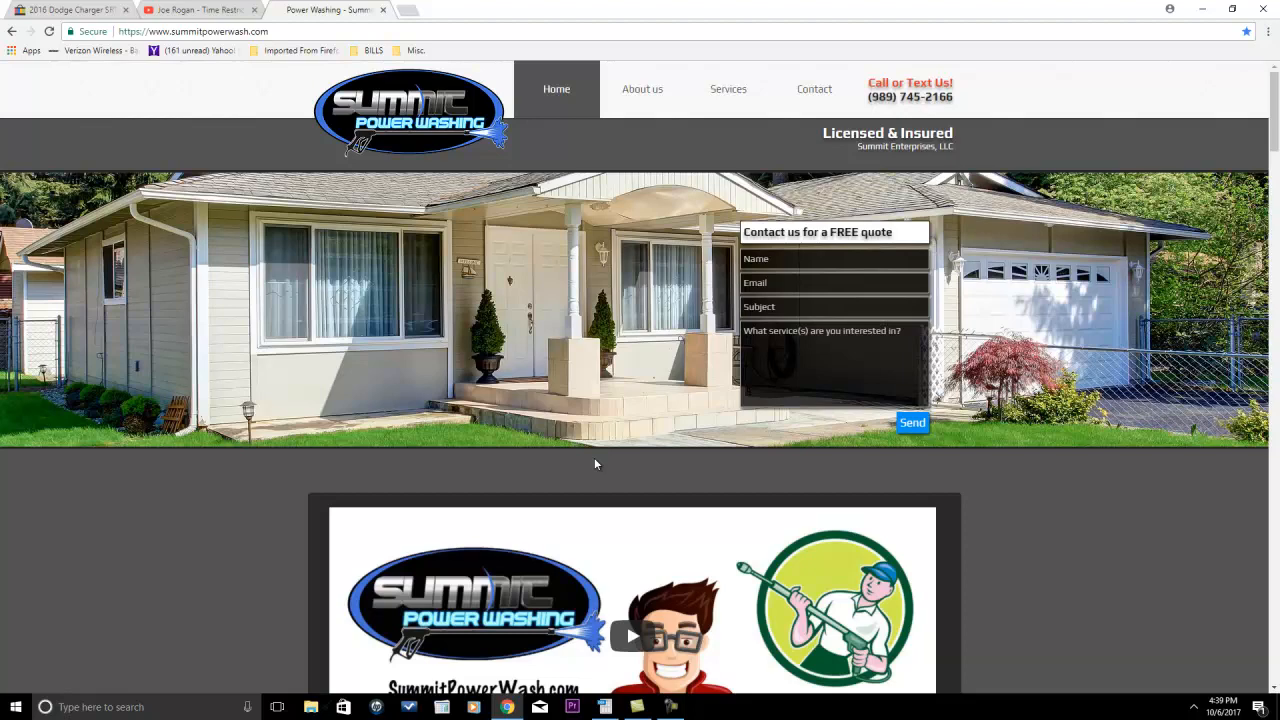
pyautogui.moveTo(659, 402)
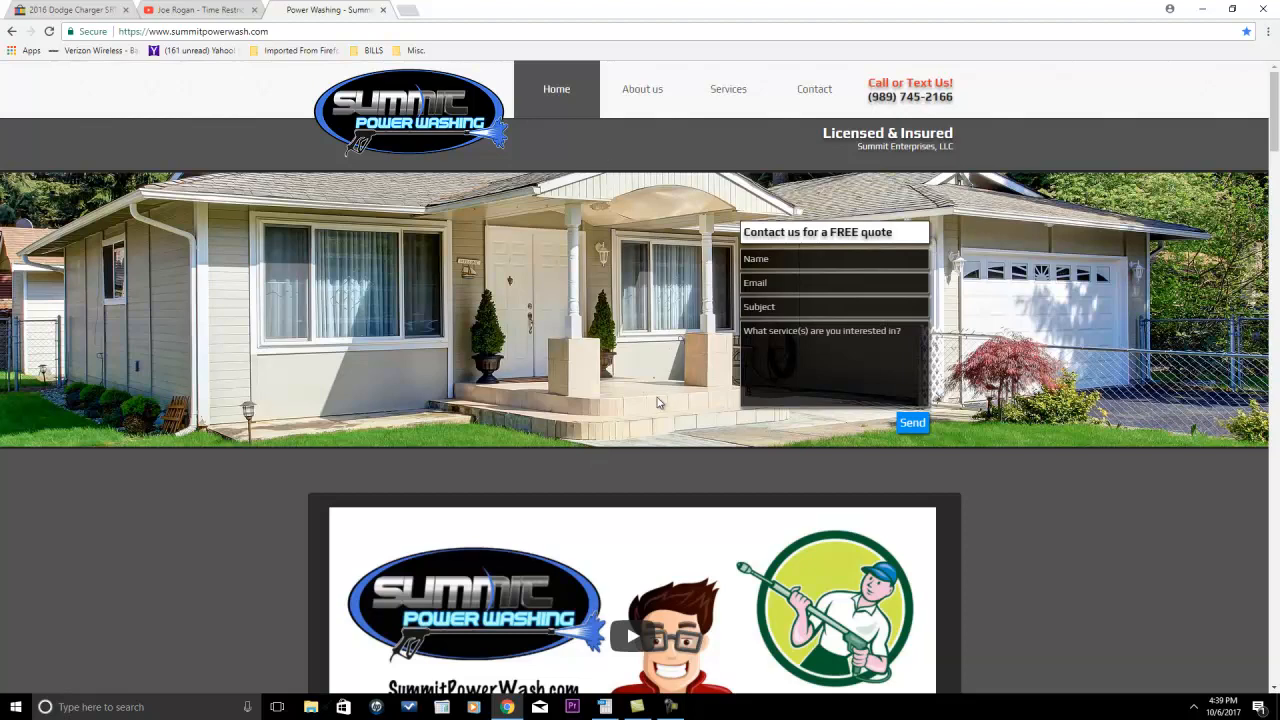
pyautogui.moveTo(545, 274)
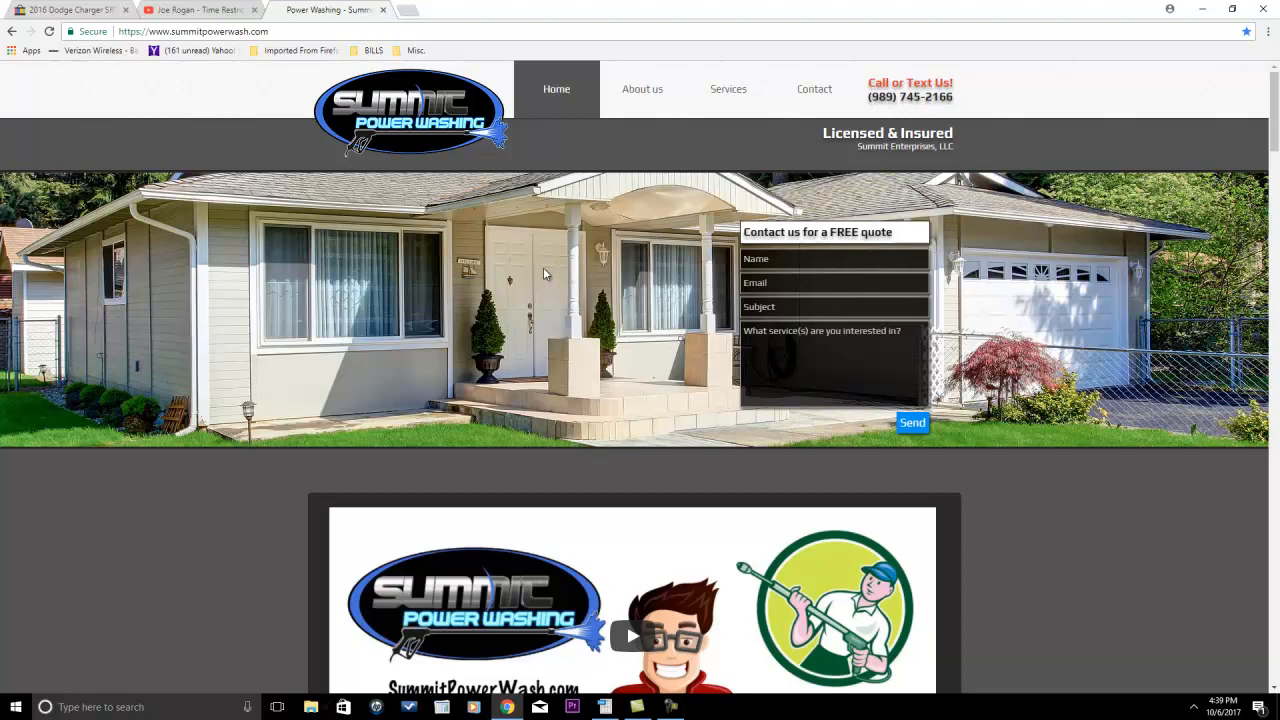
pyautogui.scroll(-3)
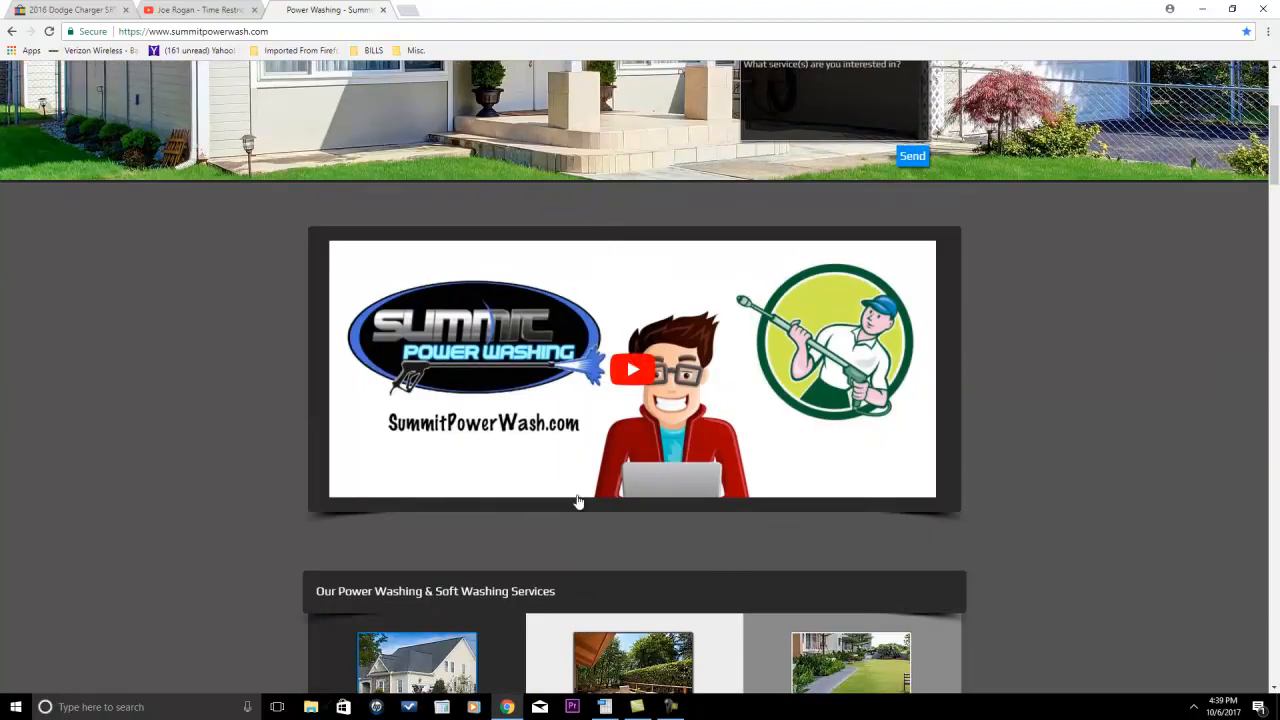
pyautogui.moveTo(617, 437)
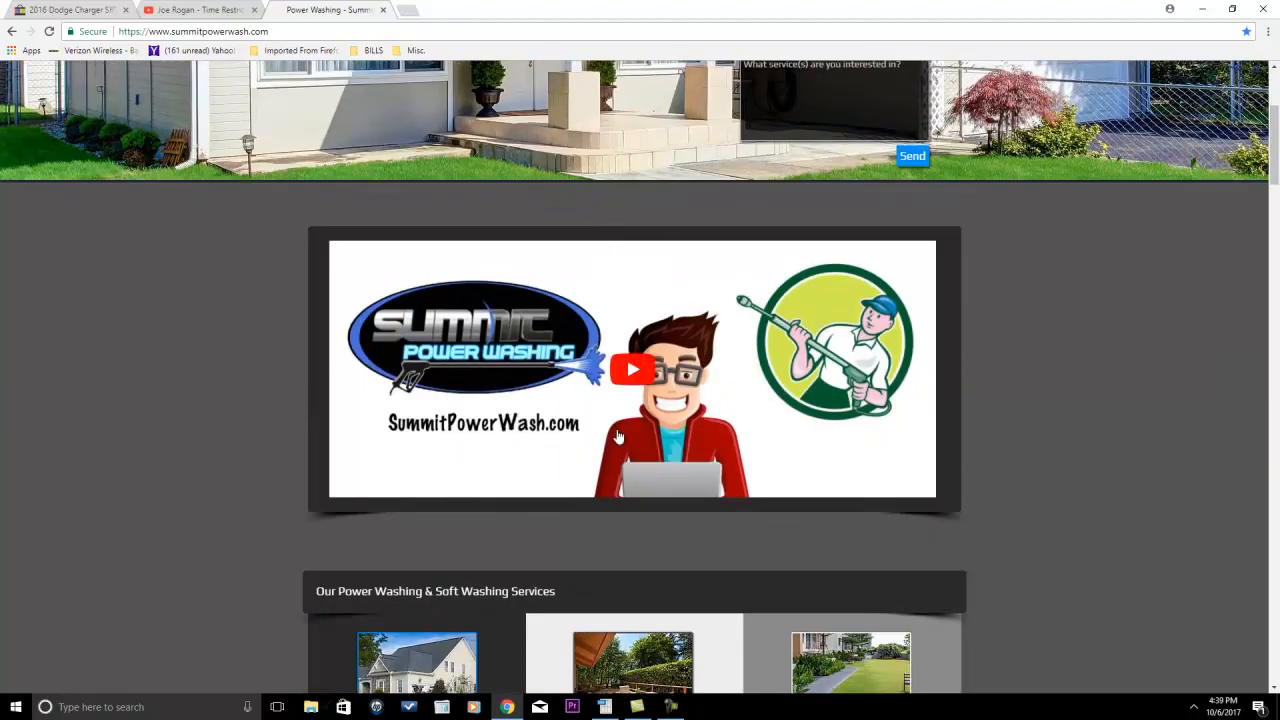
pyautogui.moveTo(1013, 367)
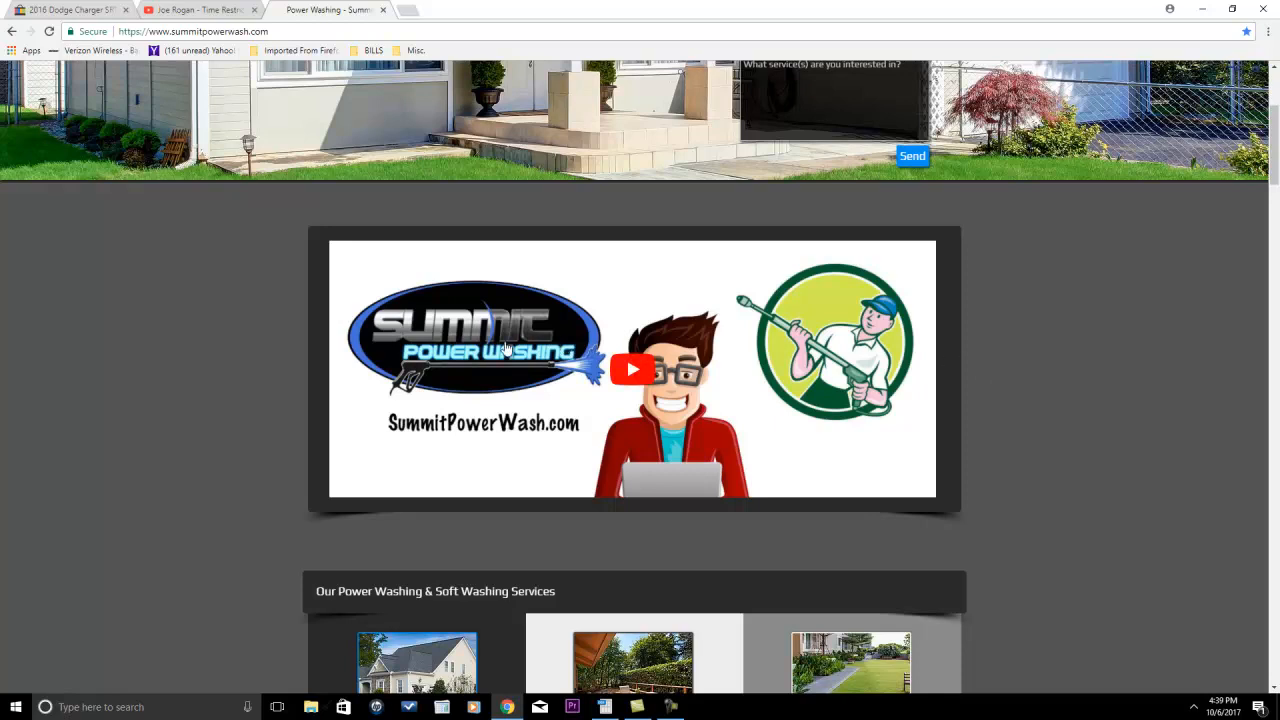
pyautogui.moveTo(778, 372)
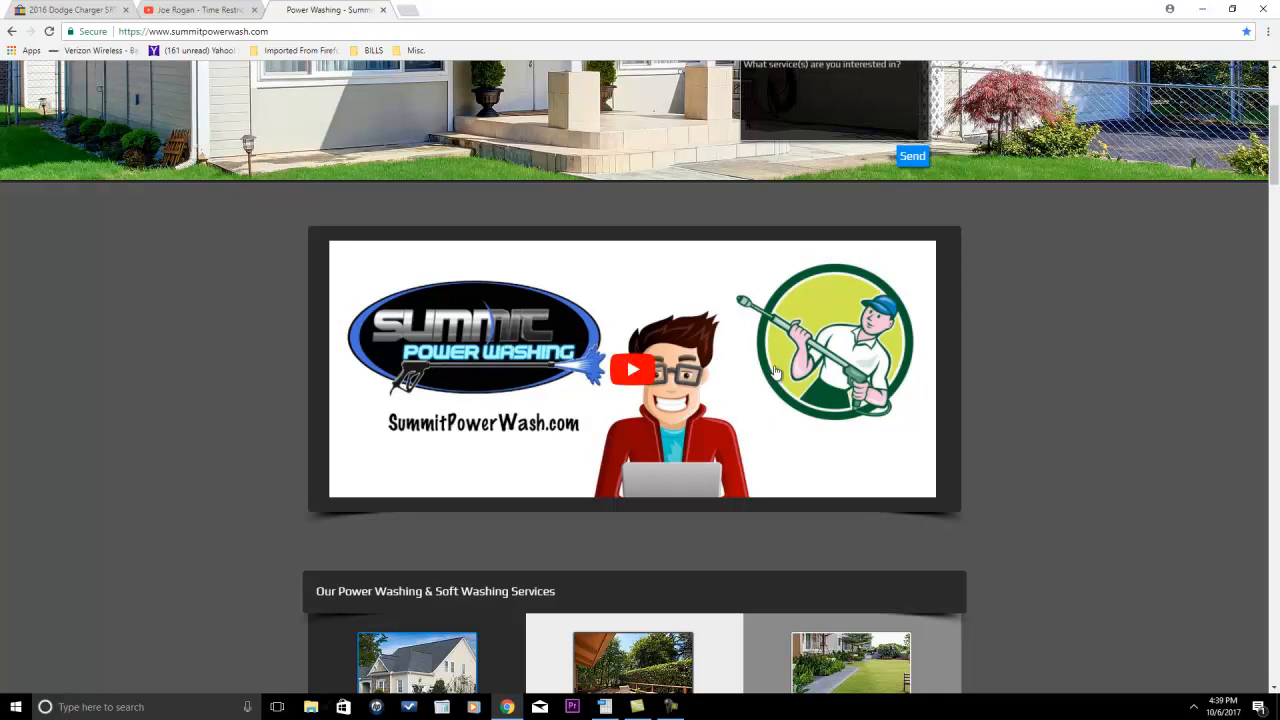
pyautogui.scroll(-3)
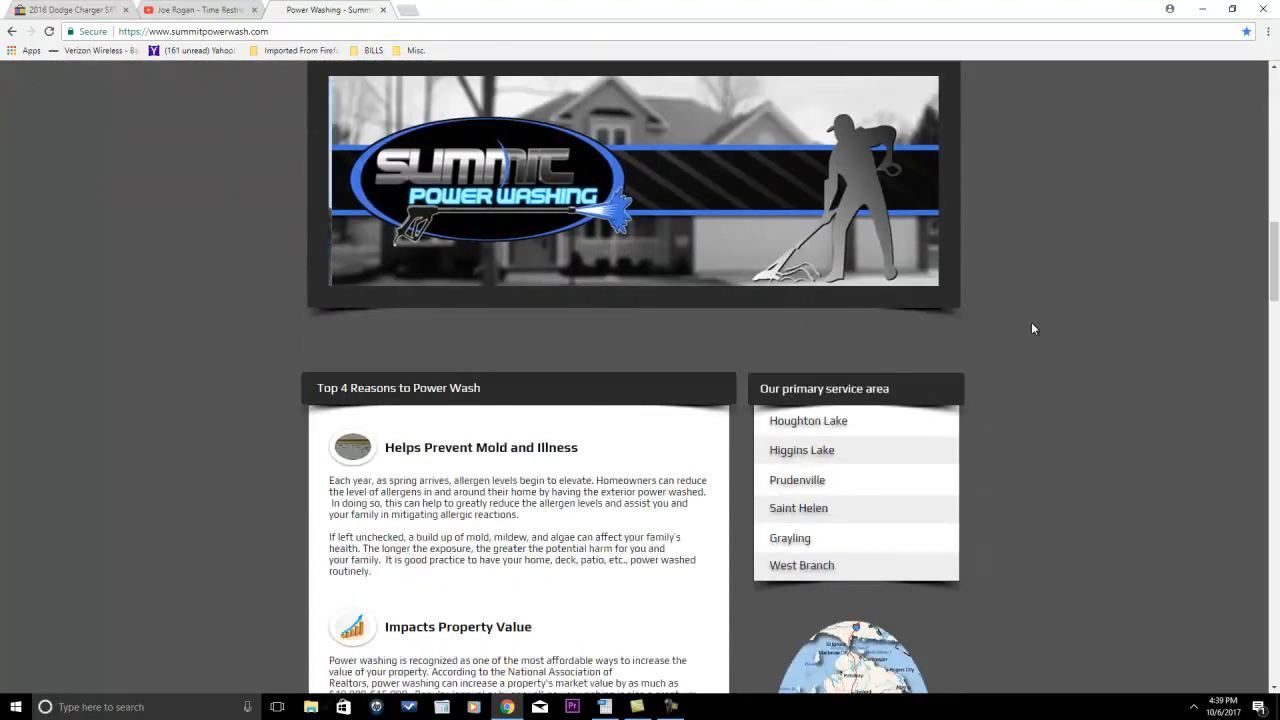
pyautogui.scroll(-3)
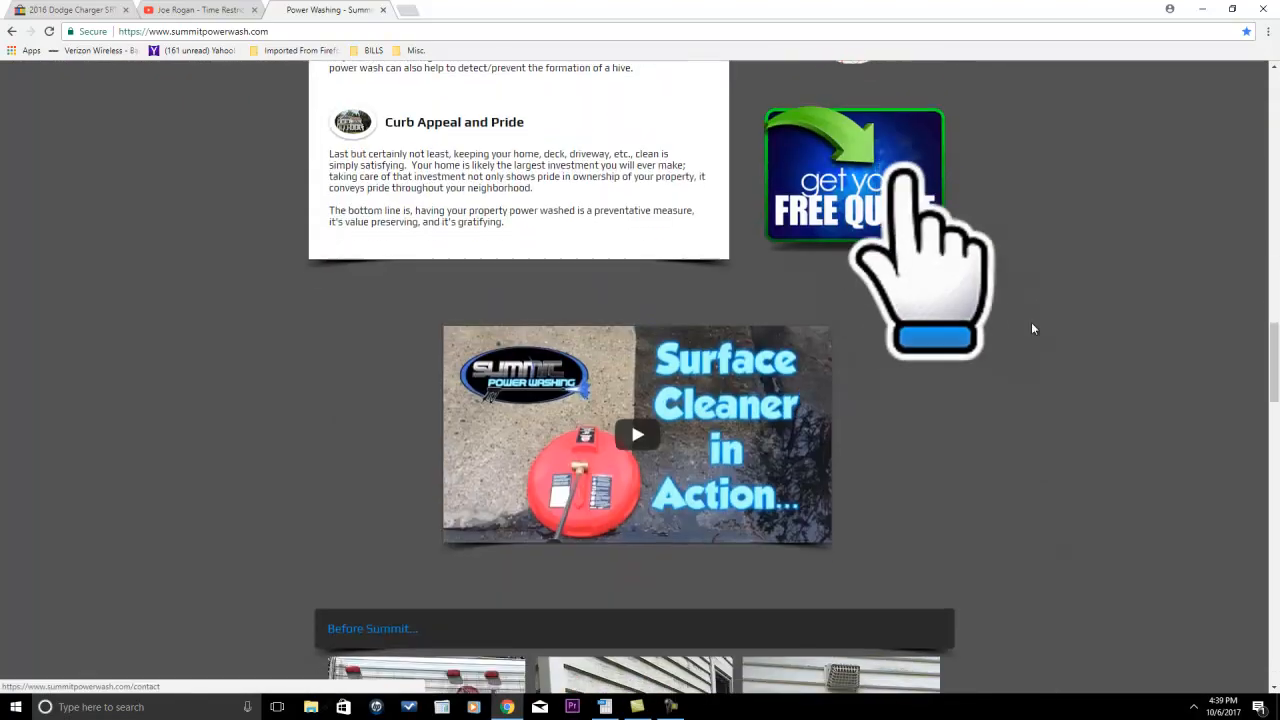
pyautogui.scroll(-3)
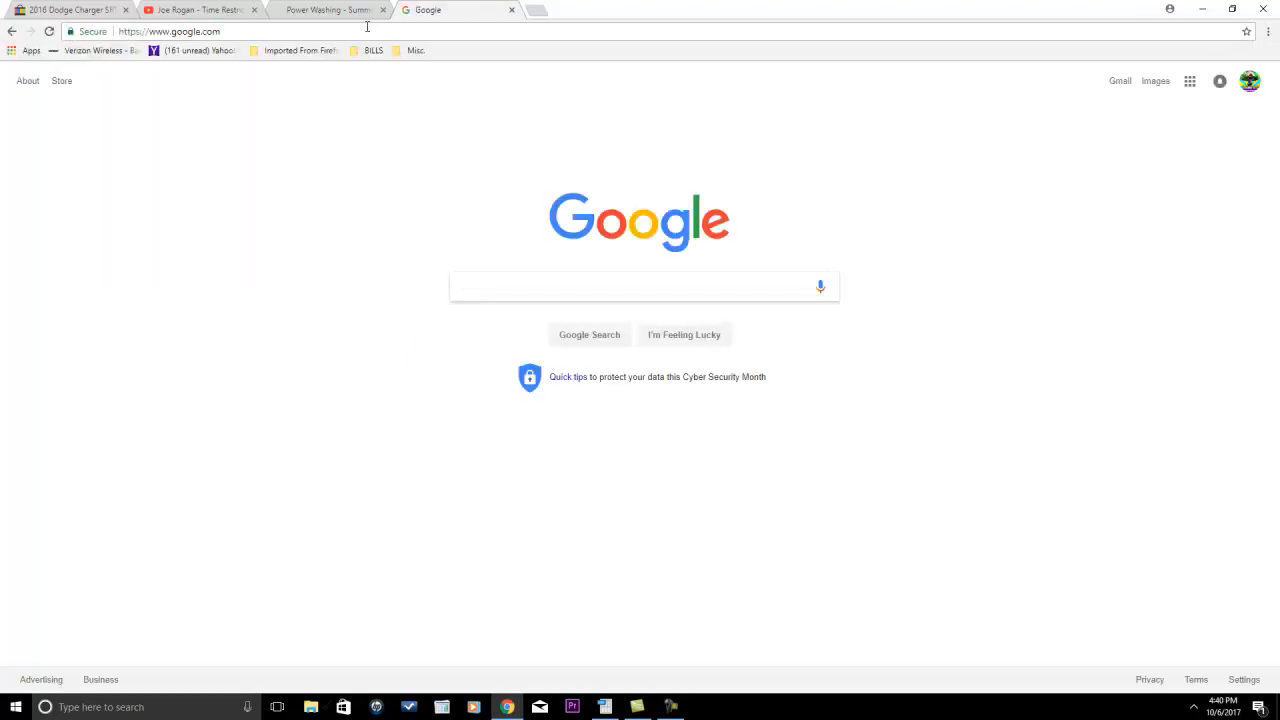
pyautogui.moveTo(449, 166)
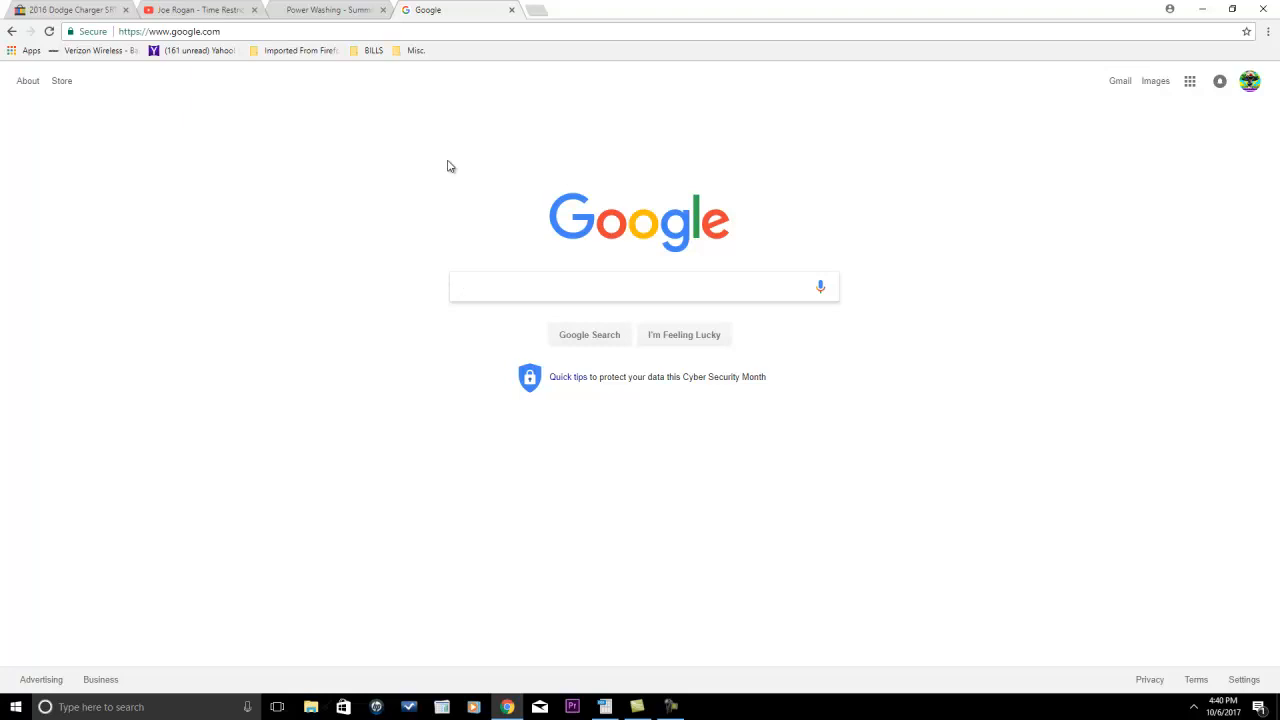
# Search Google for 'wix' and open the Wix.com: Free Website Builder result.
pyautogui.click(640, 287)
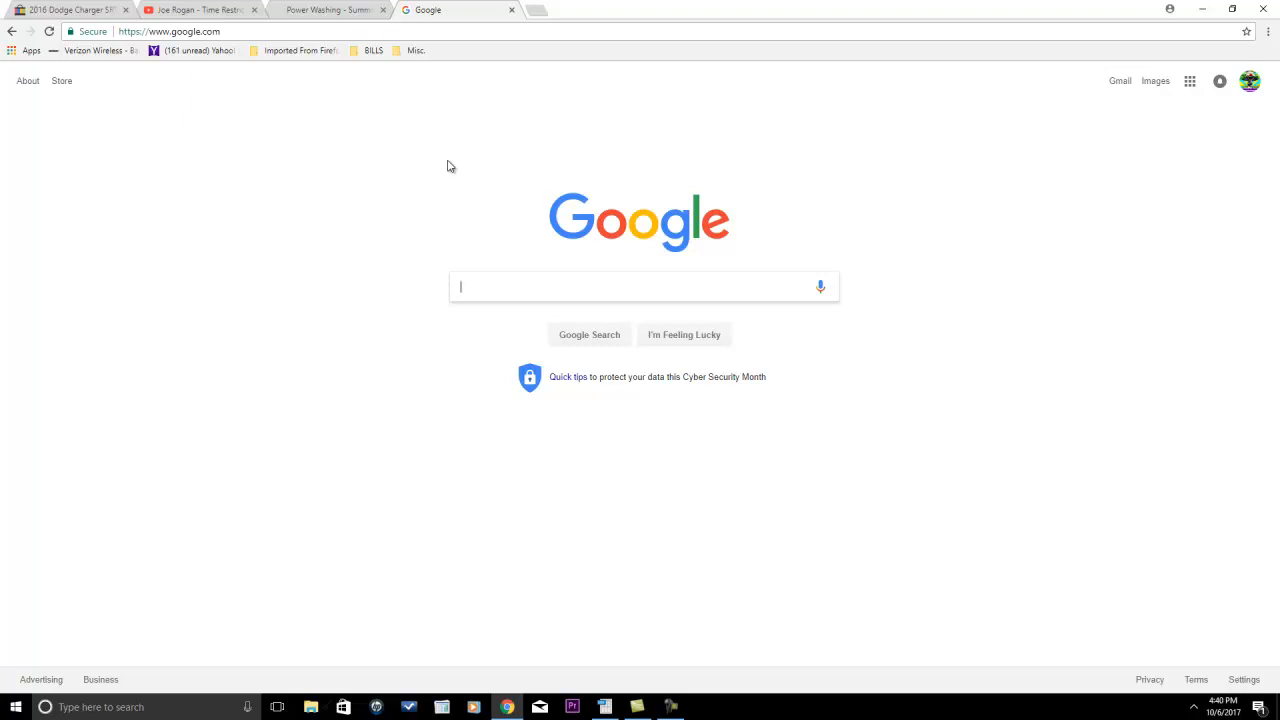
pyautogui.moveTo(440, 221)
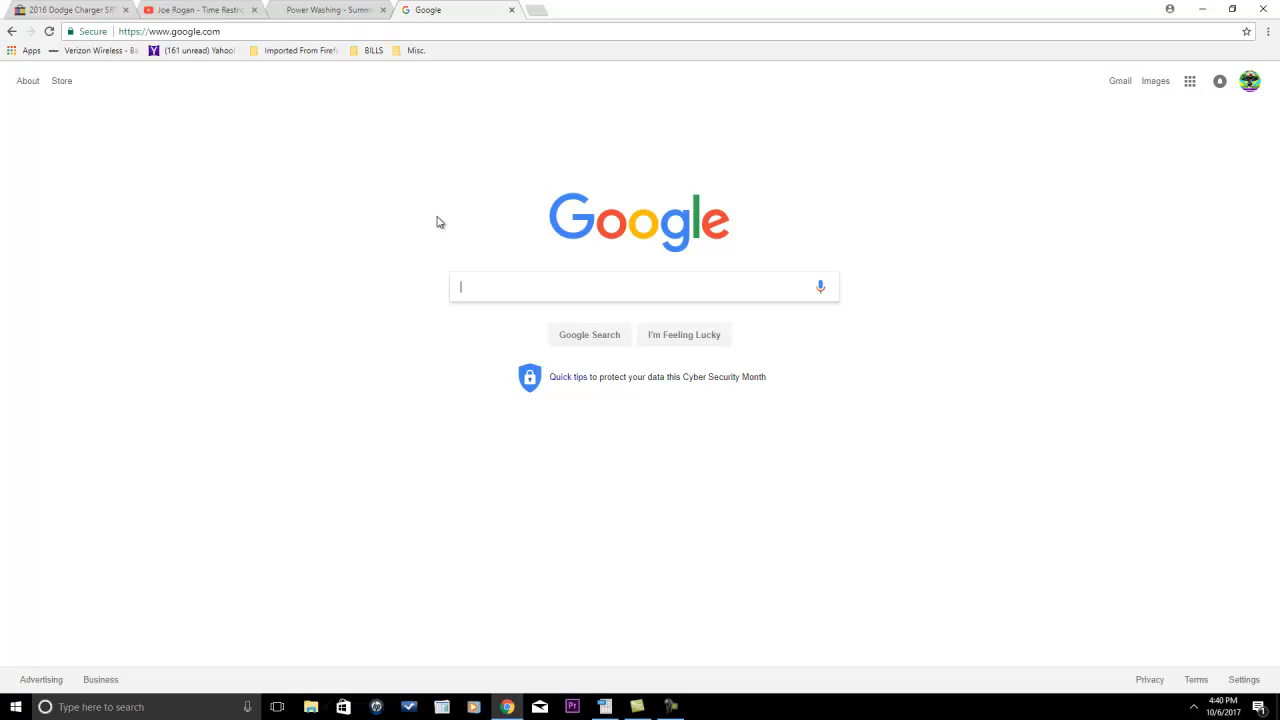
pyautogui.write('wix')
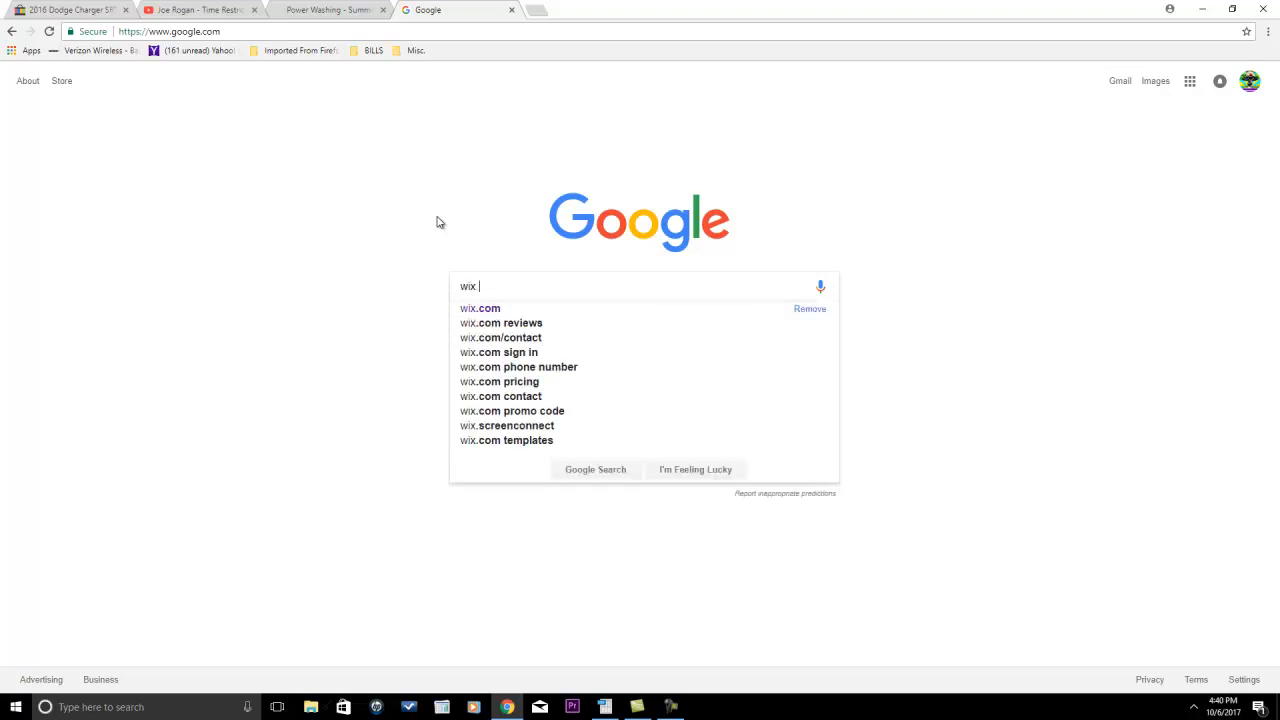
pyautogui.click(480, 308)
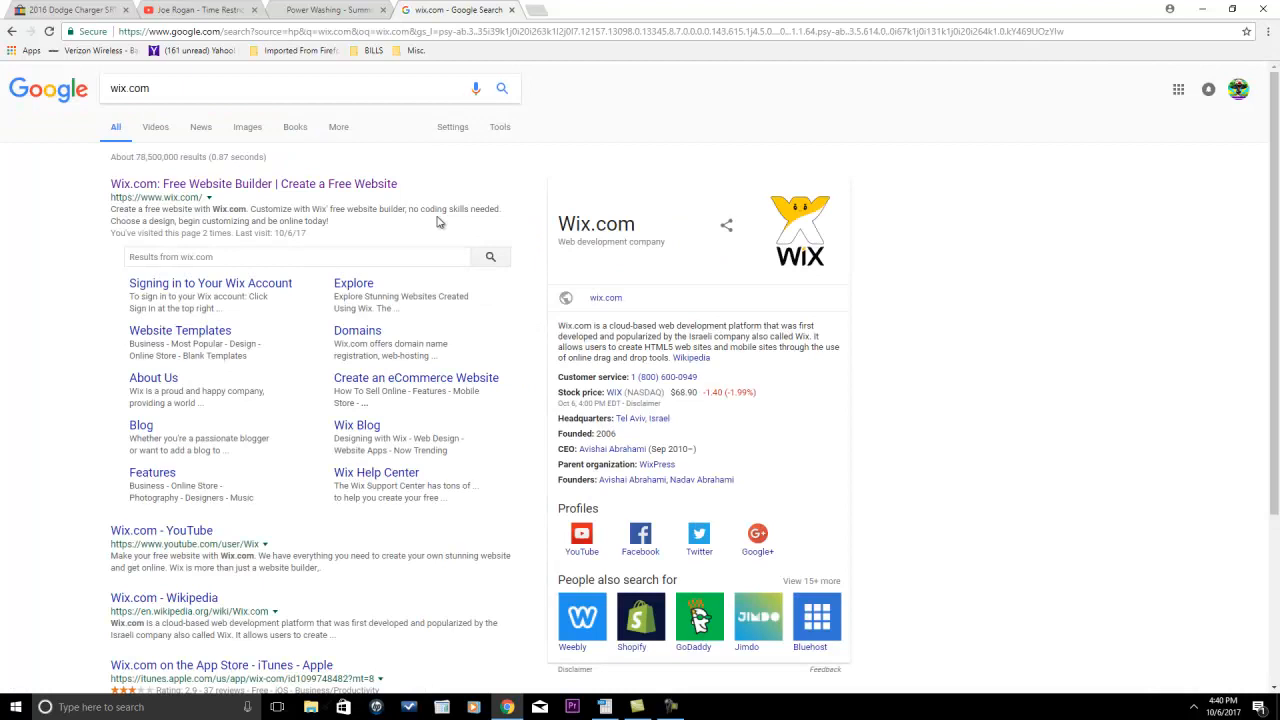
pyautogui.click(253, 183)
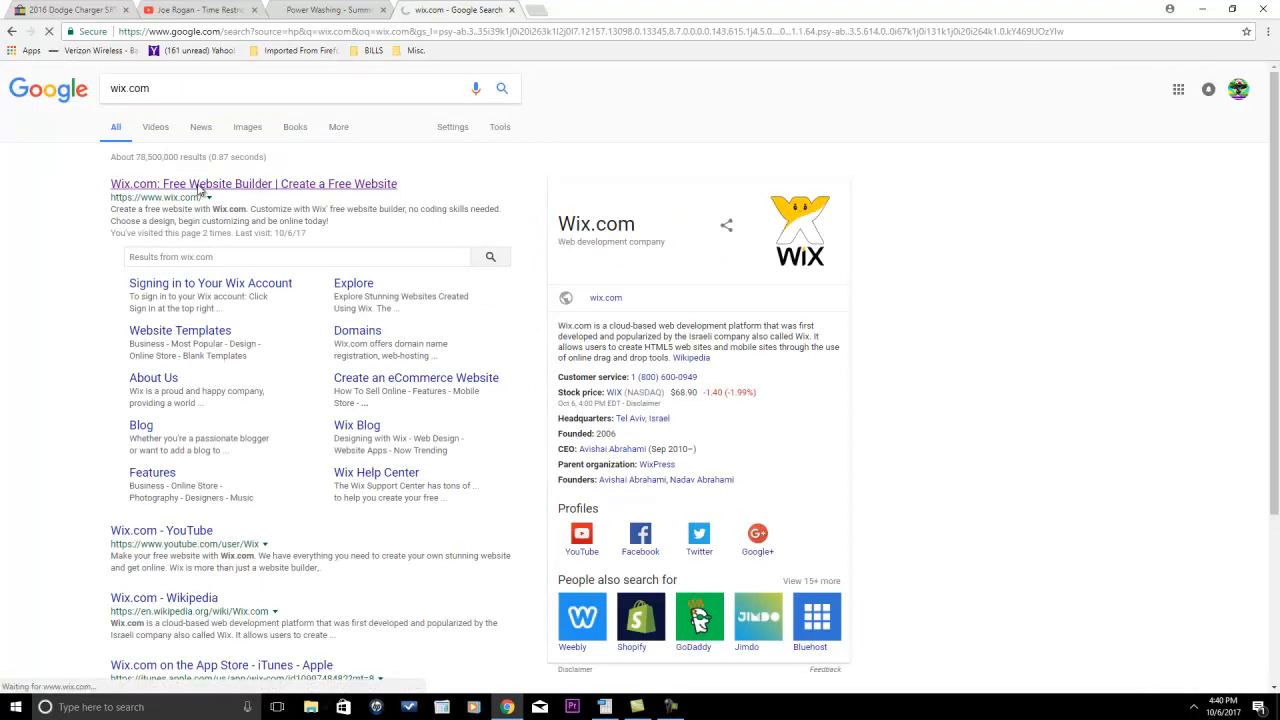
pyautogui.click(253, 183)
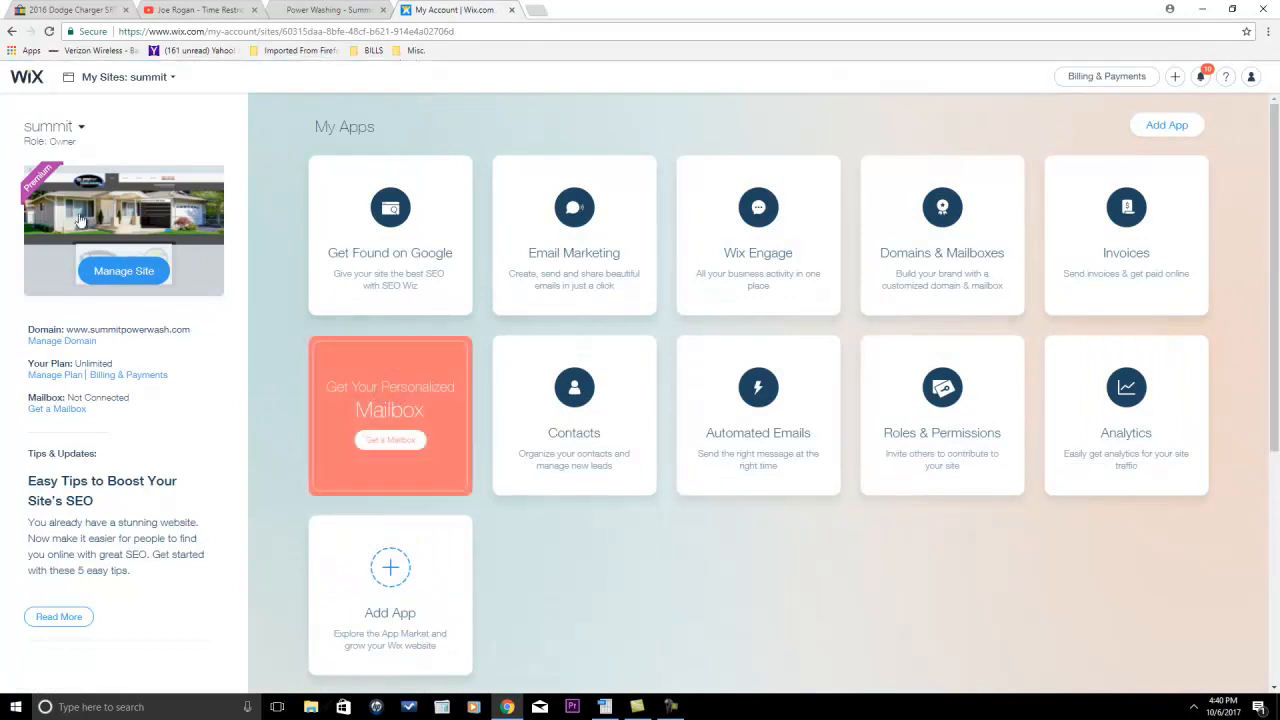
pyautogui.moveTo(273, 258)
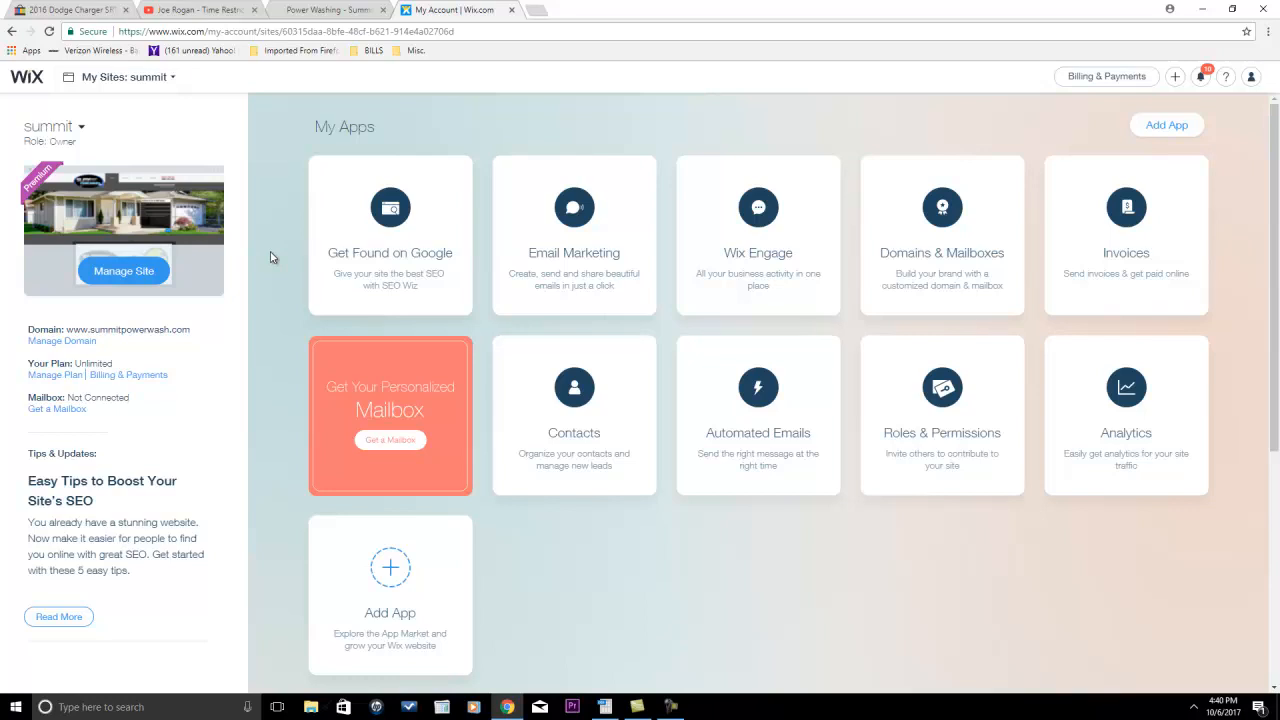
pyautogui.moveTo(470, 138)
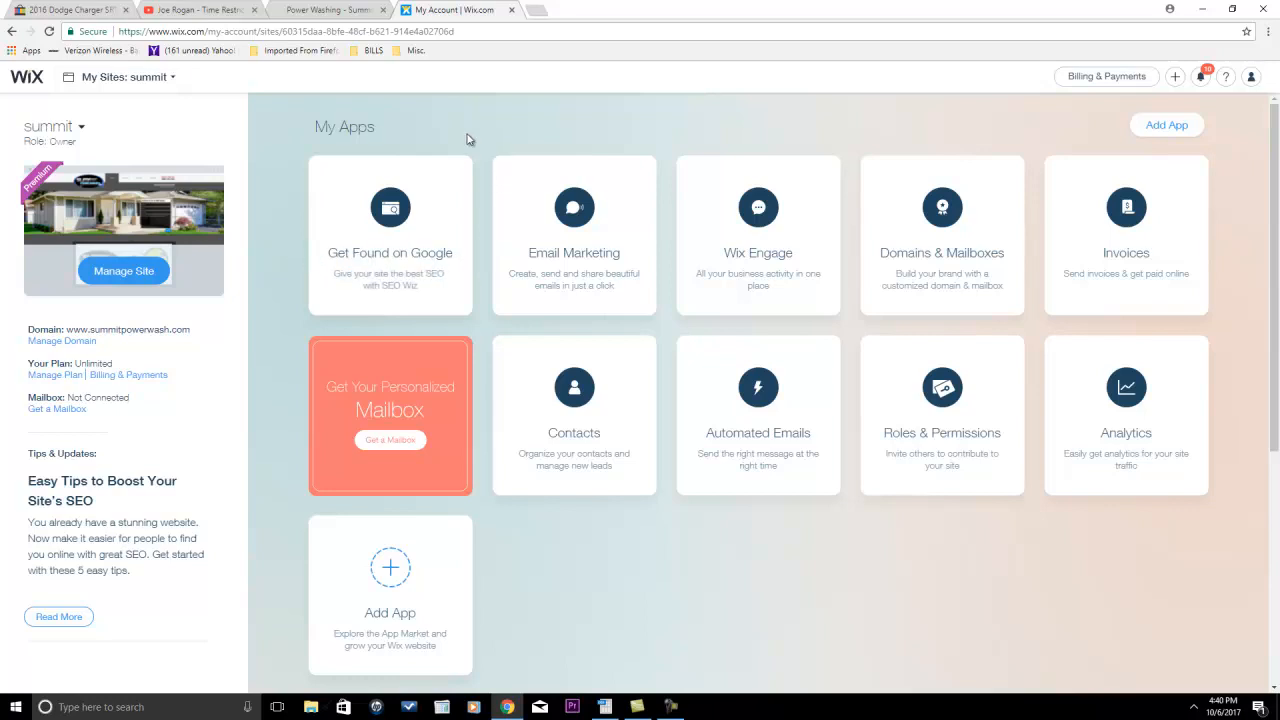
pyautogui.moveTo(273, 218)
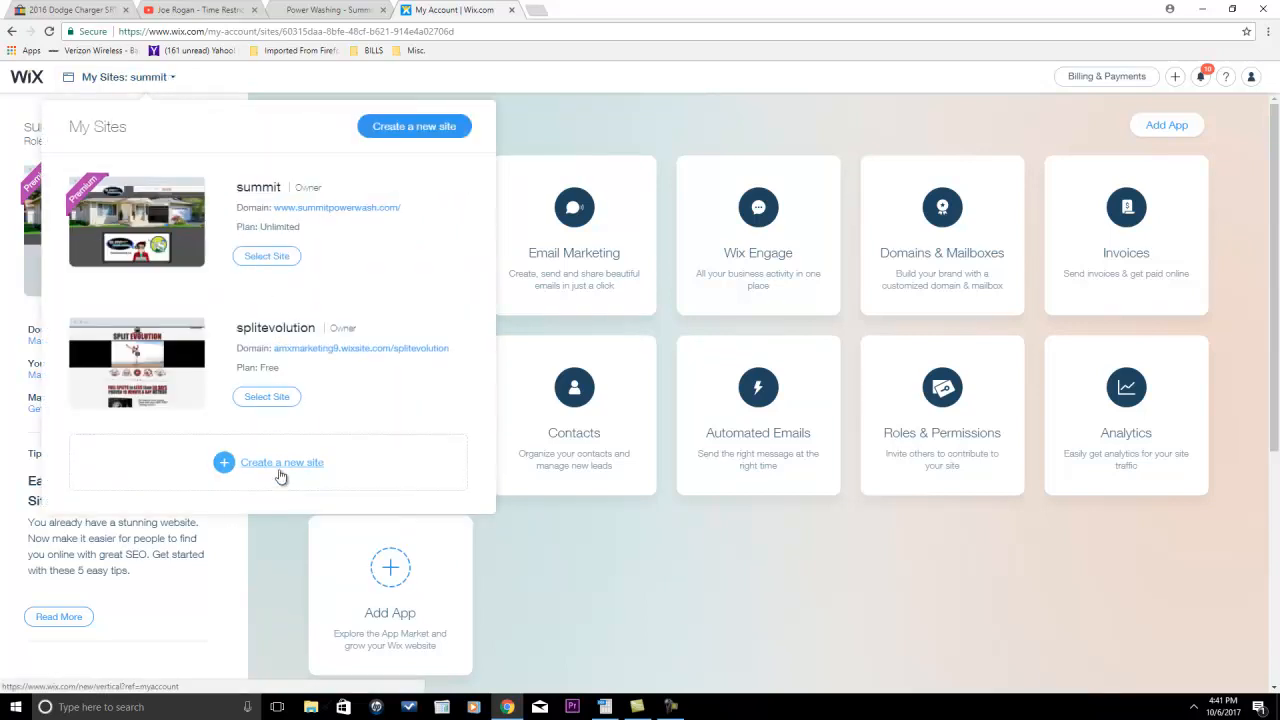
# Create a new Business site and choose to build it from a template.
pyautogui.click(282, 462)
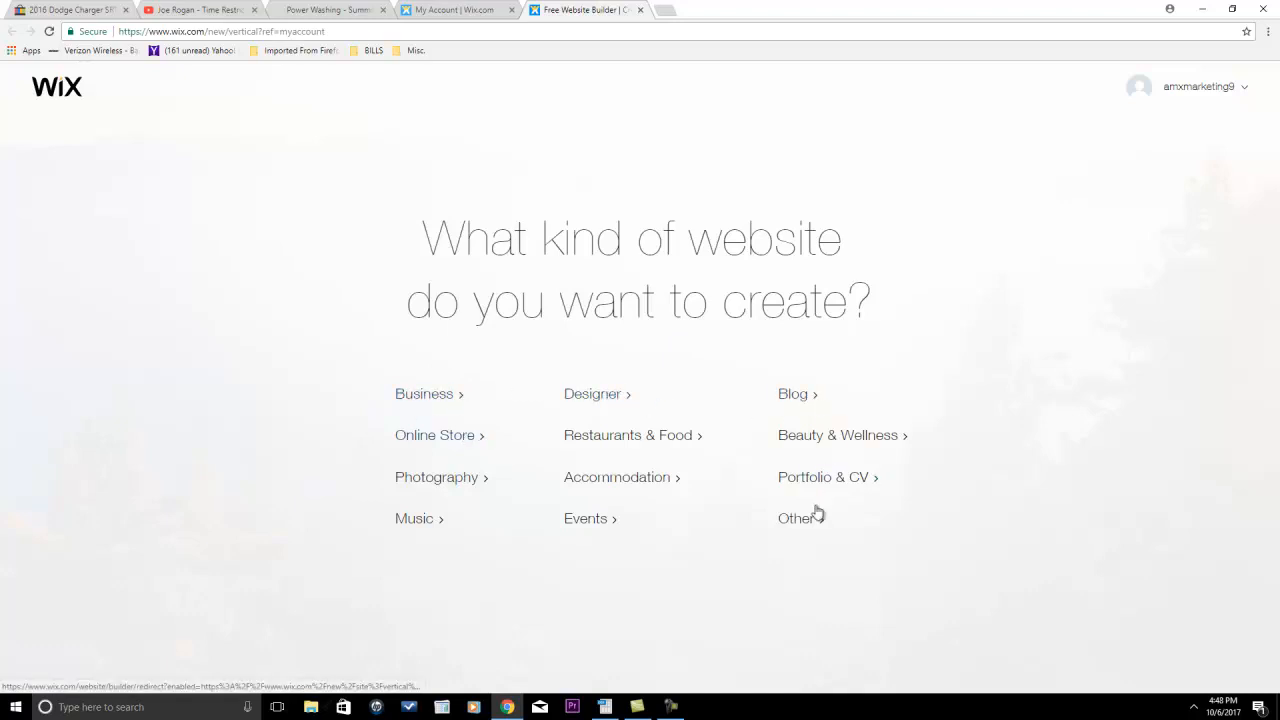
pyautogui.moveTo(585, 518)
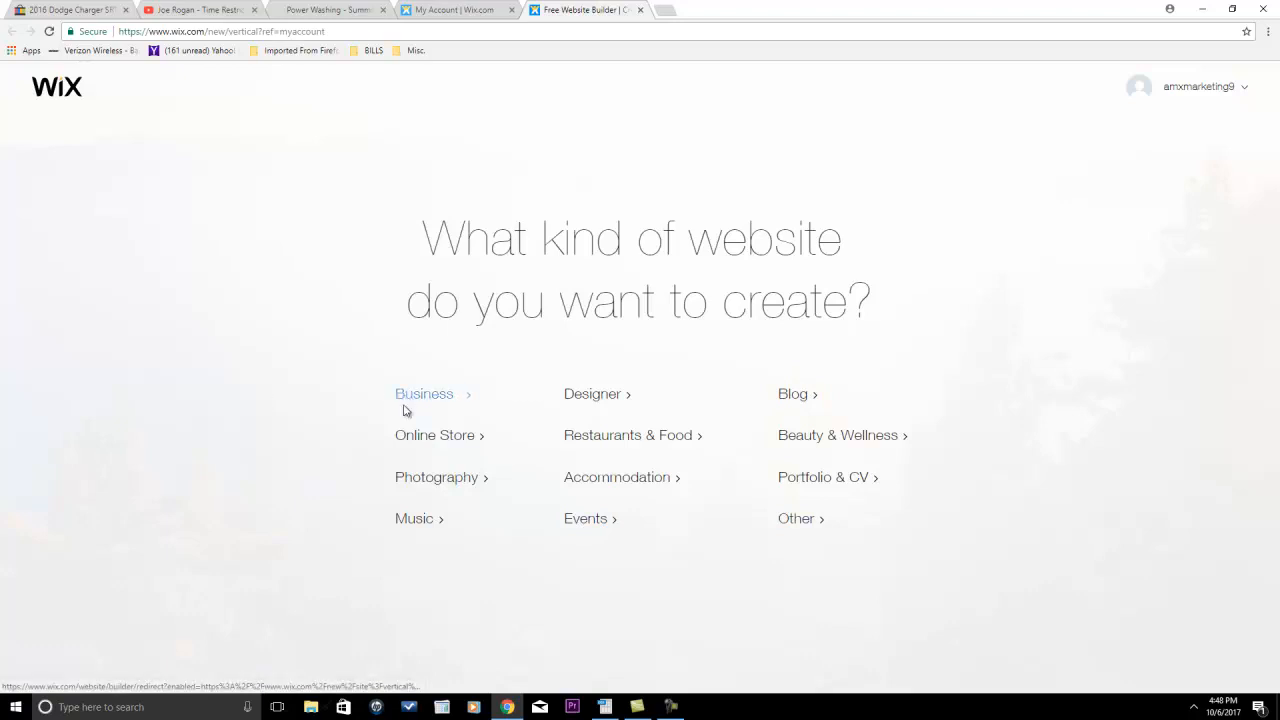
pyautogui.click(423, 393)
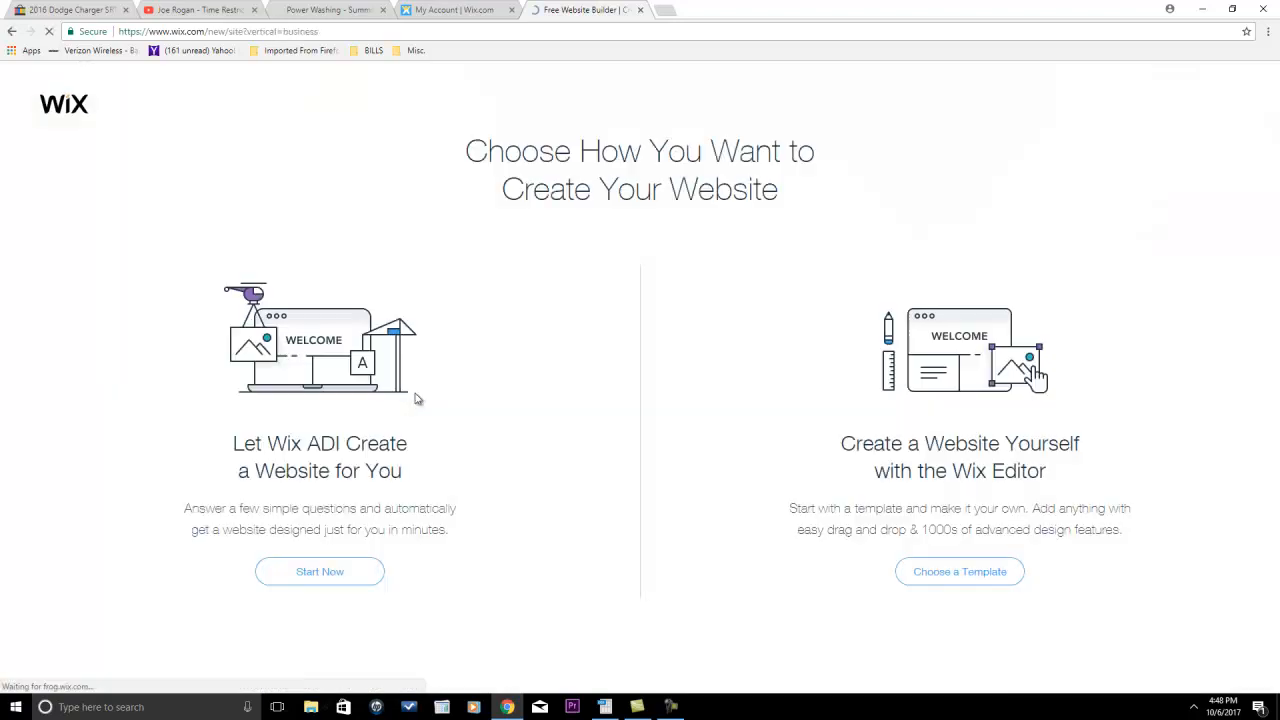
pyautogui.moveTo(959, 571)
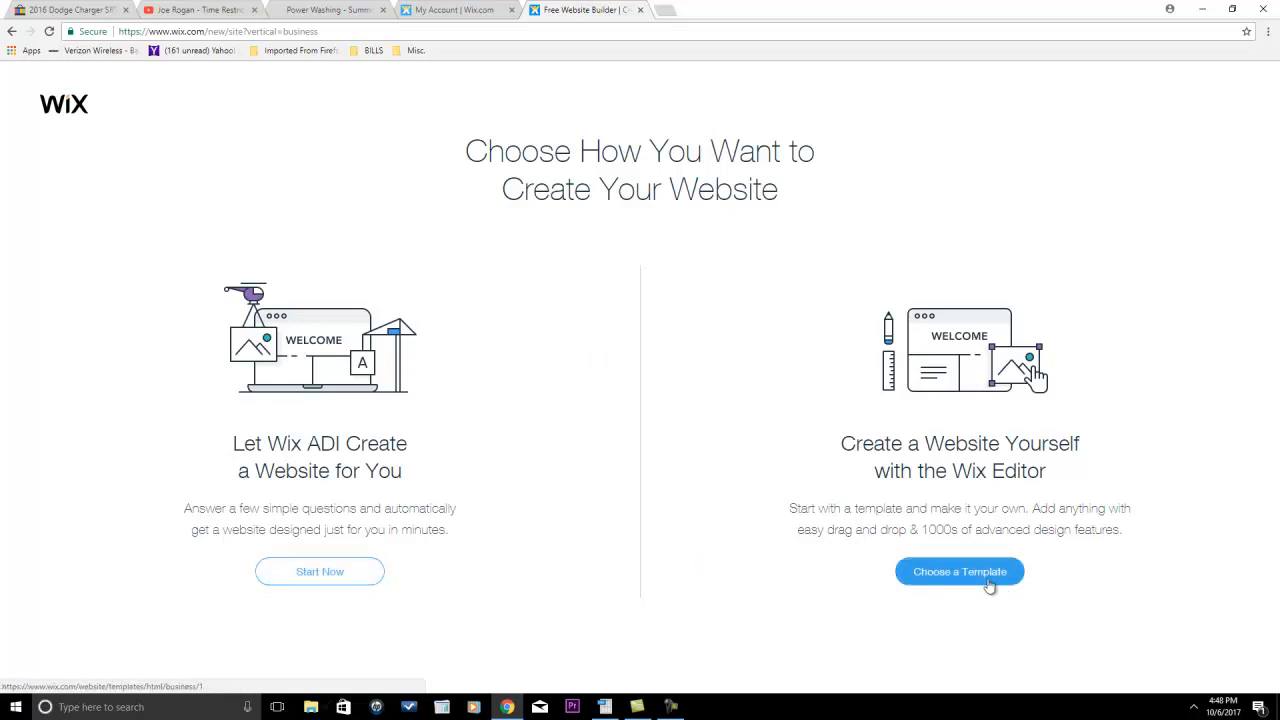
pyautogui.click(959, 571)
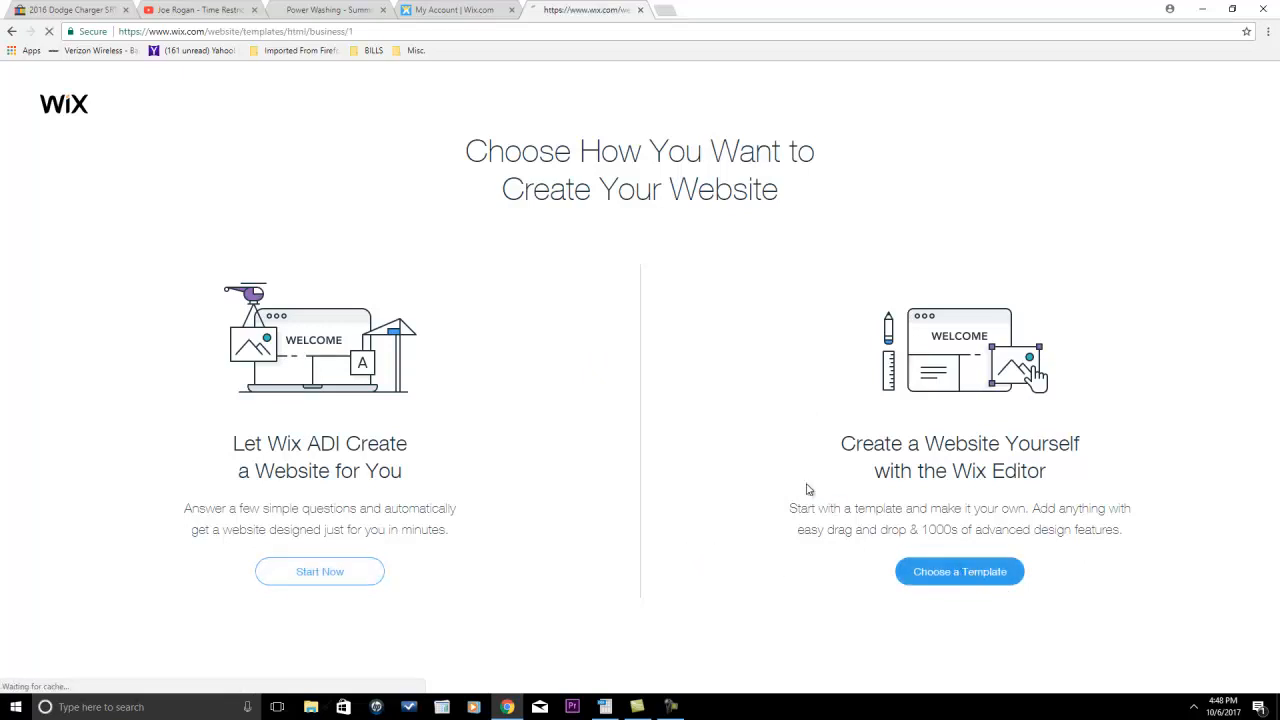
pyautogui.click(958, 571)
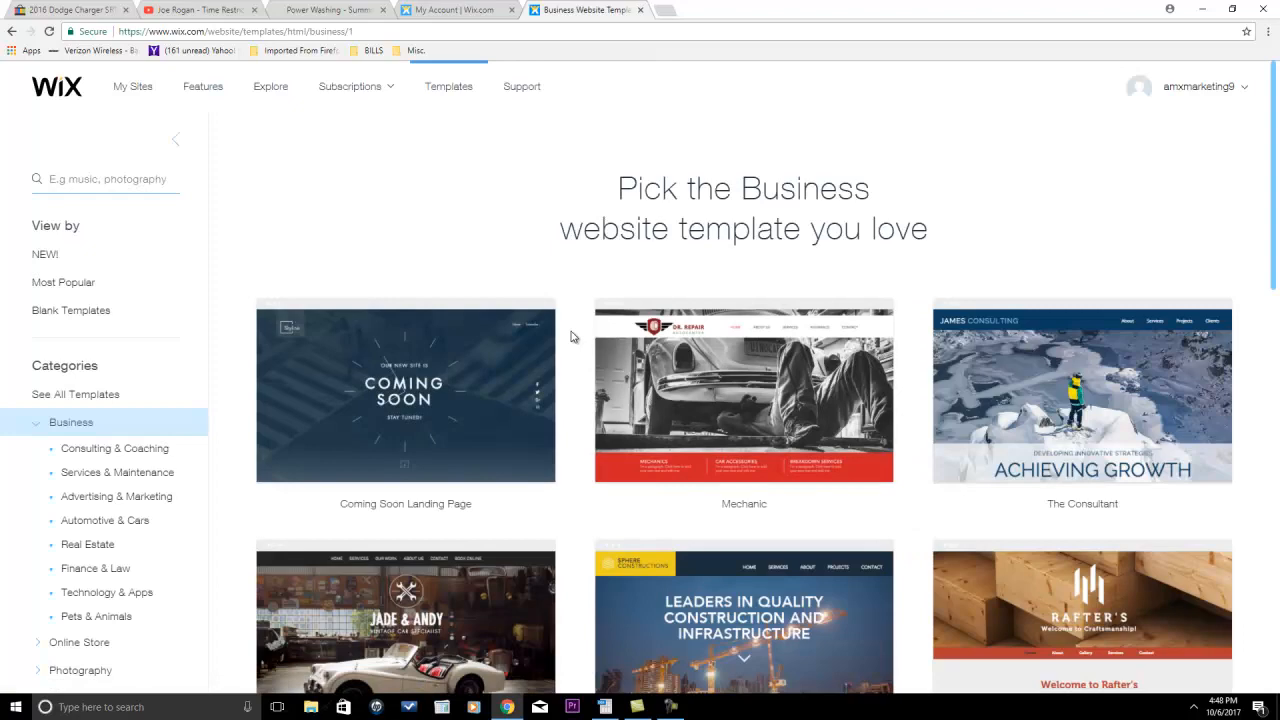
pyautogui.scroll(-3)
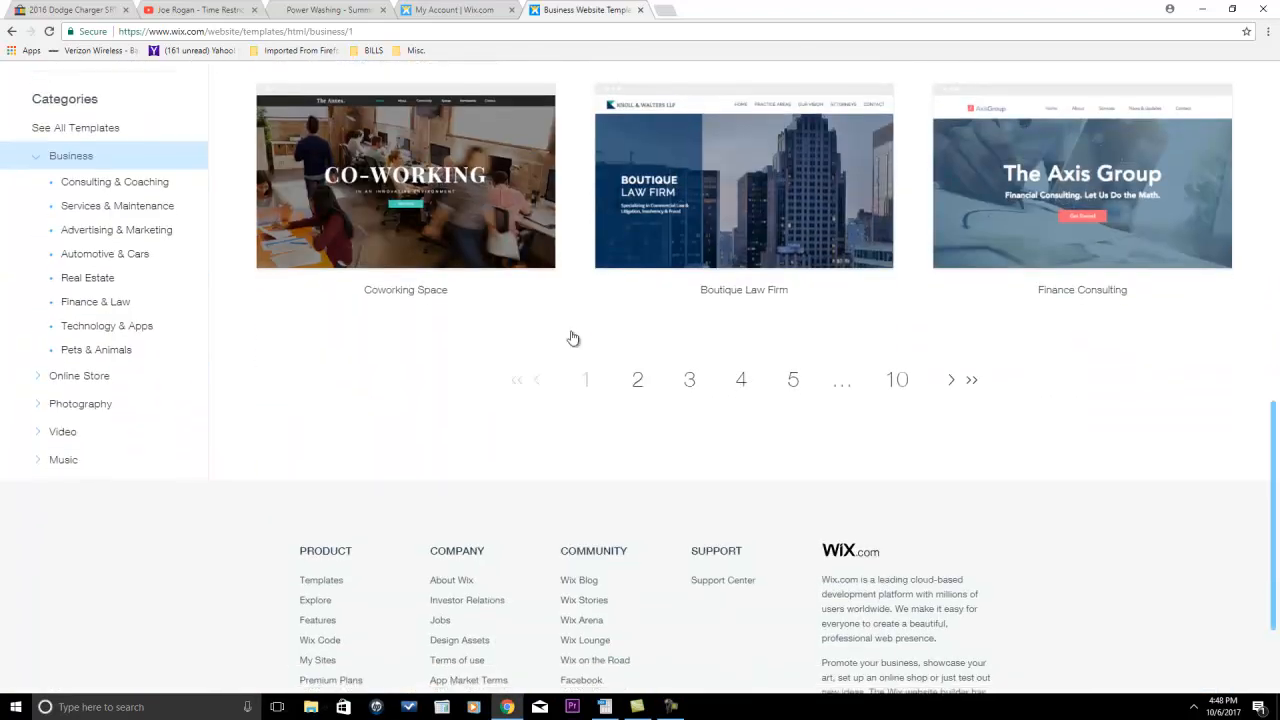
pyautogui.scroll(-3)
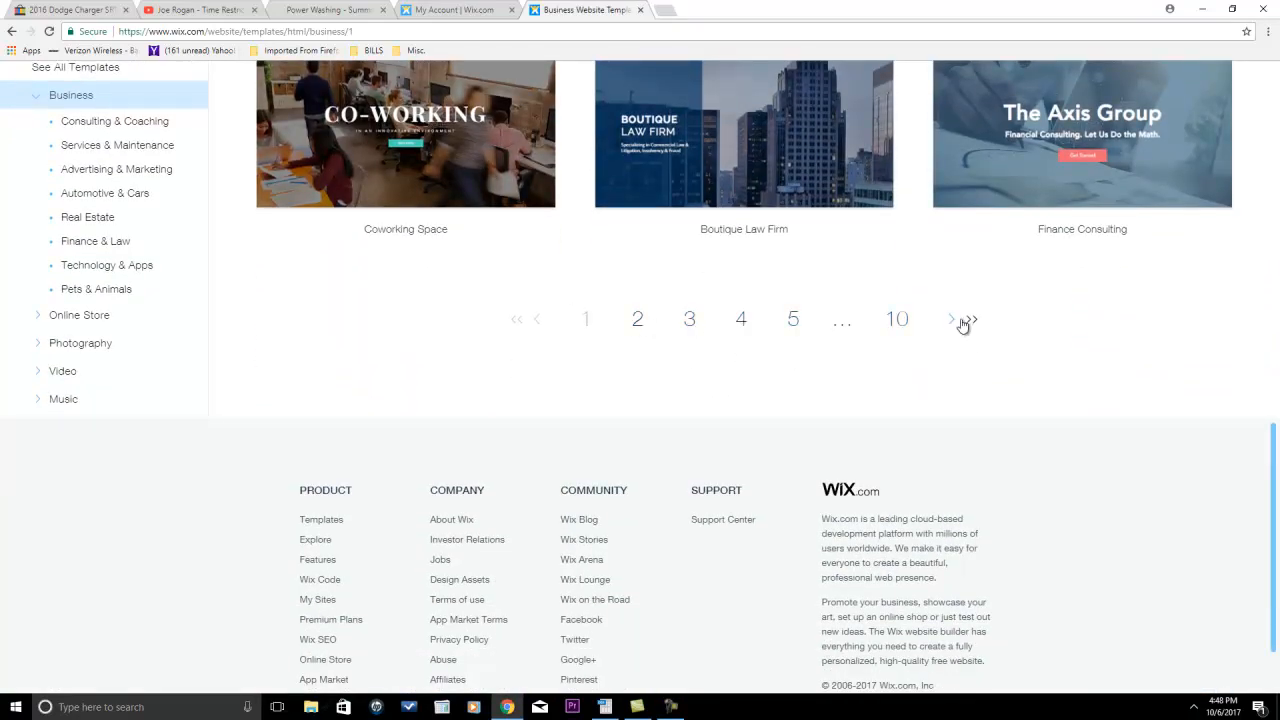
pyautogui.scroll(3)
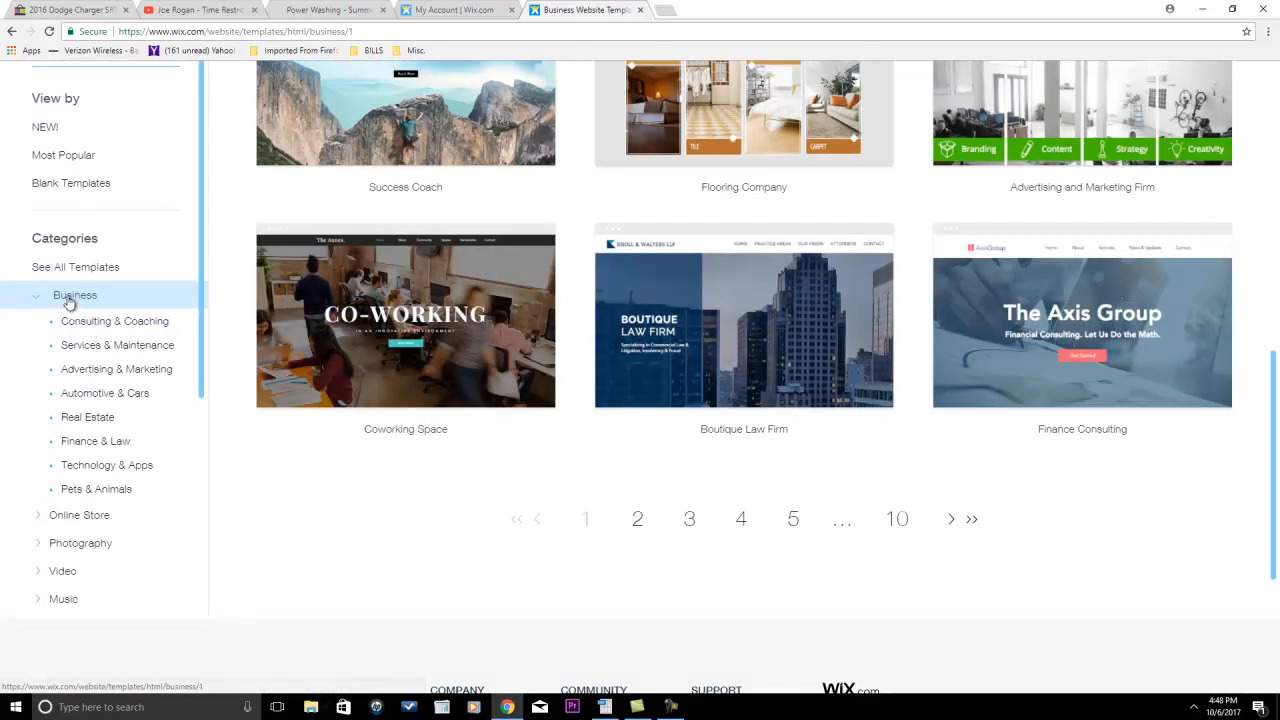
pyautogui.moveTo(108, 392)
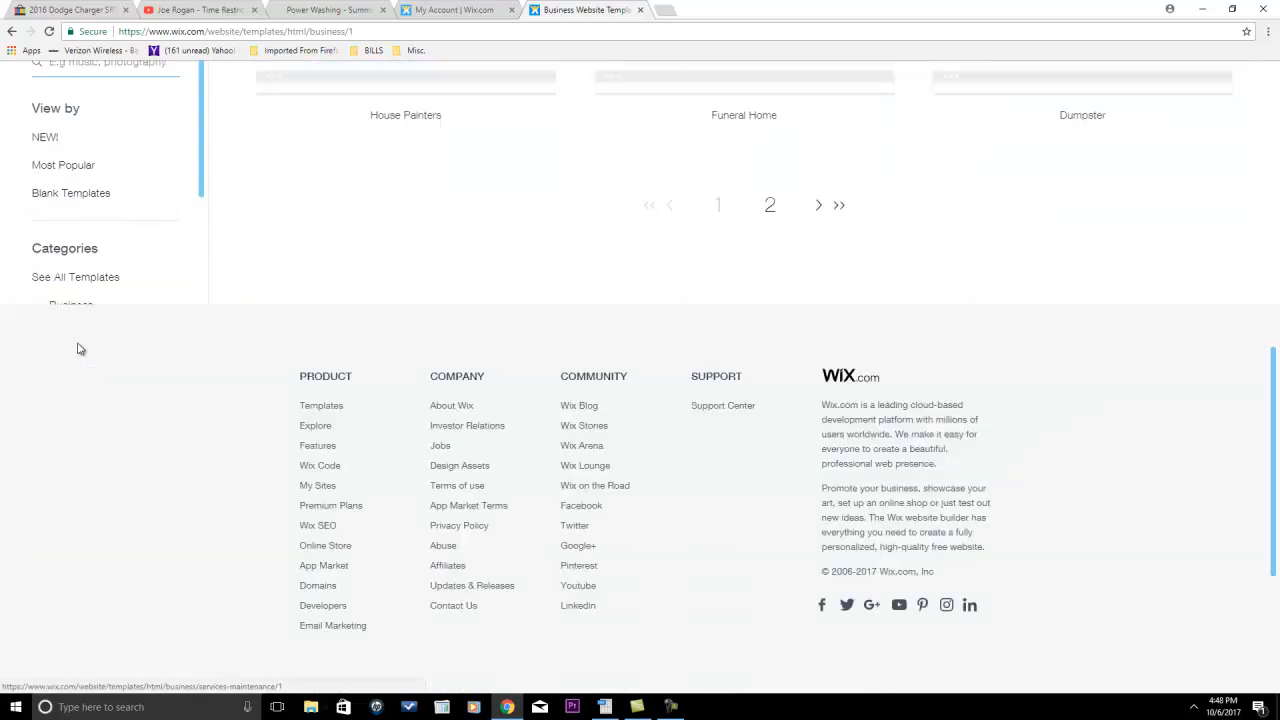
# Filter to Services & Maintenance templates and edit the Plumber template on page 2.
pyautogui.click(116, 420)
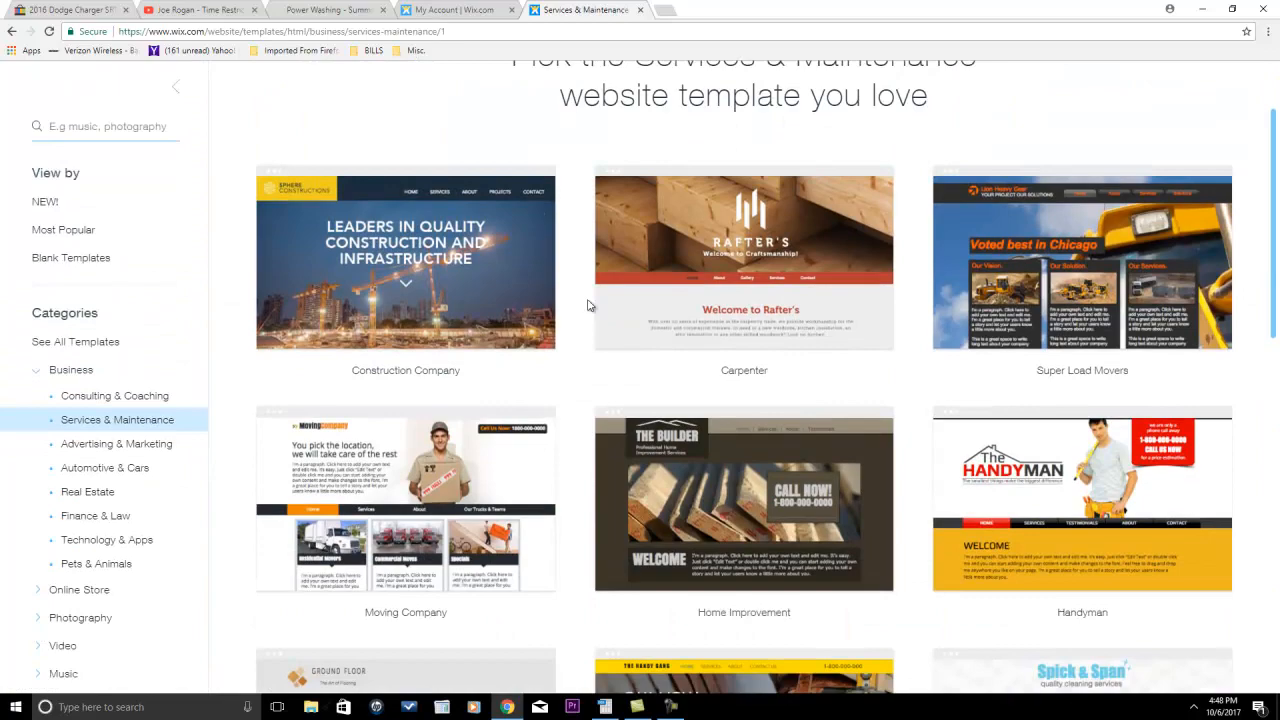
pyautogui.scroll(-3)
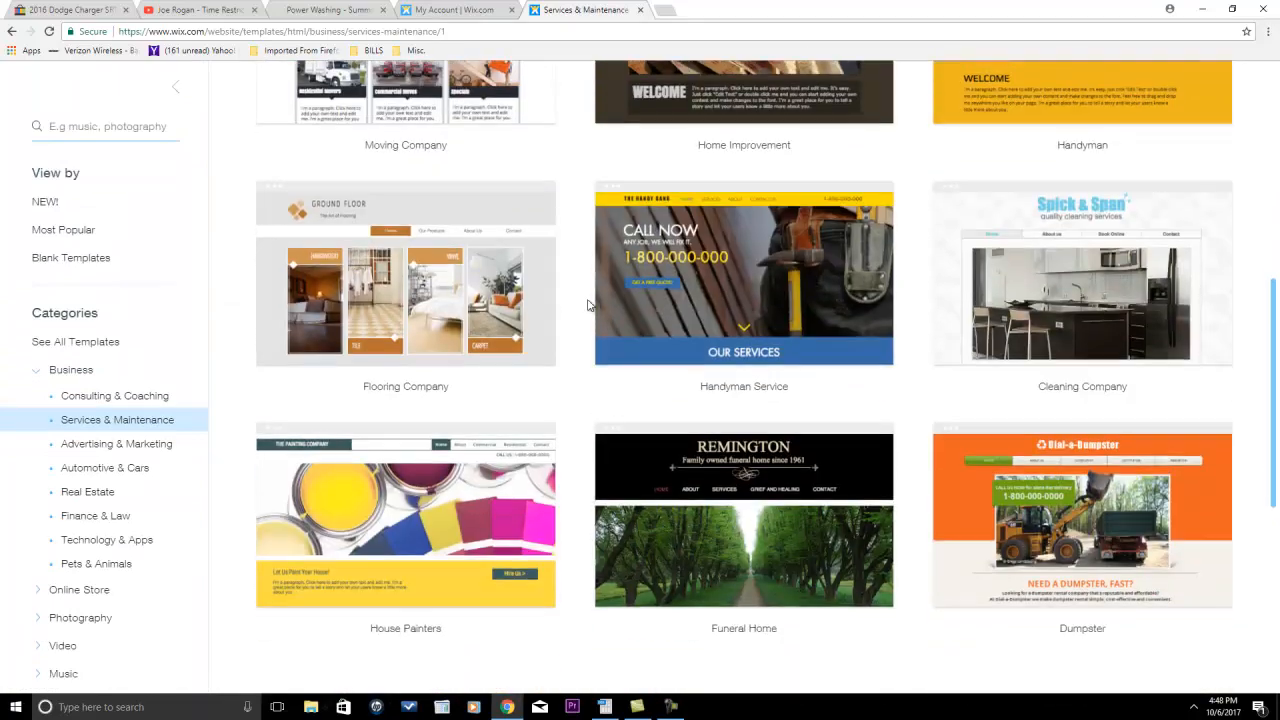
pyautogui.scroll(-3)
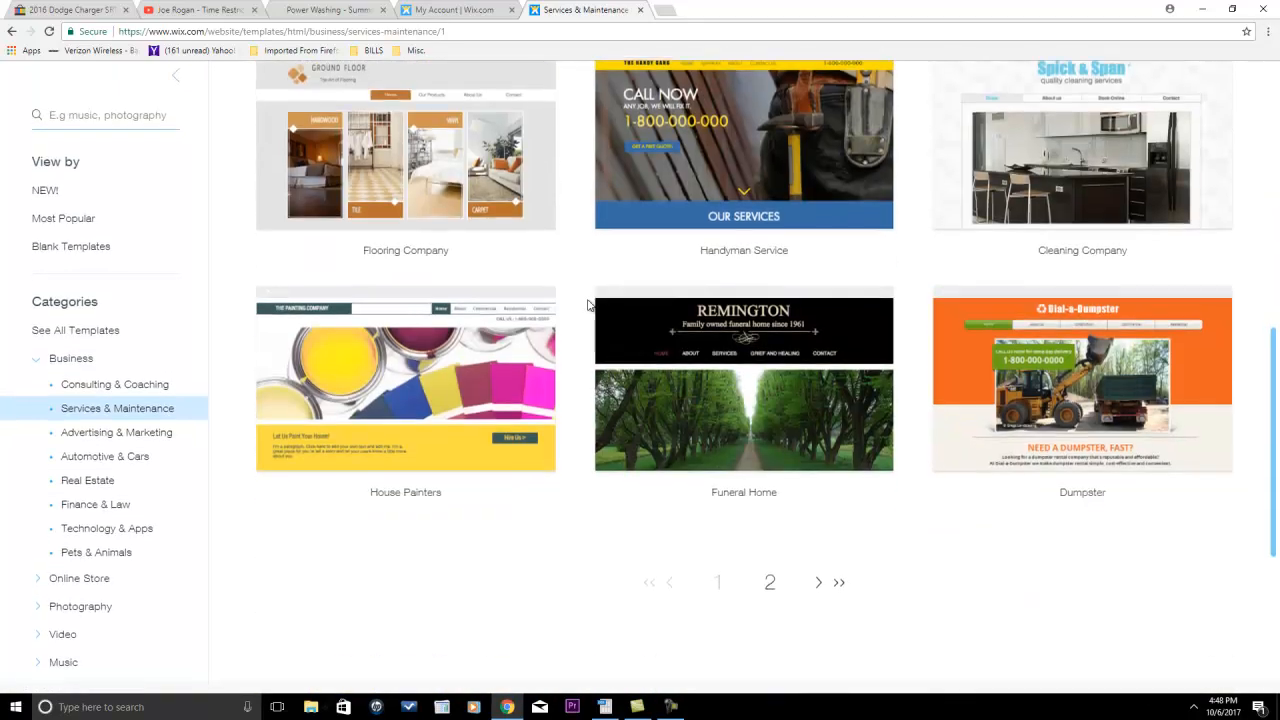
pyautogui.click(770, 582)
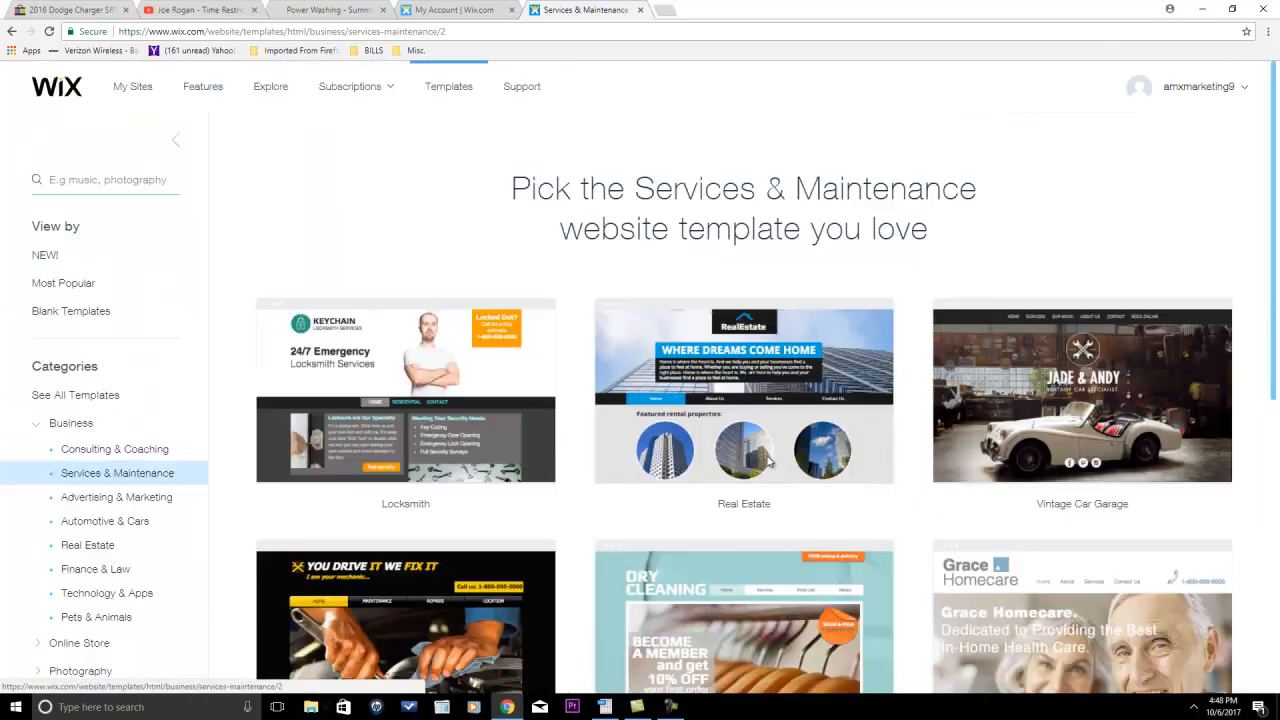
pyautogui.scroll(-3)
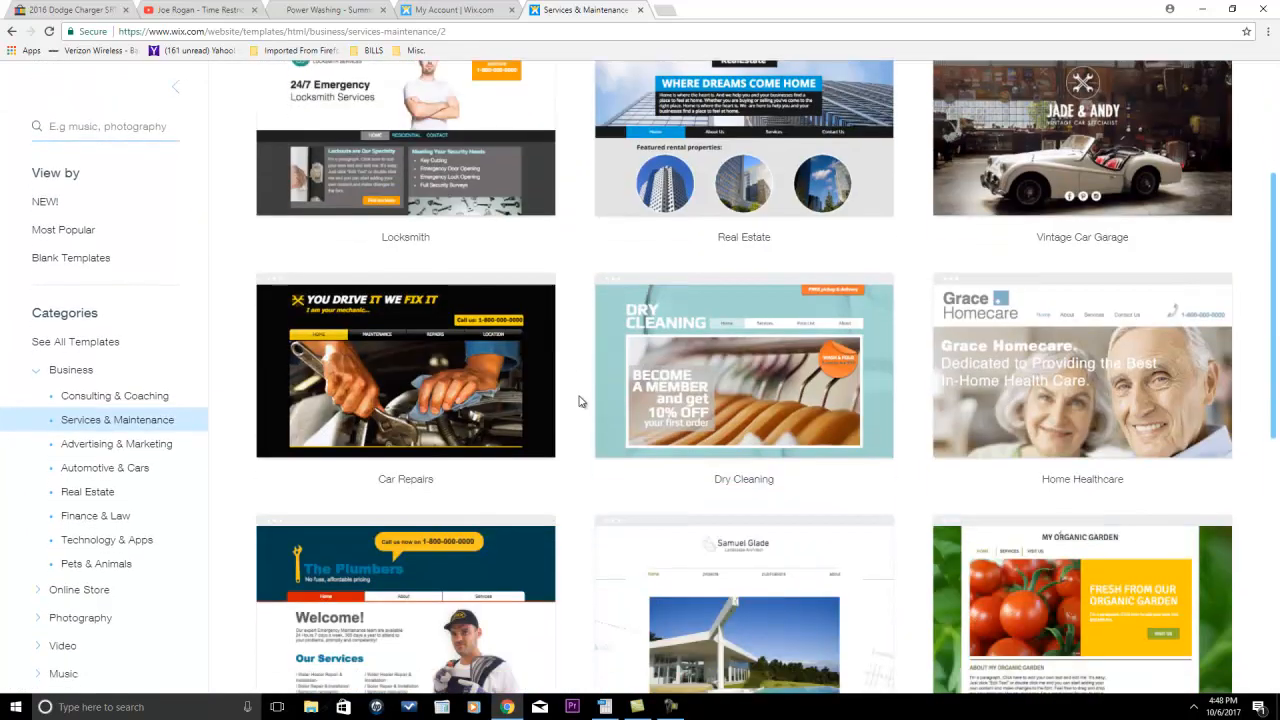
pyautogui.scroll(-3)
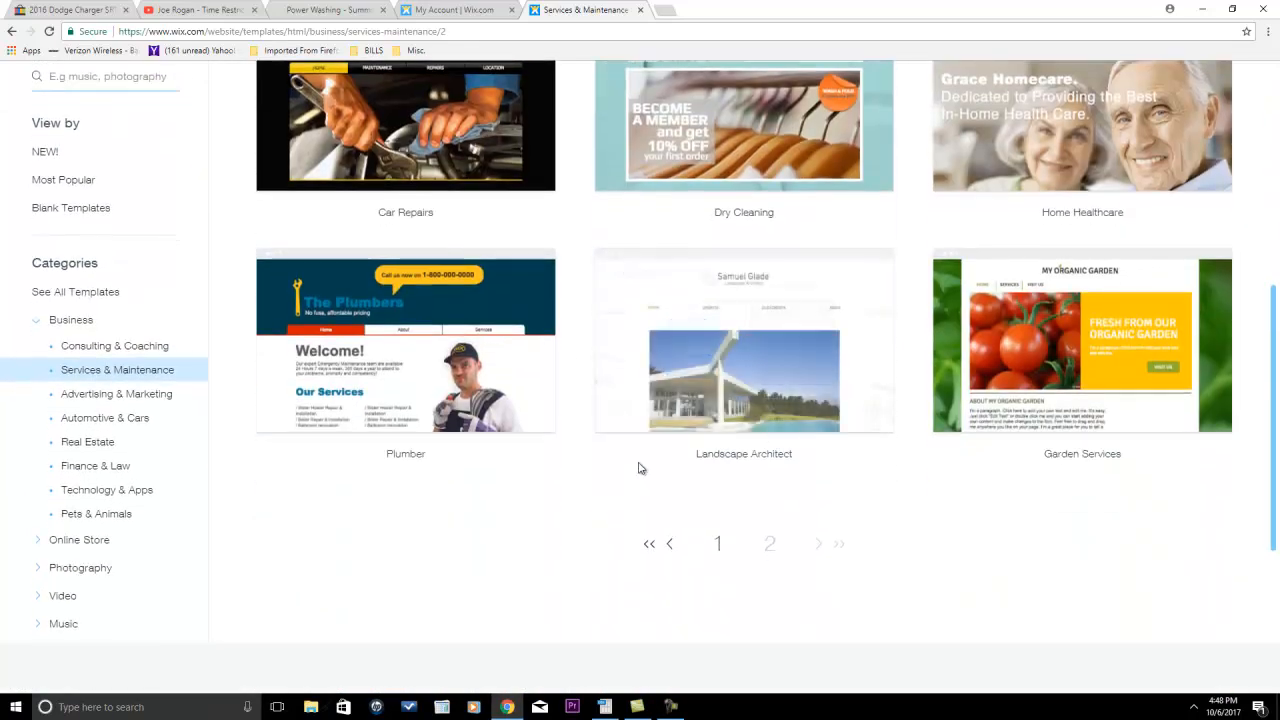
pyautogui.moveTo(405, 340)
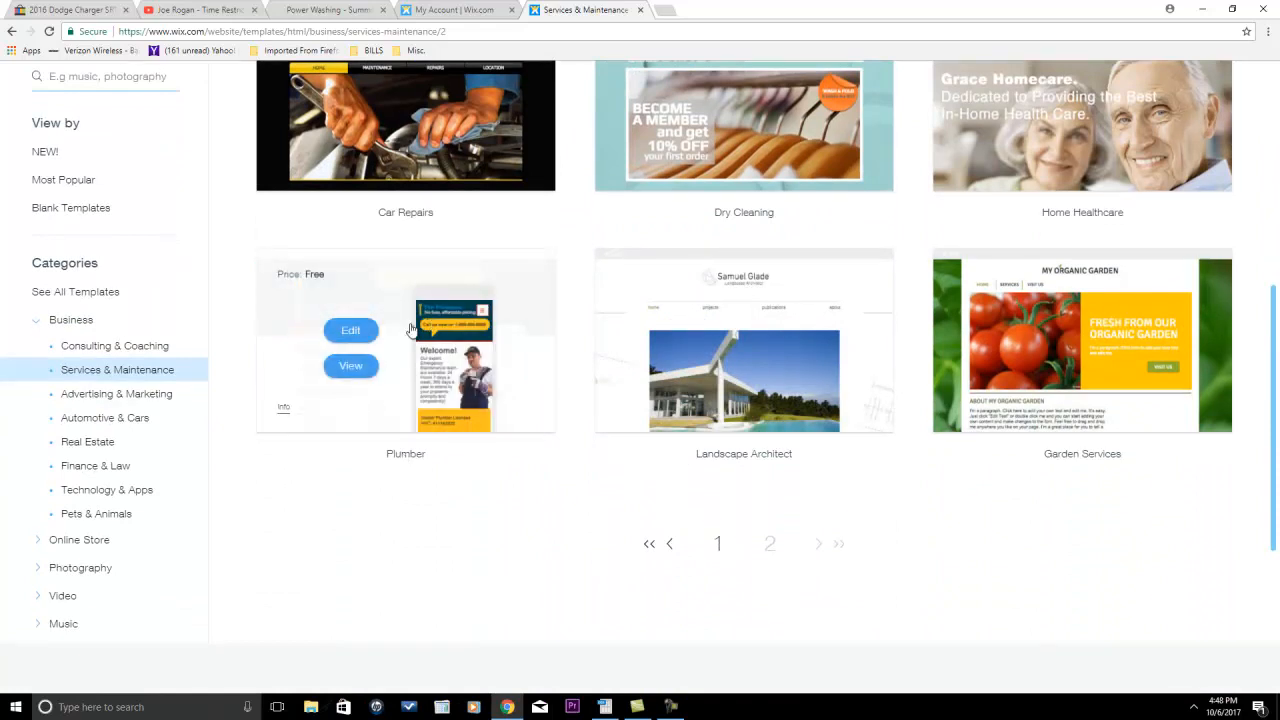
pyautogui.click(350, 330)
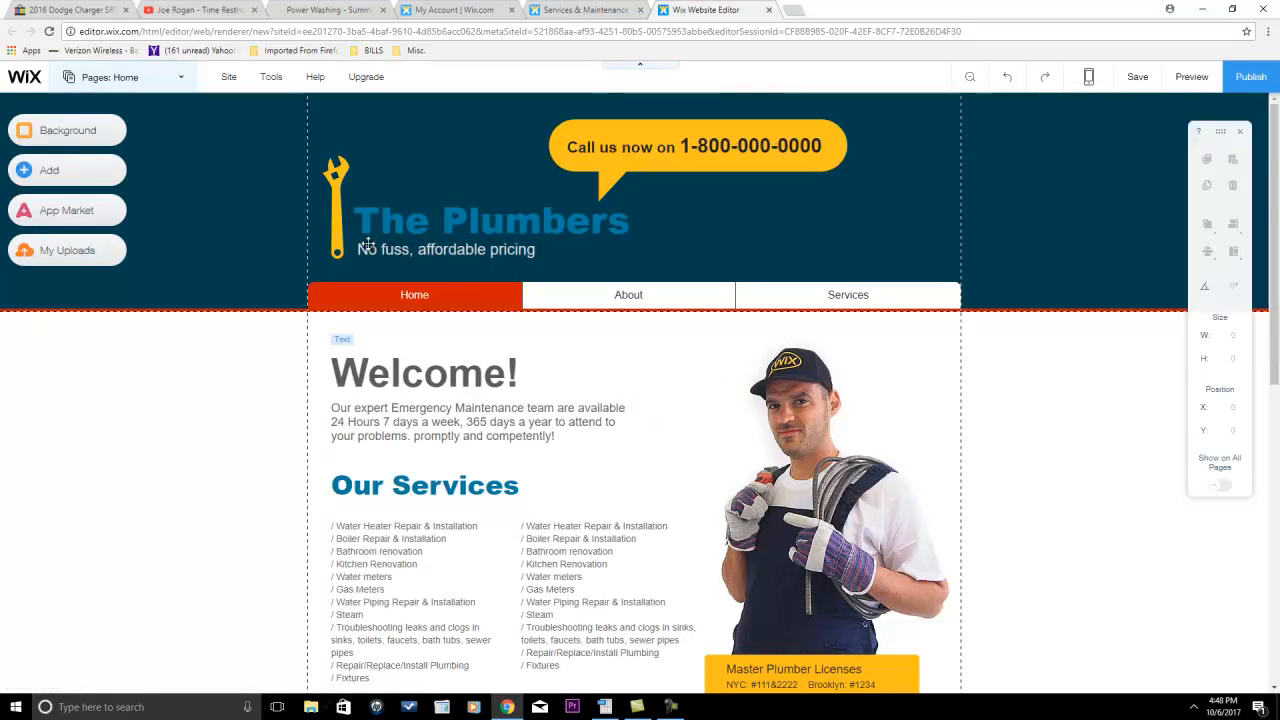
# Replace the 'No fuss, affordable pricing' tagline under The Plumbers with 'We Lay Pipe...'.
pyautogui.click(697, 146)
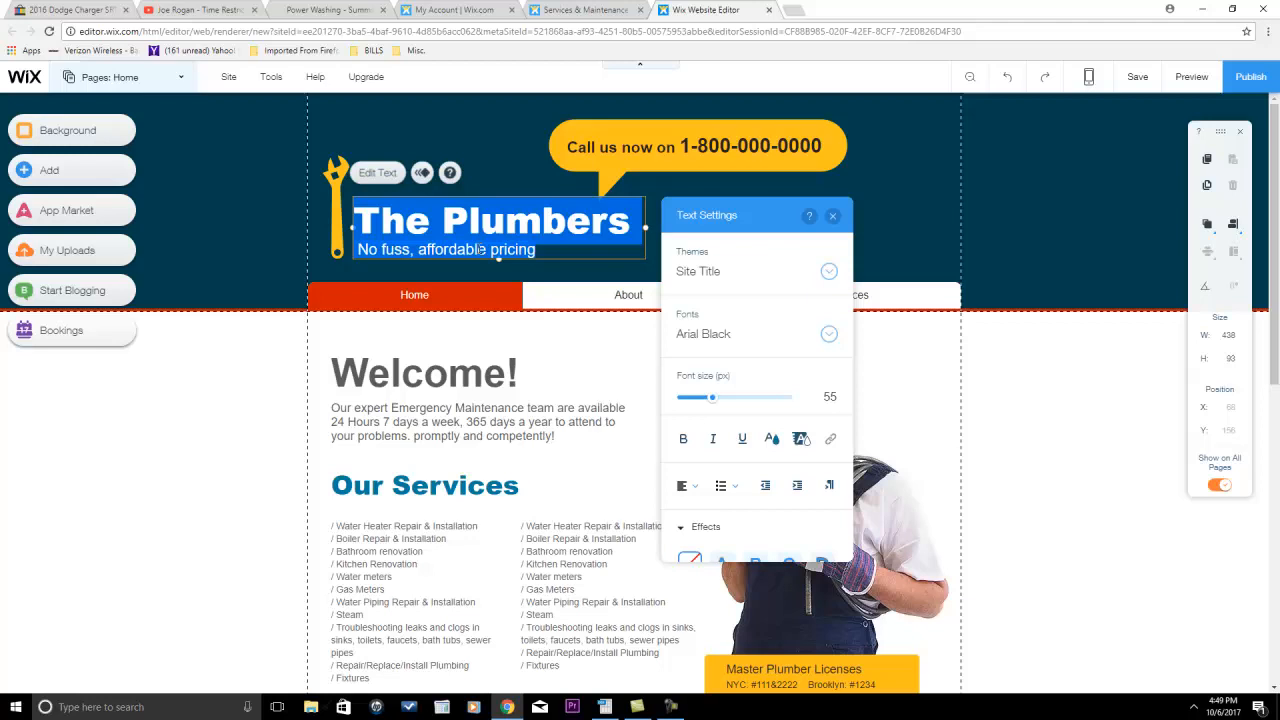
pyautogui.click(828, 271)
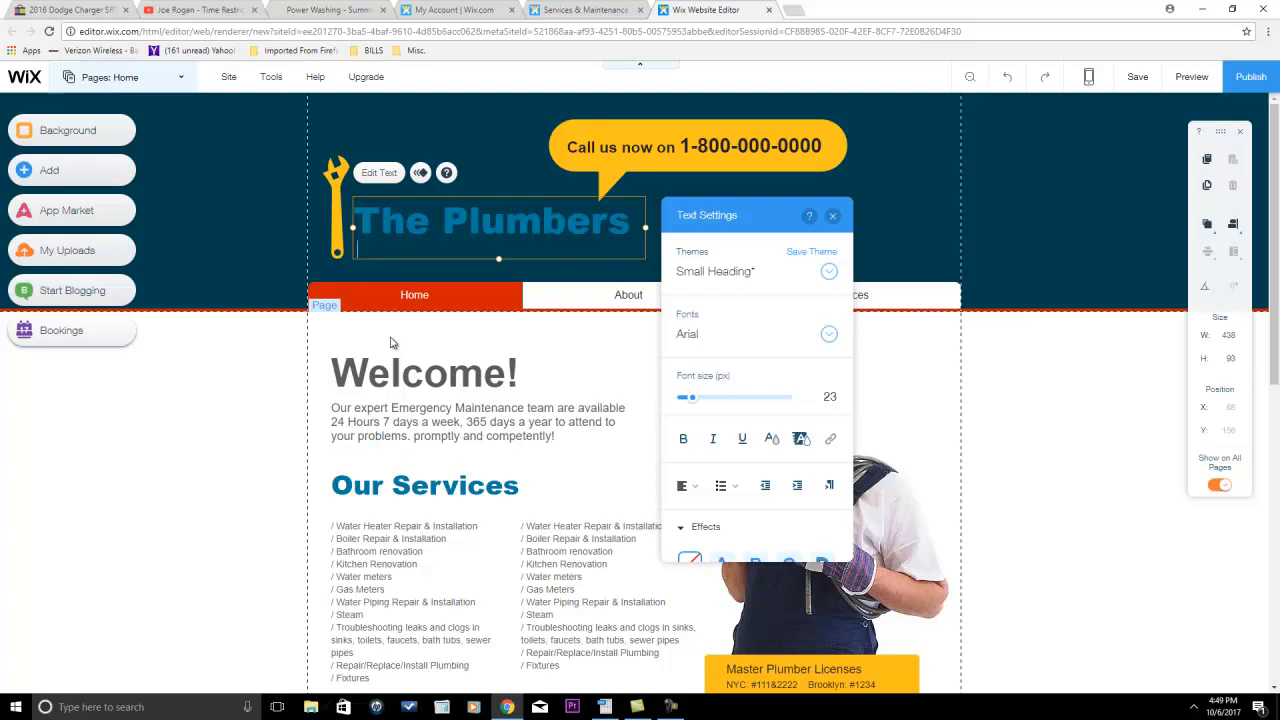
pyautogui.write('We Lay Pi')
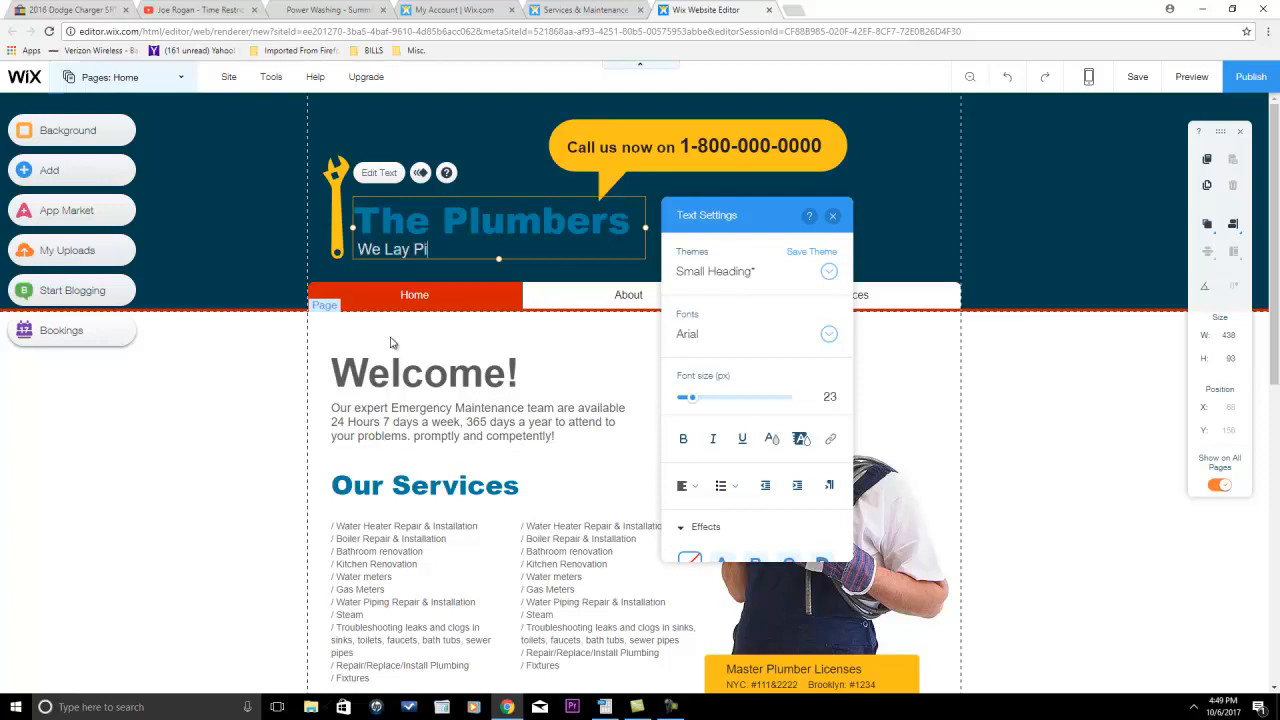
pyautogui.write('pe...')
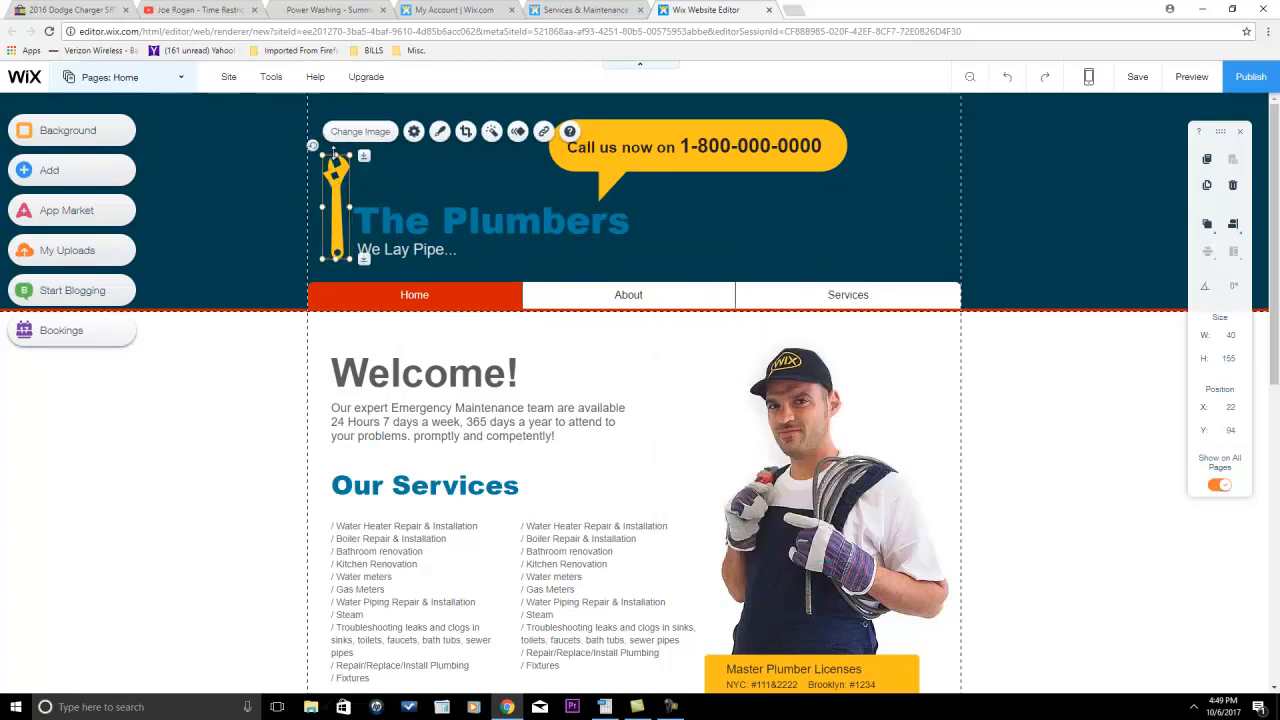
pyautogui.moveTo(354, 180)
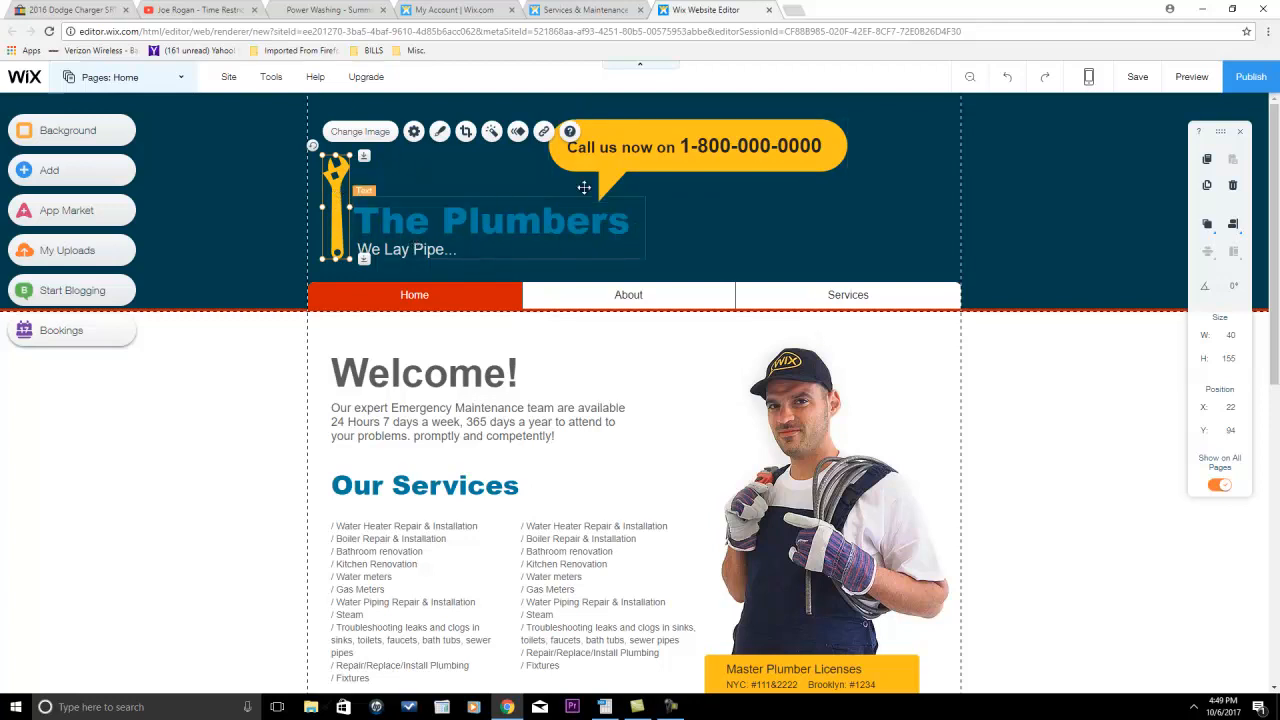
pyautogui.scroll(-3)
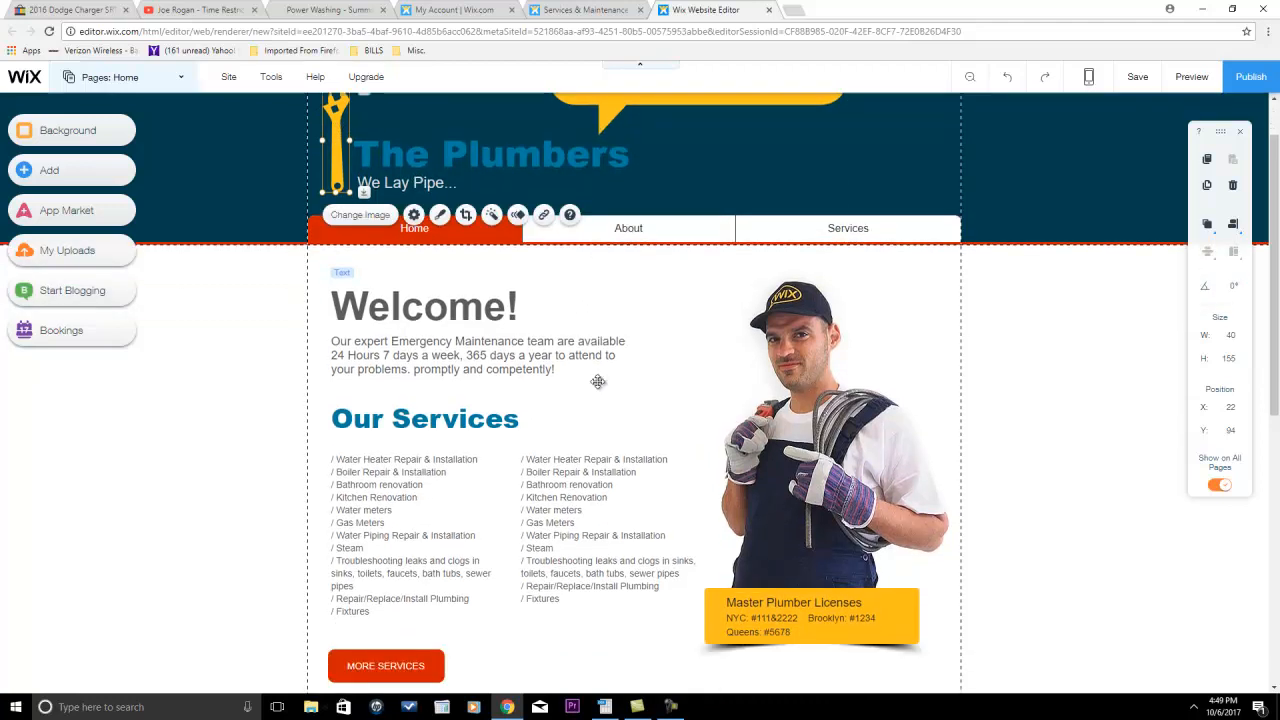
pyautogui.scroll(3)
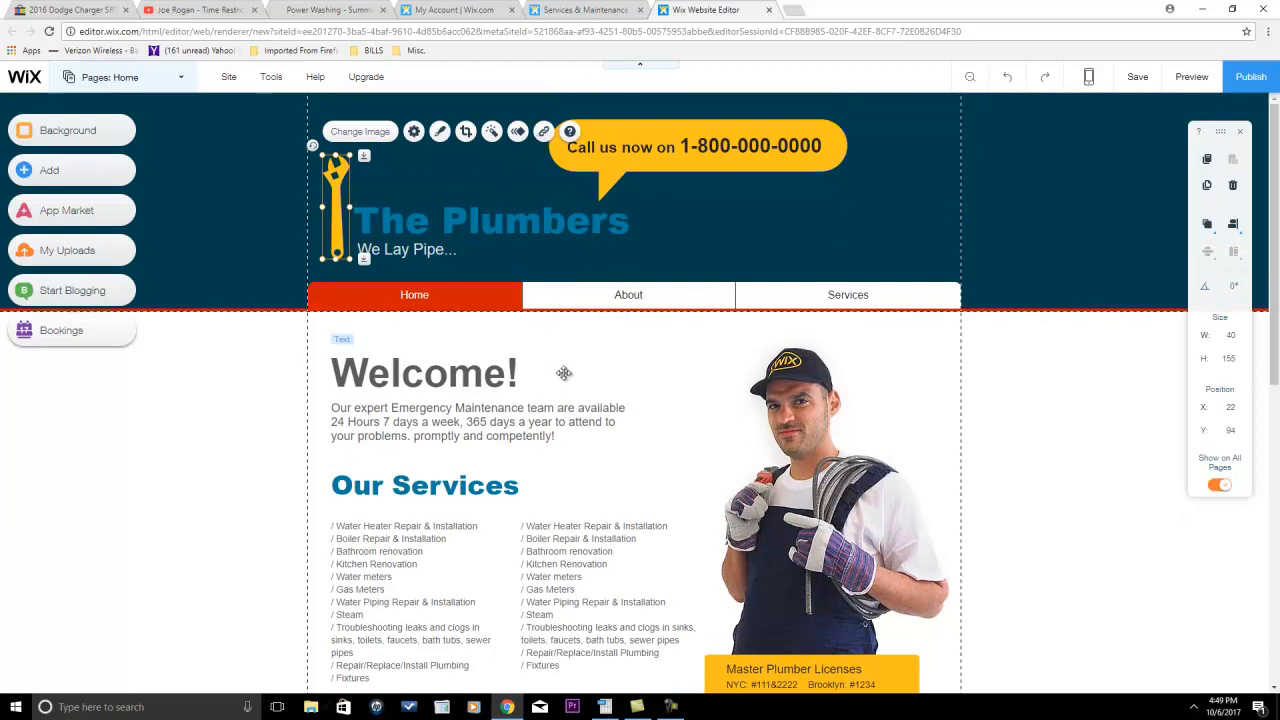
pyautogui.scroll(-3)
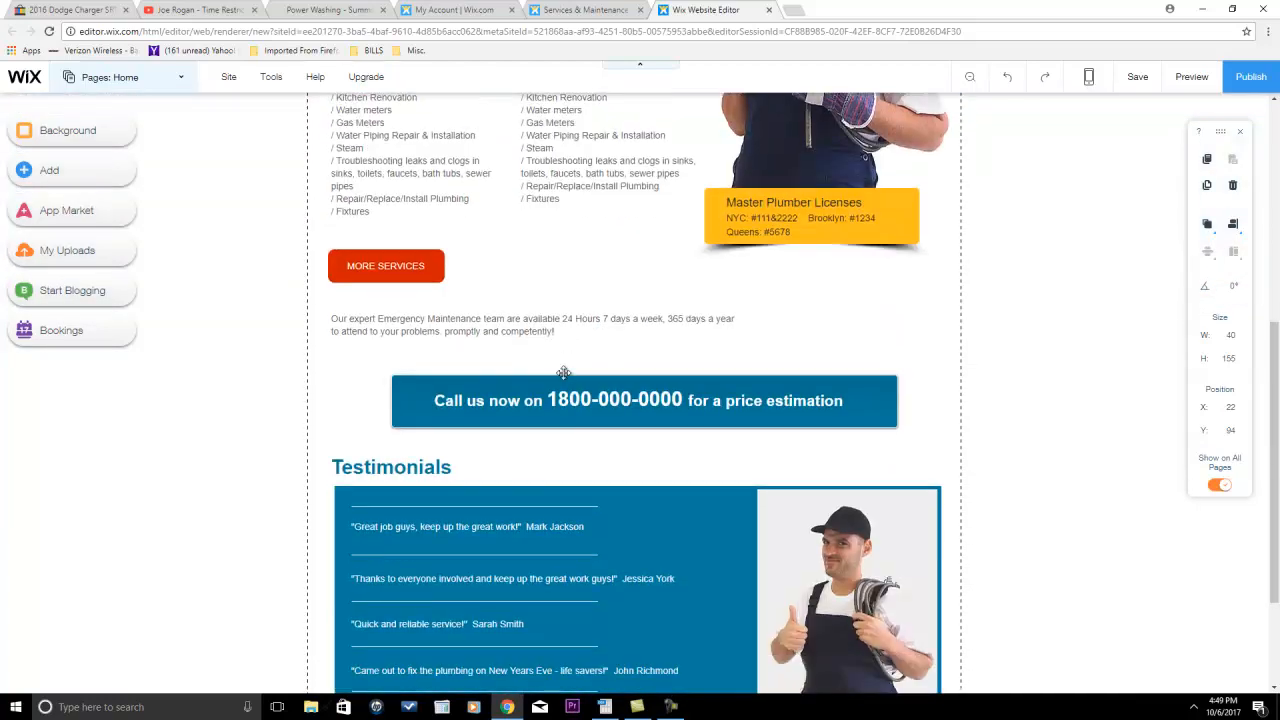
pyautogui.scroll(-3)
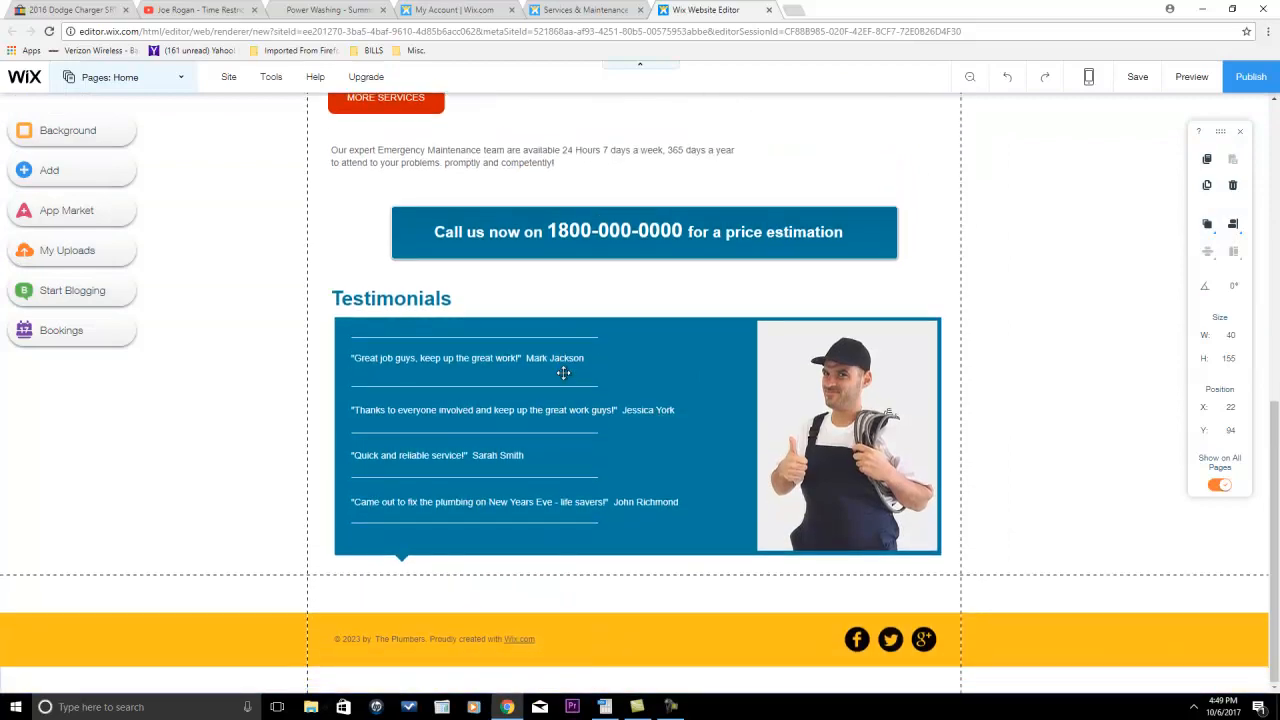
pyautogui.scroll(3)
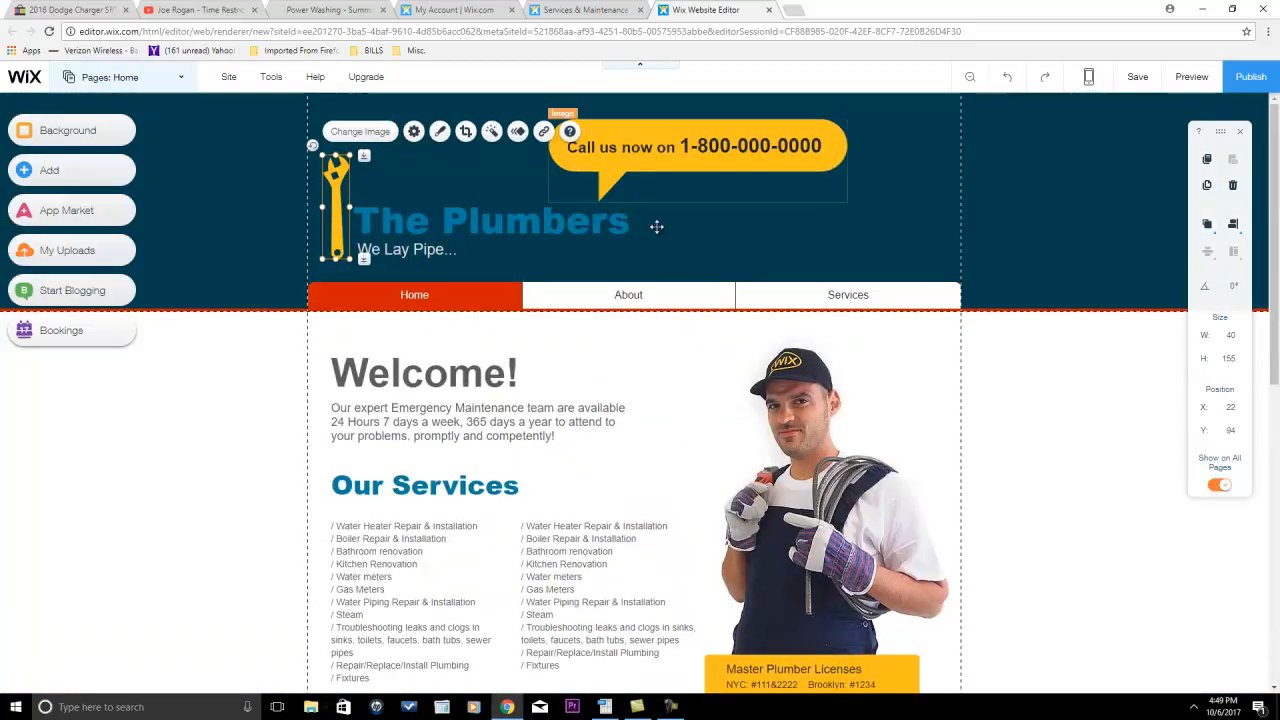
pyautogui.scroll(-3)
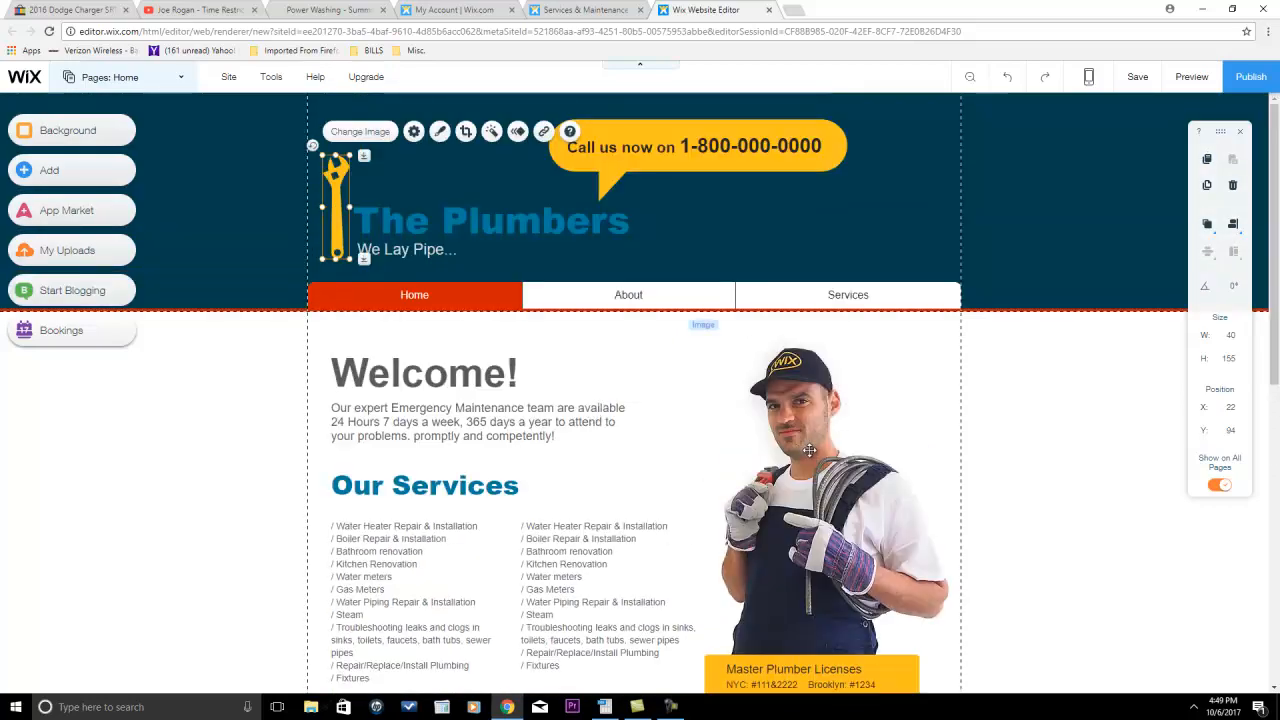
pyautogui.click(810, 450)
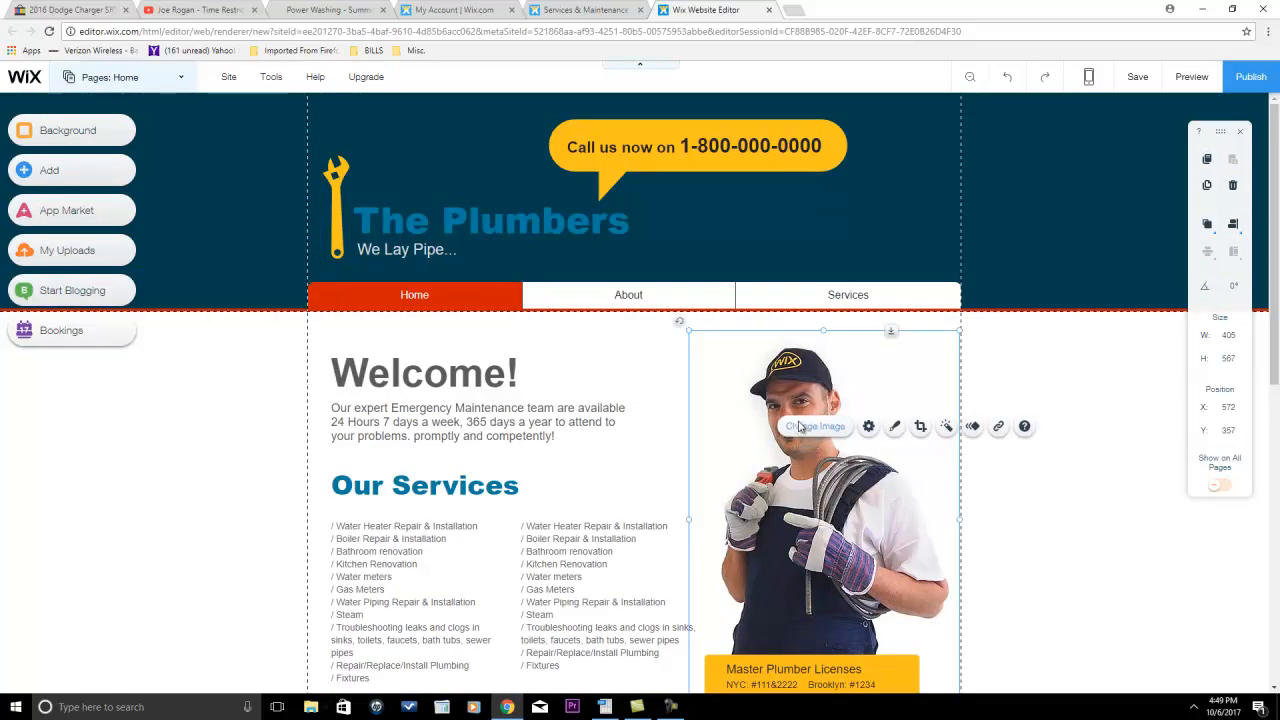
# Search Wix's free stock images for 'lawn care' and pick the red lawn mower photo.
pyautogui.click(815, 426)
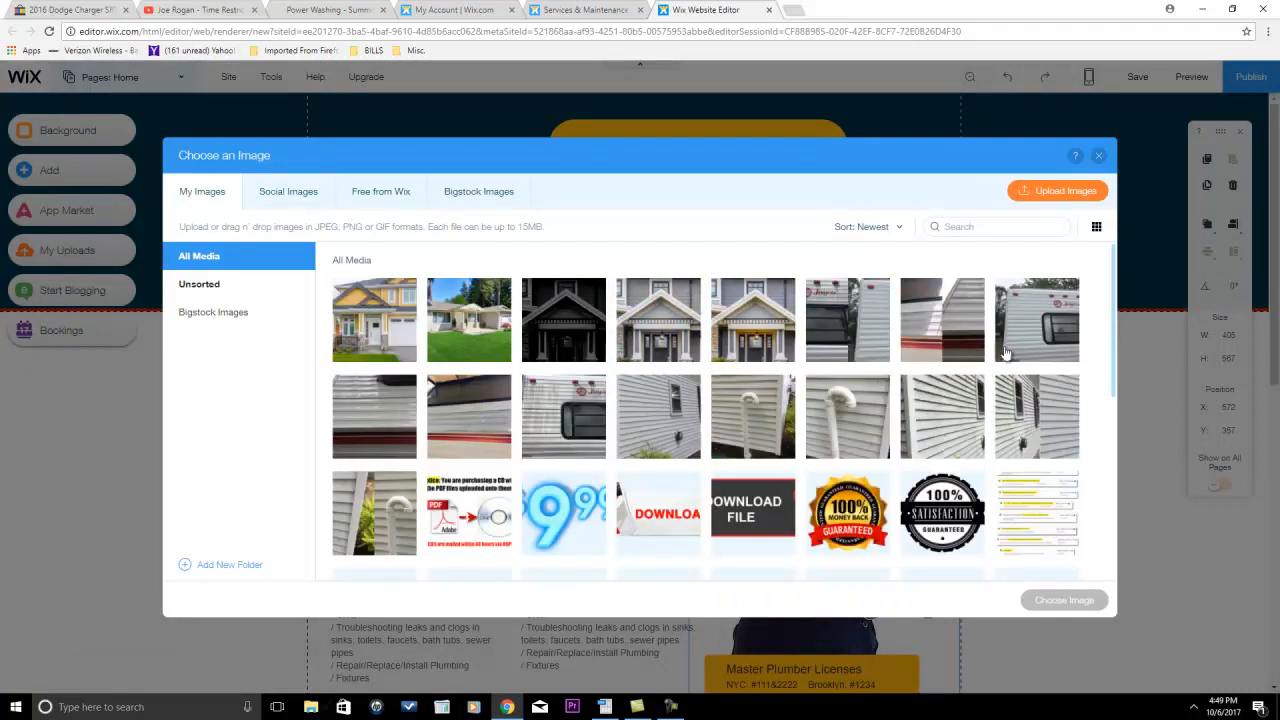
pyautogui.moveTo(288, 191)
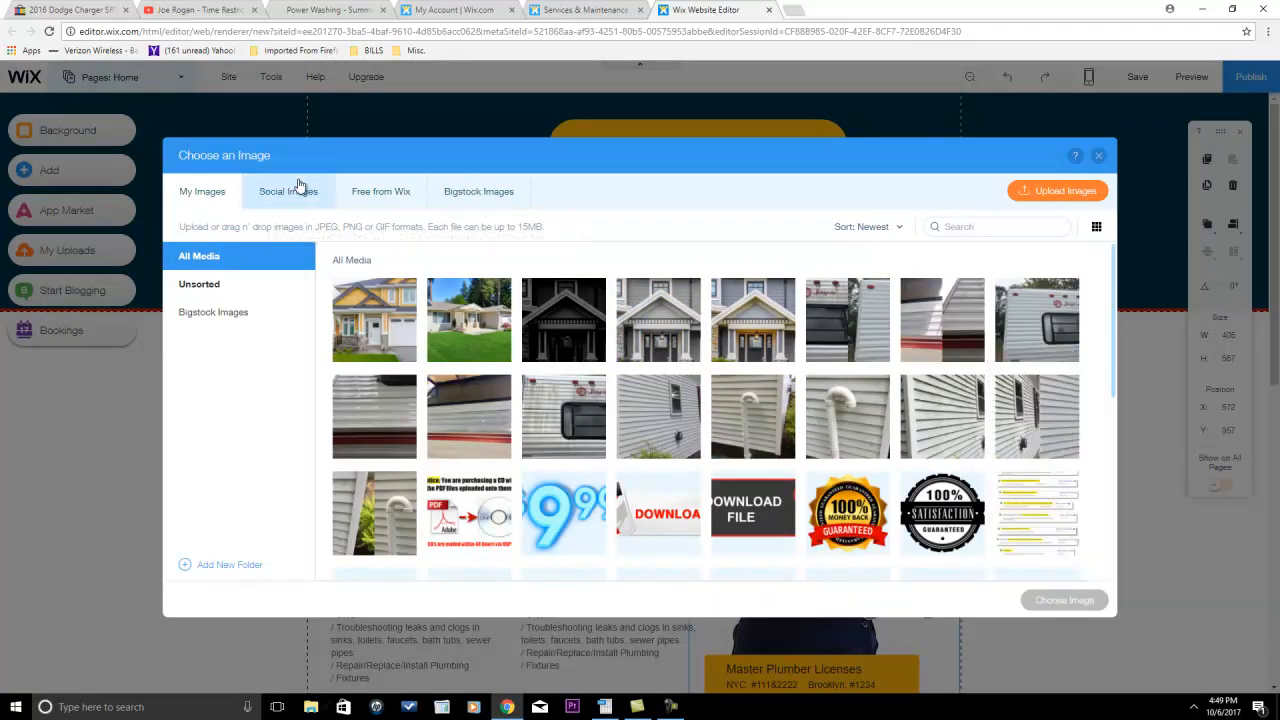
pyautogui.click(381, 191)
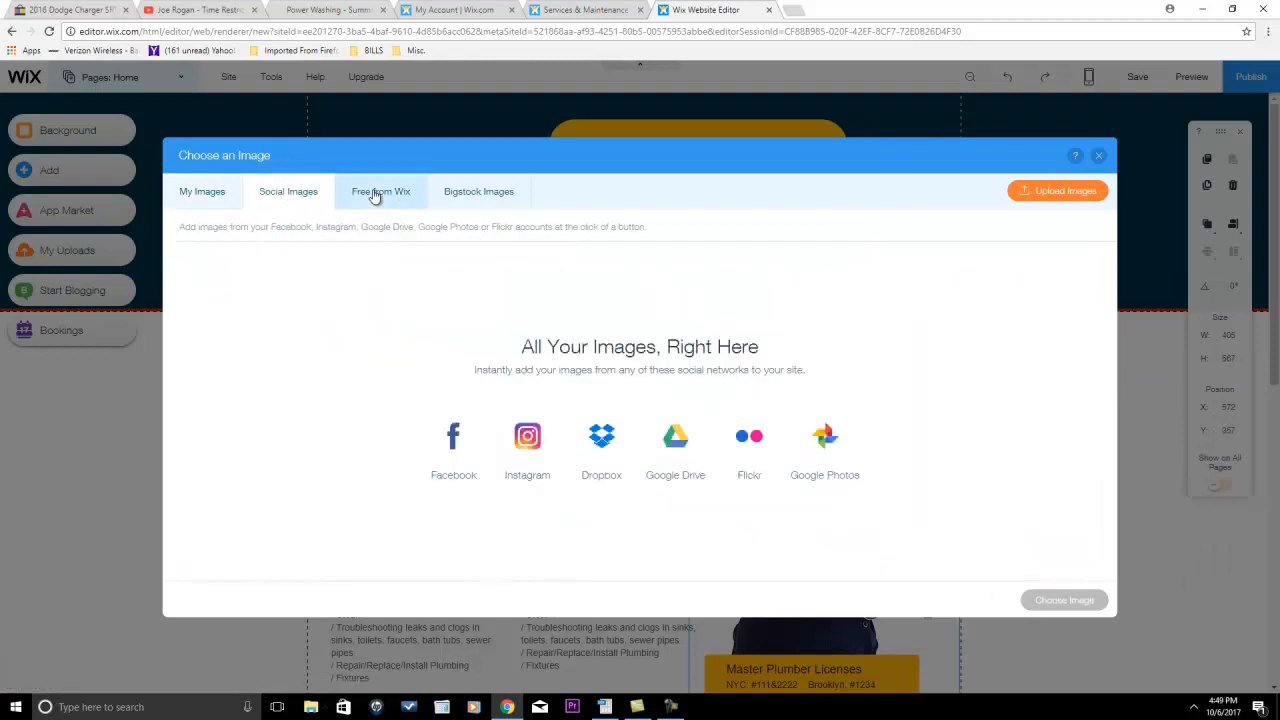
pyautogui.click(381, 191)
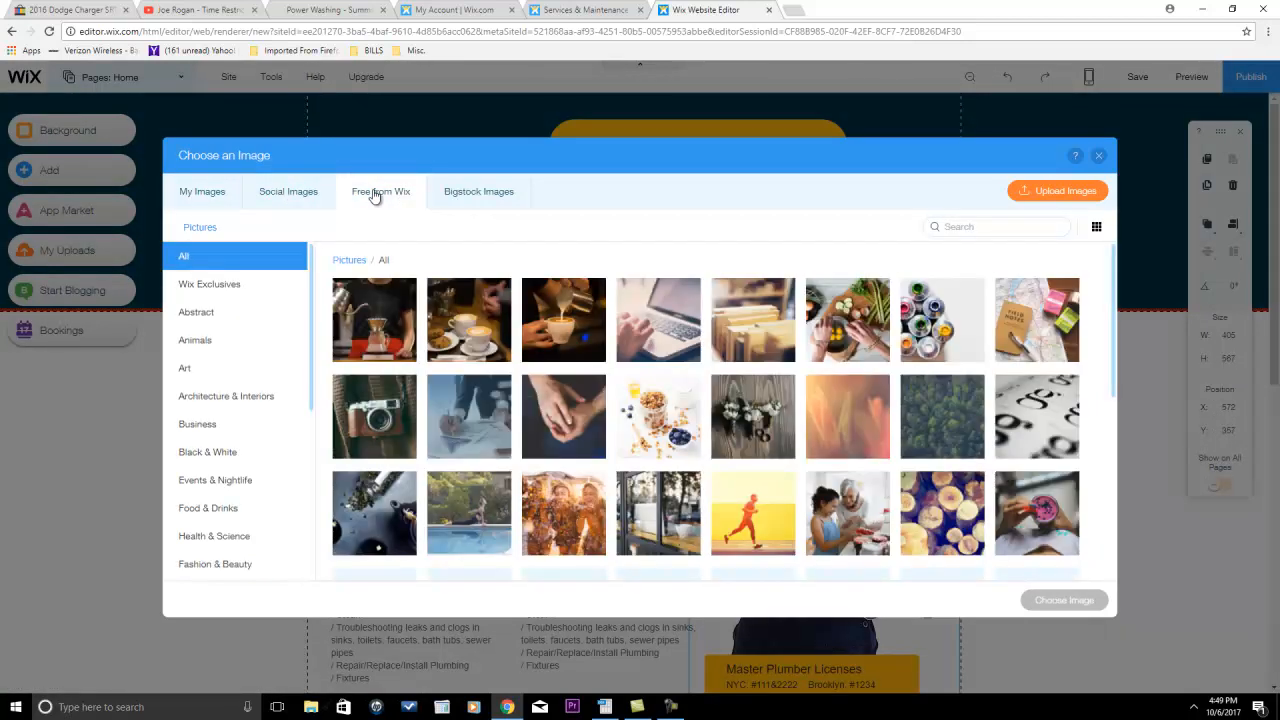
pyautogui.moveTo(368, 278)
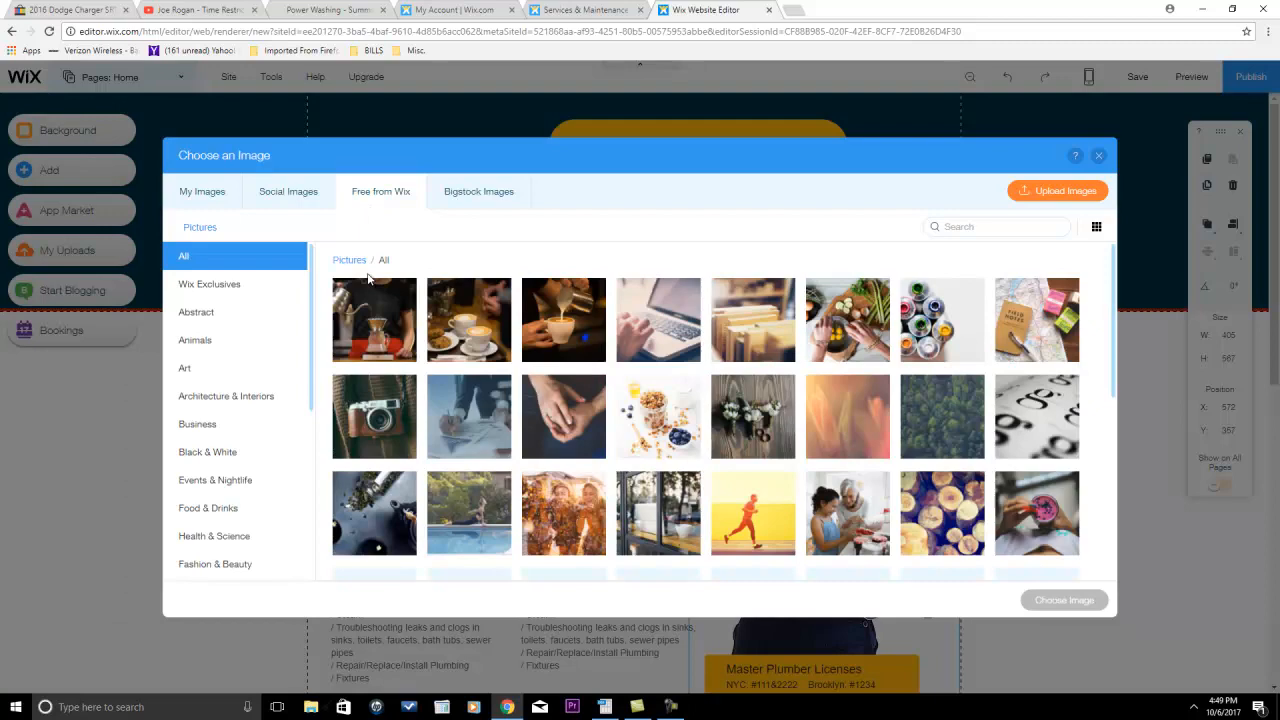
pyautogui.moveTo(373, 319)
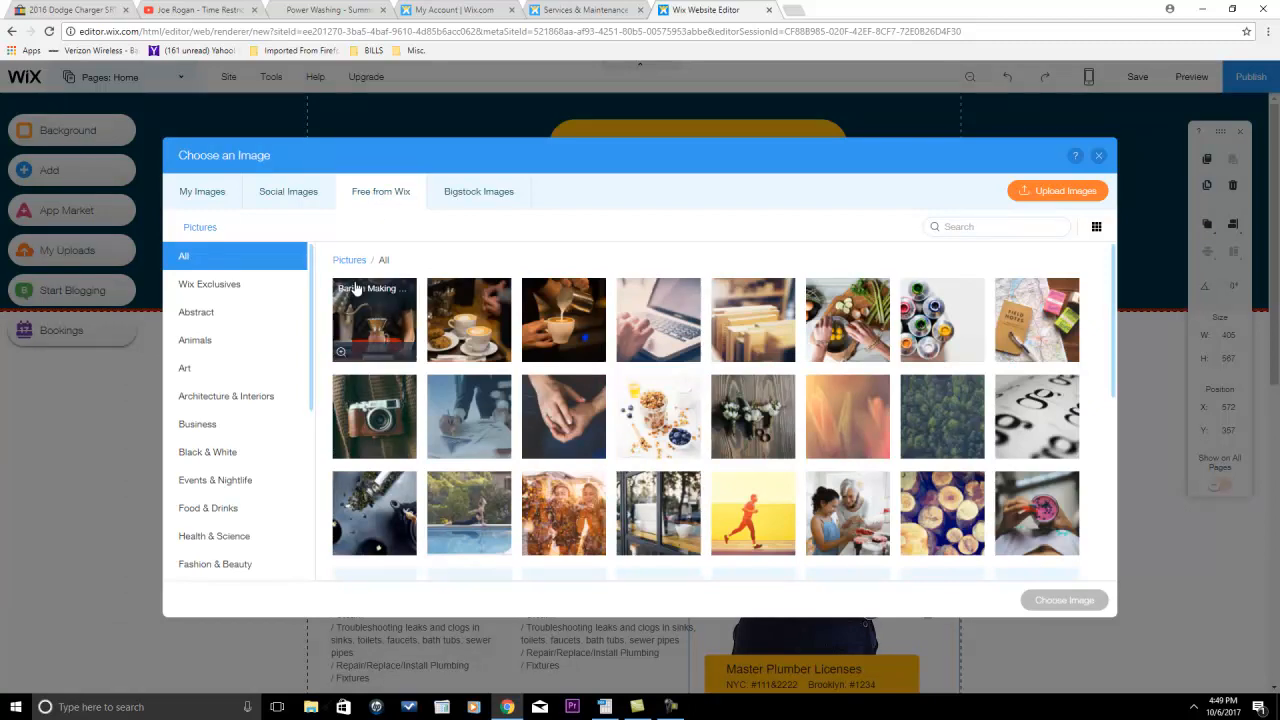
pyautogui.scroll(-3)
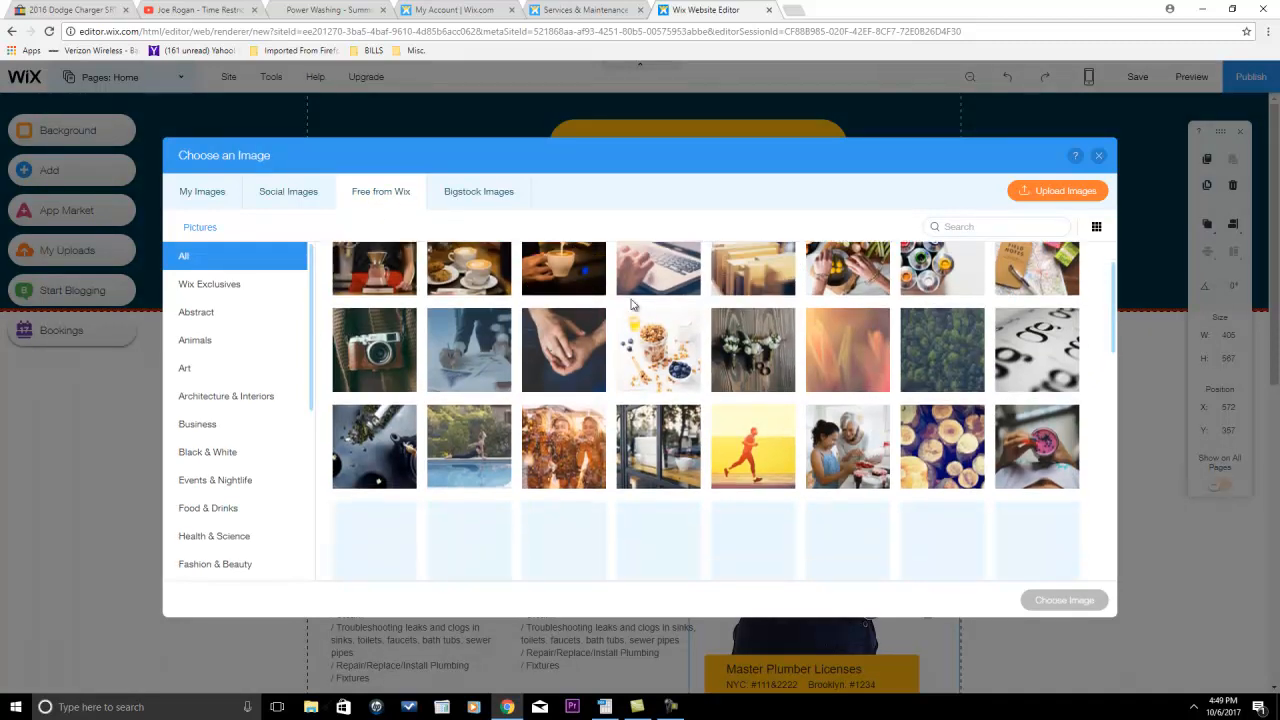
pyautogui.scroll(-3)
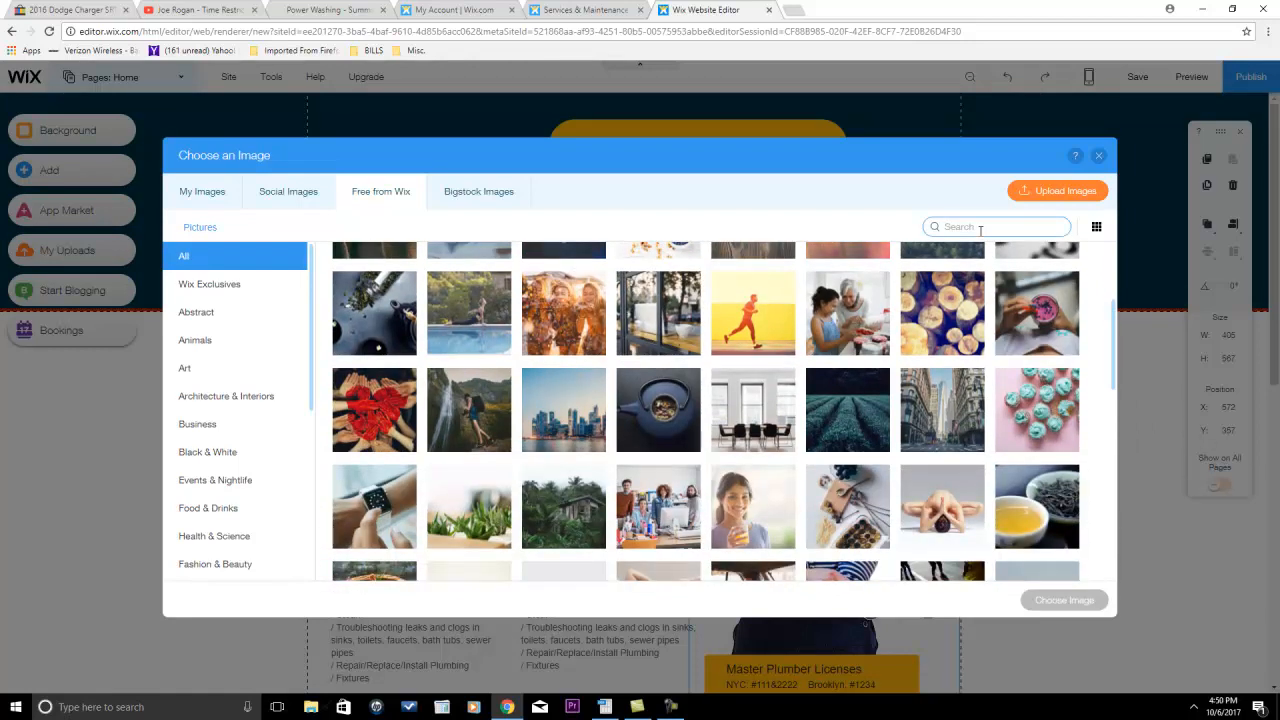
pyautogui.write('lawn care')
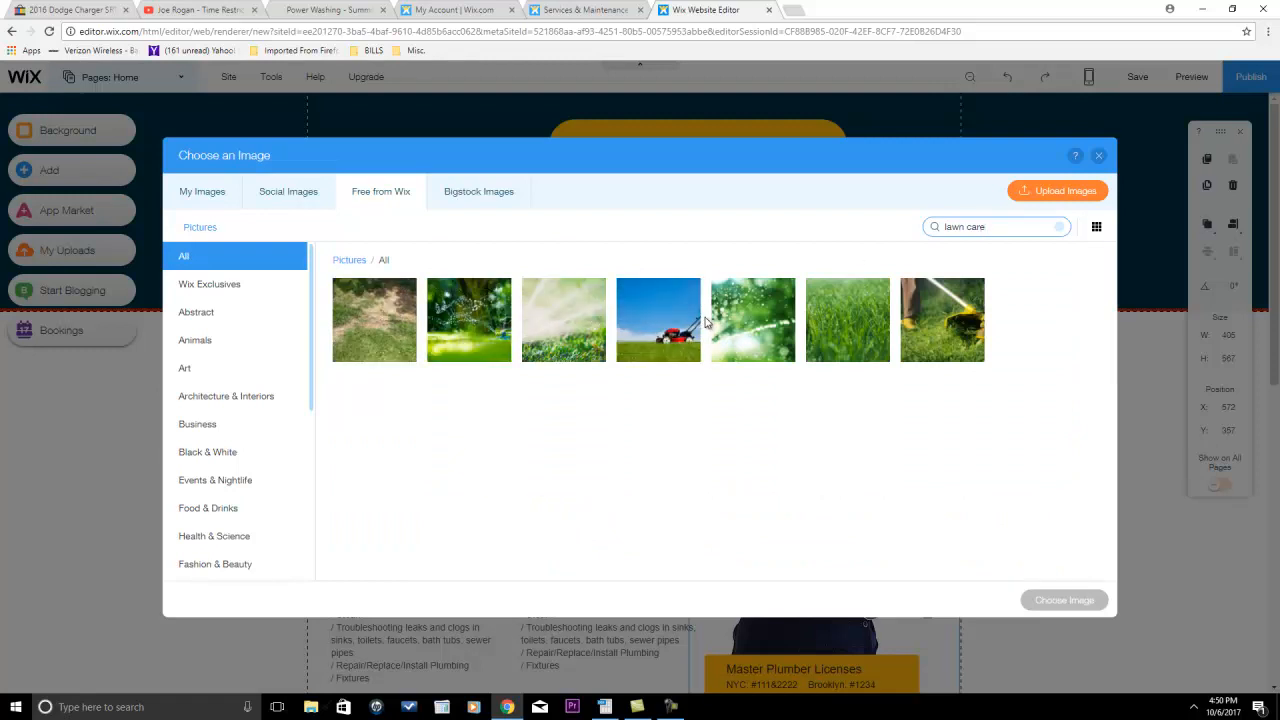
pyautogui.click(658, 320)
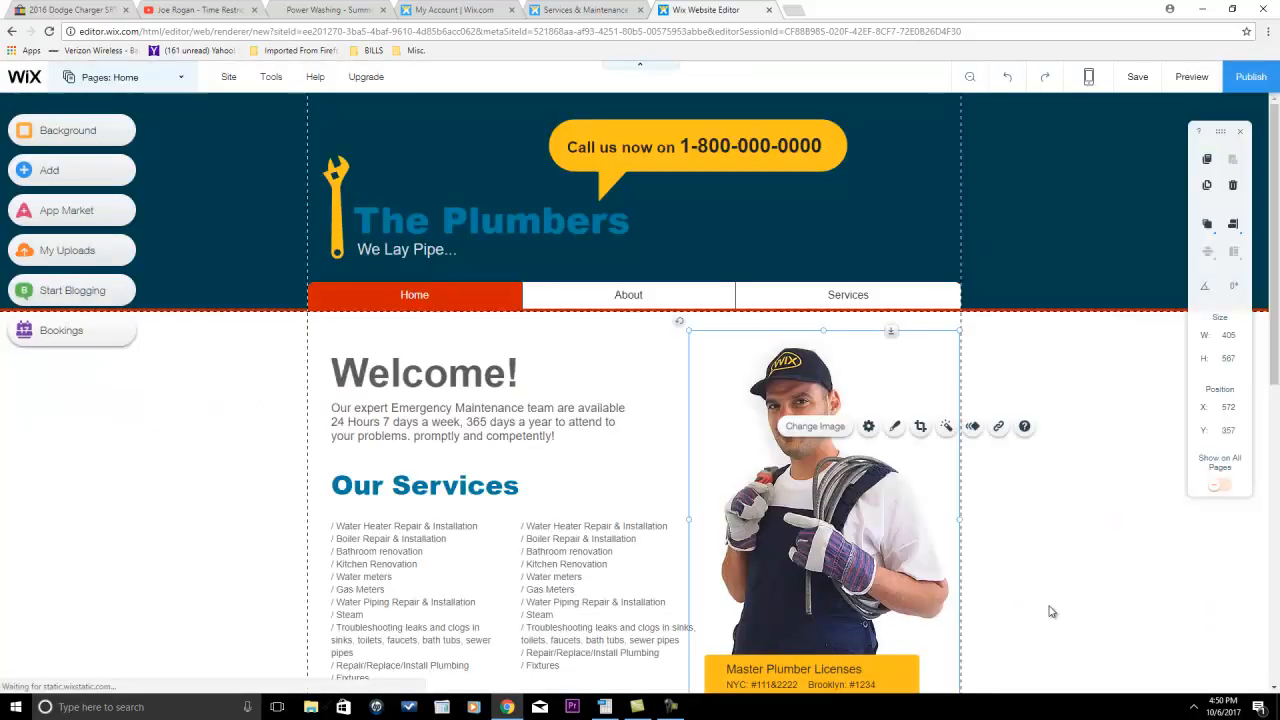
# Apply the lawn-mower photo as the hero image and widen it slightly toward the services list.
pyautogui.click(814, 426)
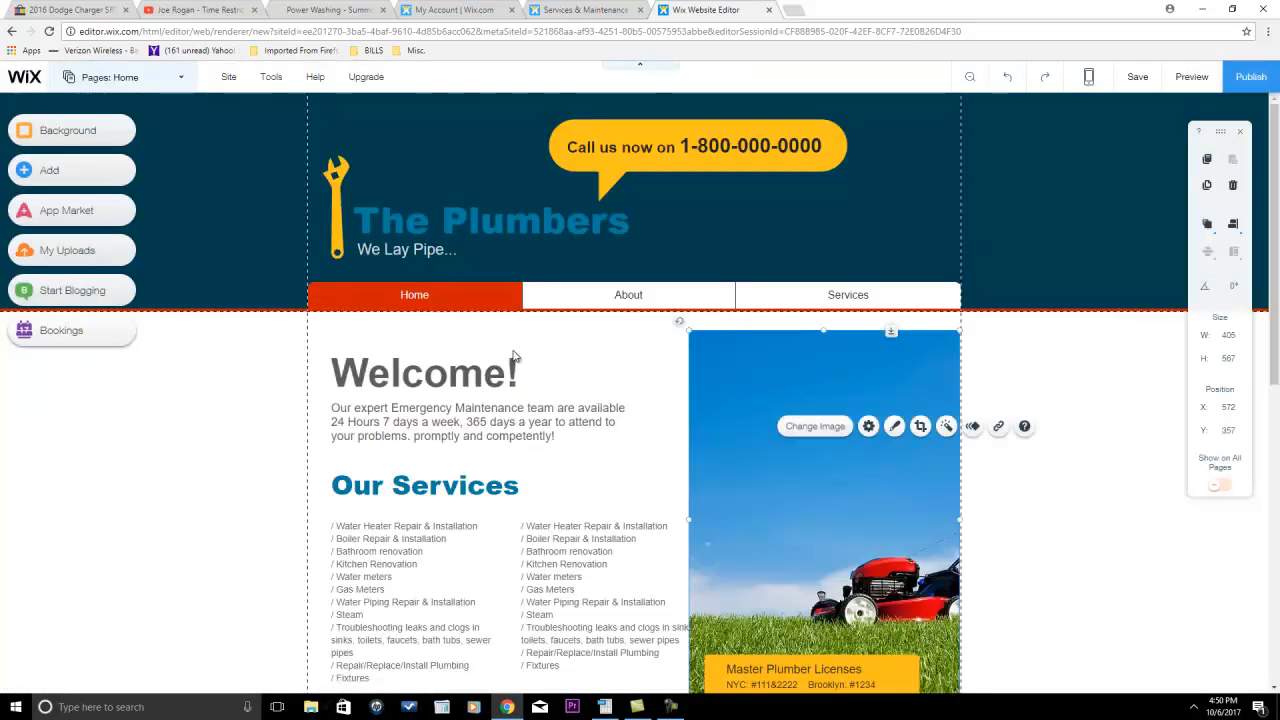
pyautogui.scroll(-3)
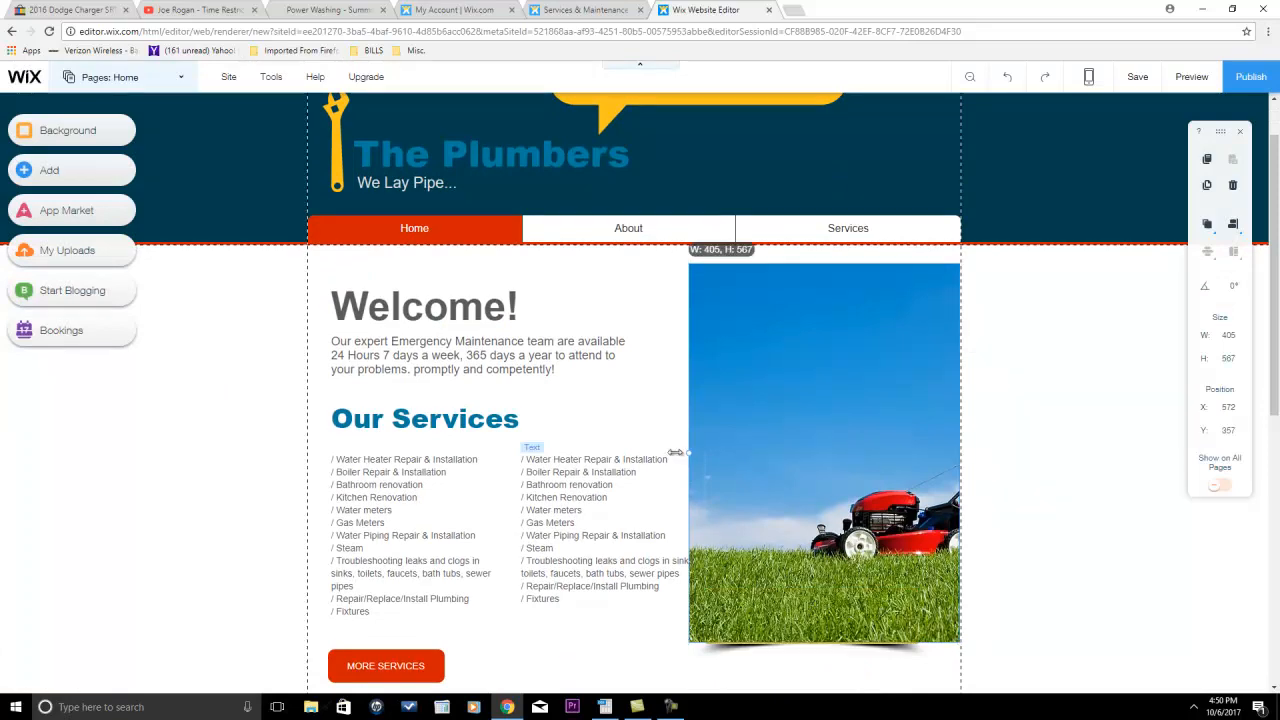
pyautogui.moveTo(688, 452); pyautogui.dragTo(675, 446)
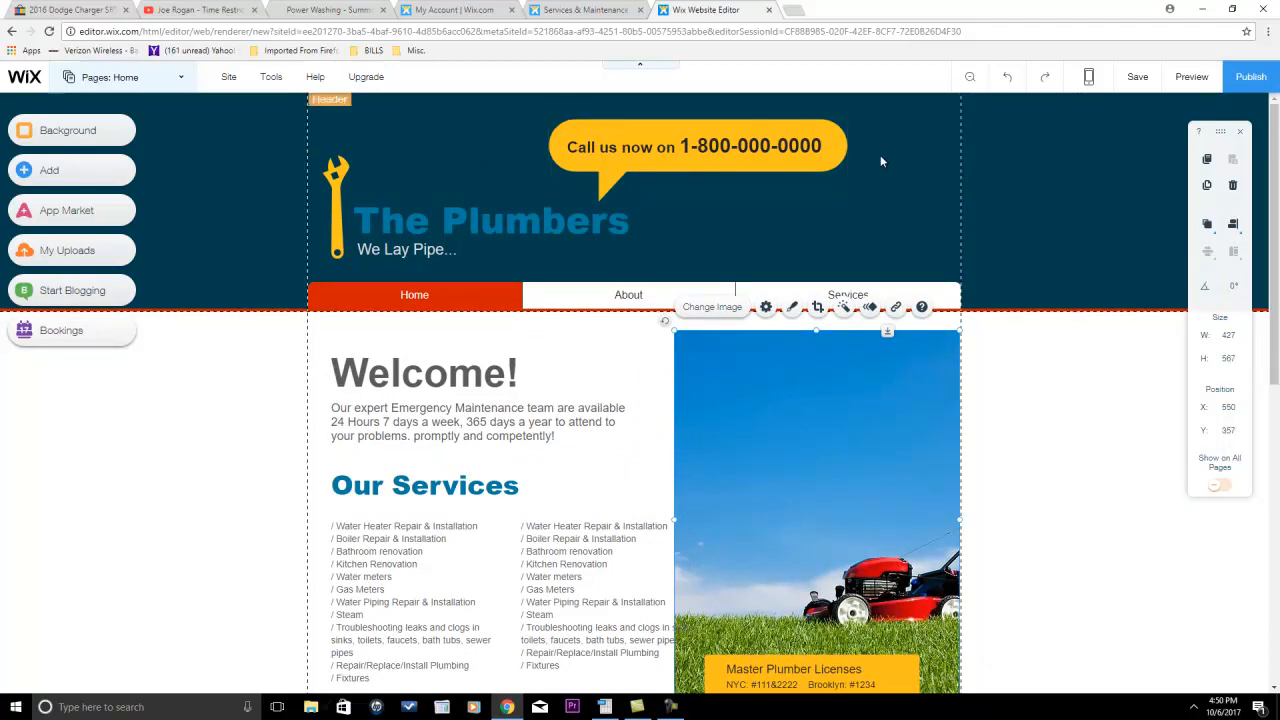
pyautogui.moveTo(580, 471)
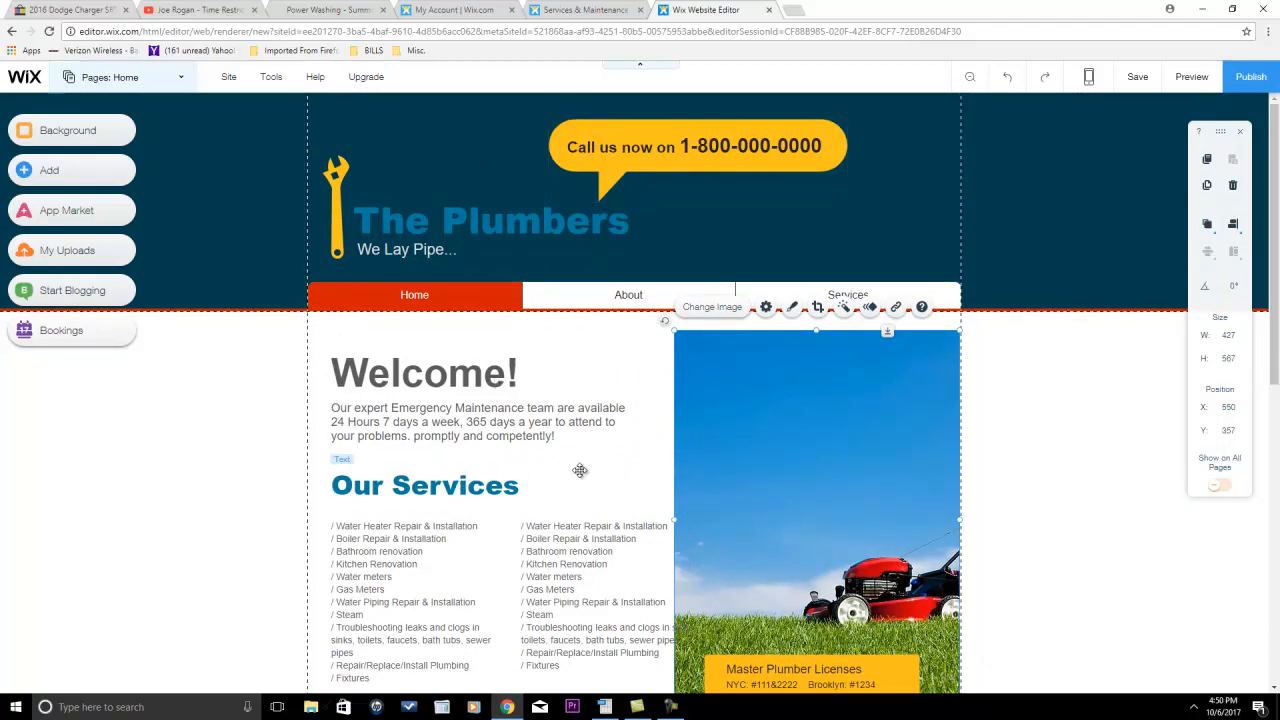
pyautogui.scroll(-3)
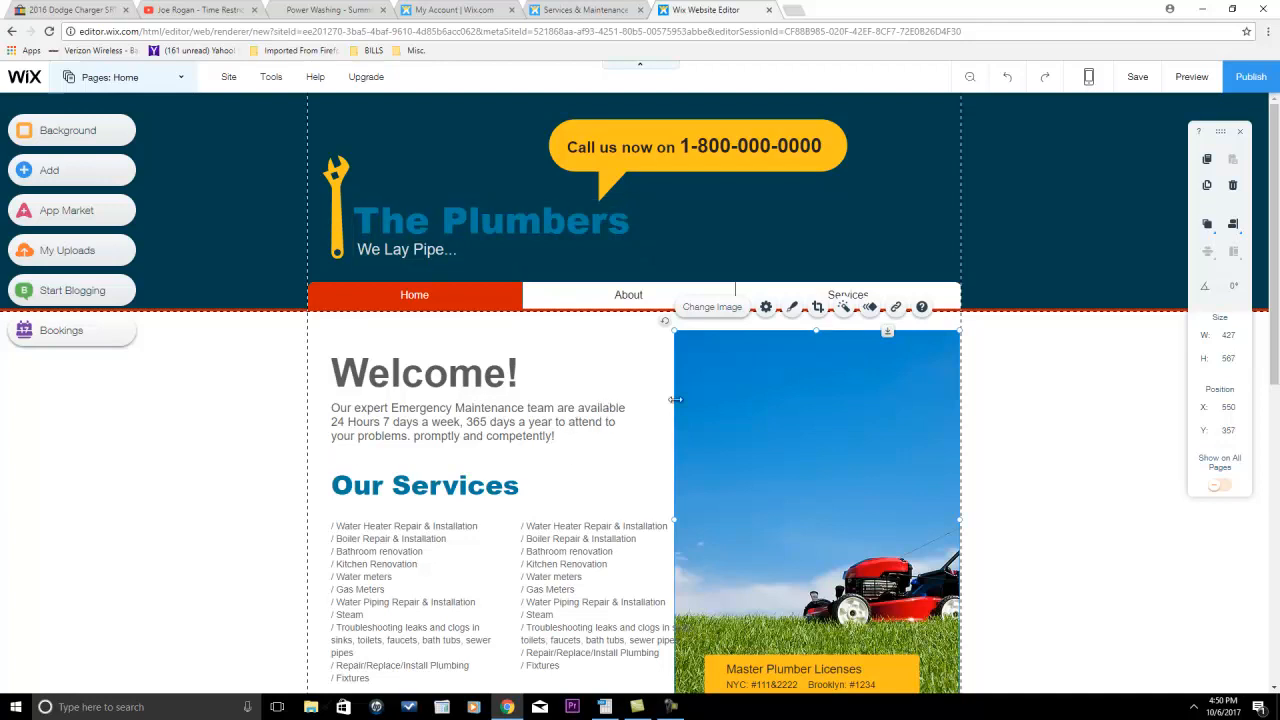
pyautogui.moveTo(645, 405)
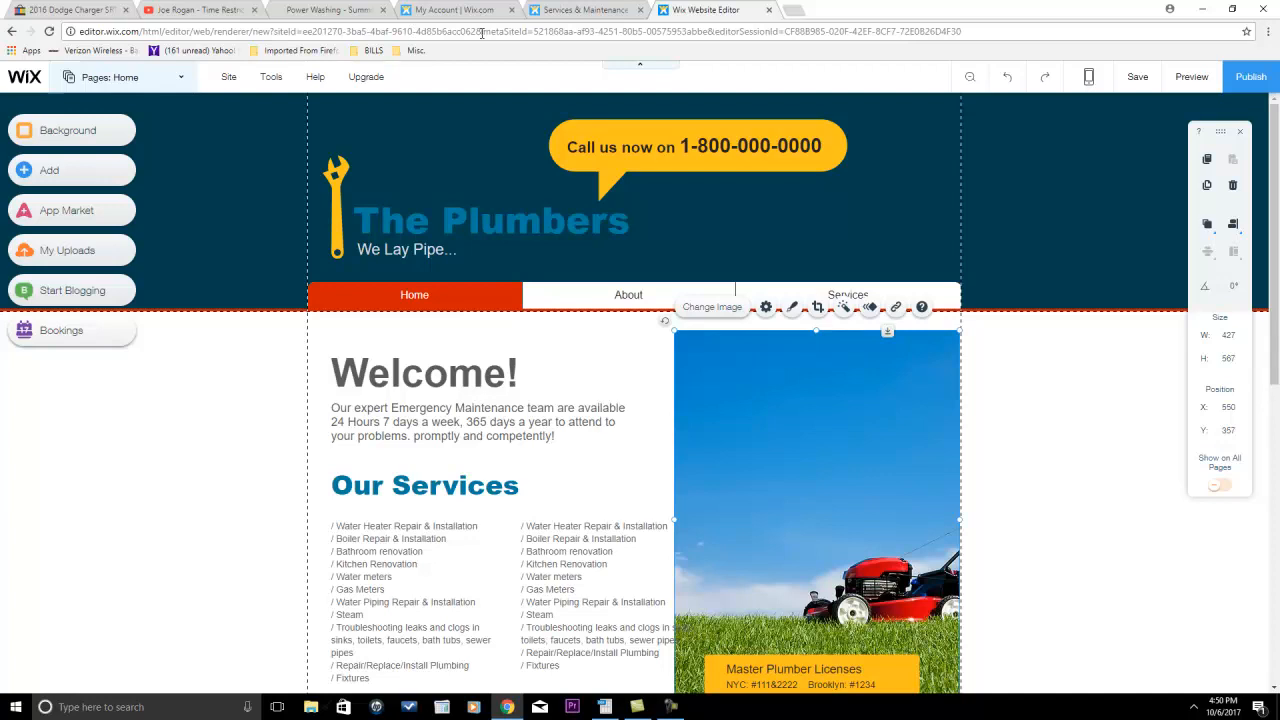
pyautogui.moveTo(448, 62)
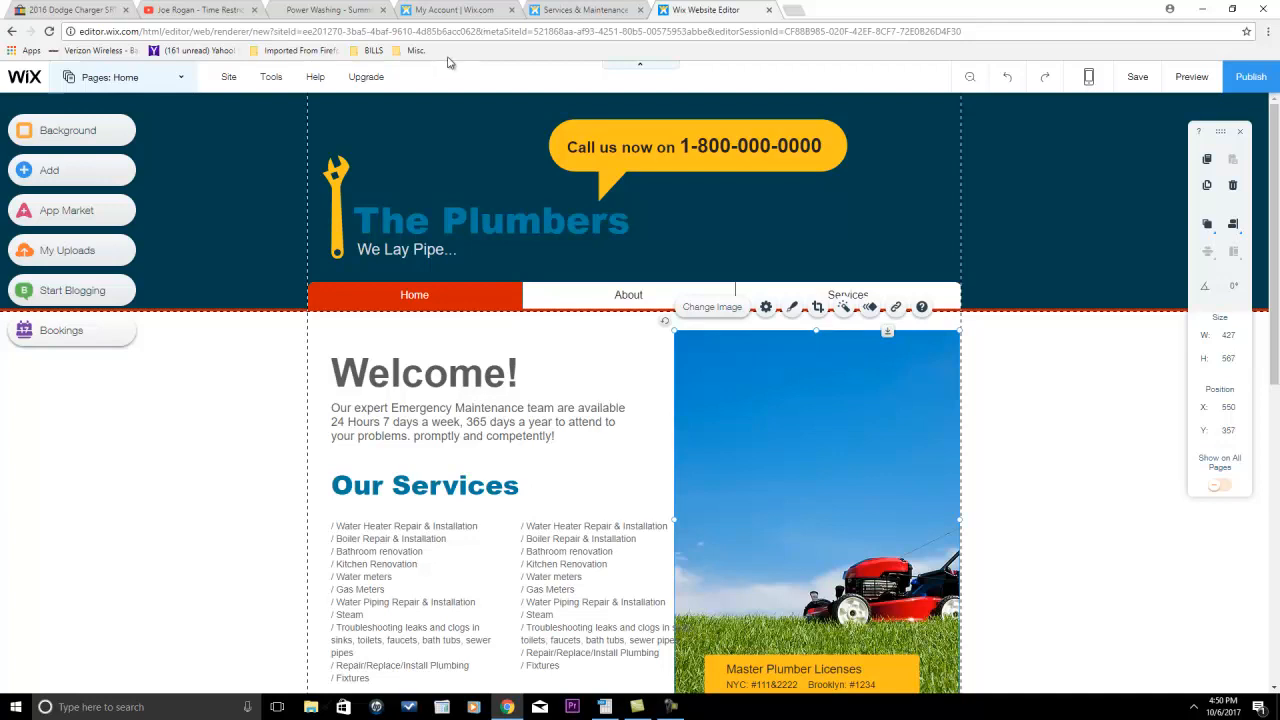
pyautogui.moveTo(547, 371)
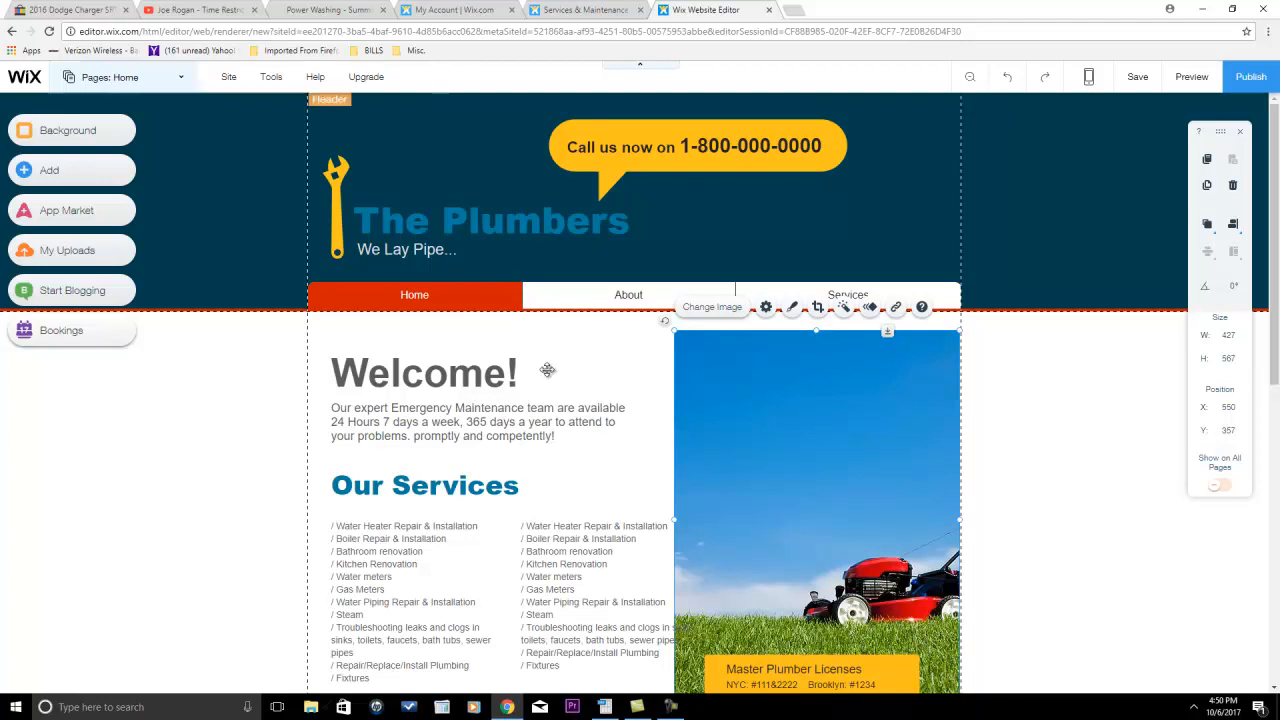
pyautogui.moveTo(553, 428)
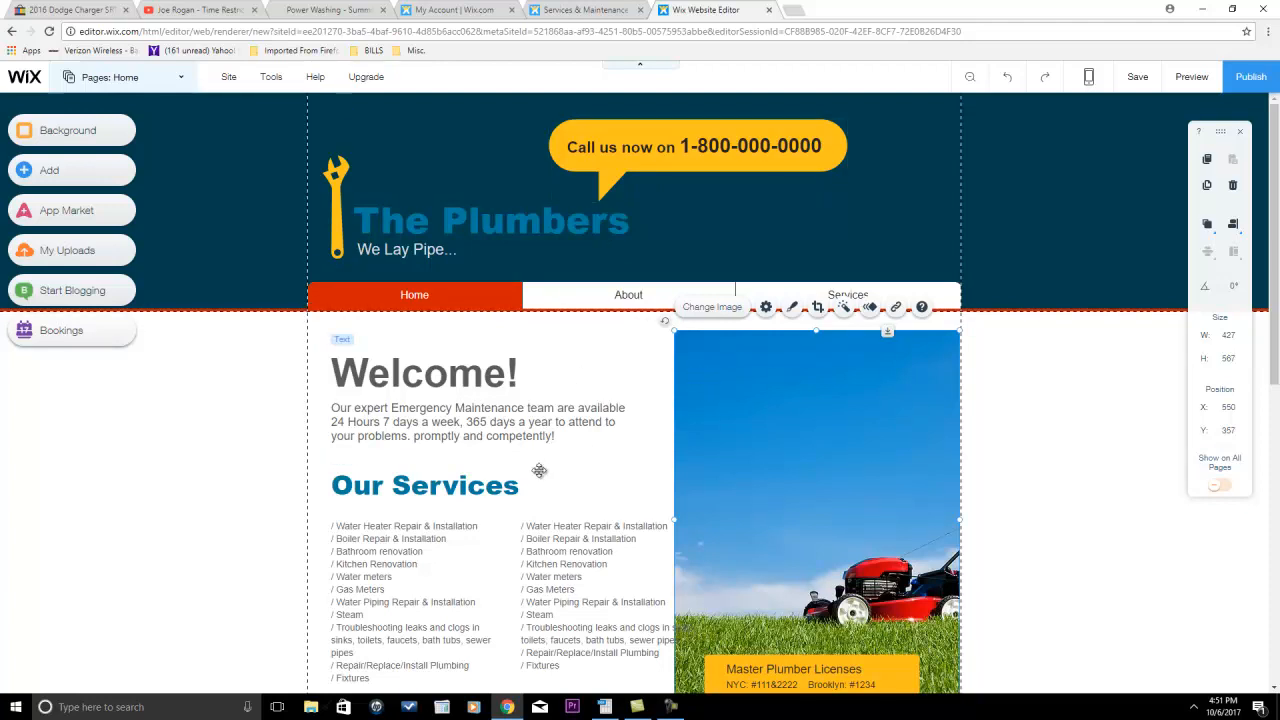
pyautogui.moveTo(525, 390)
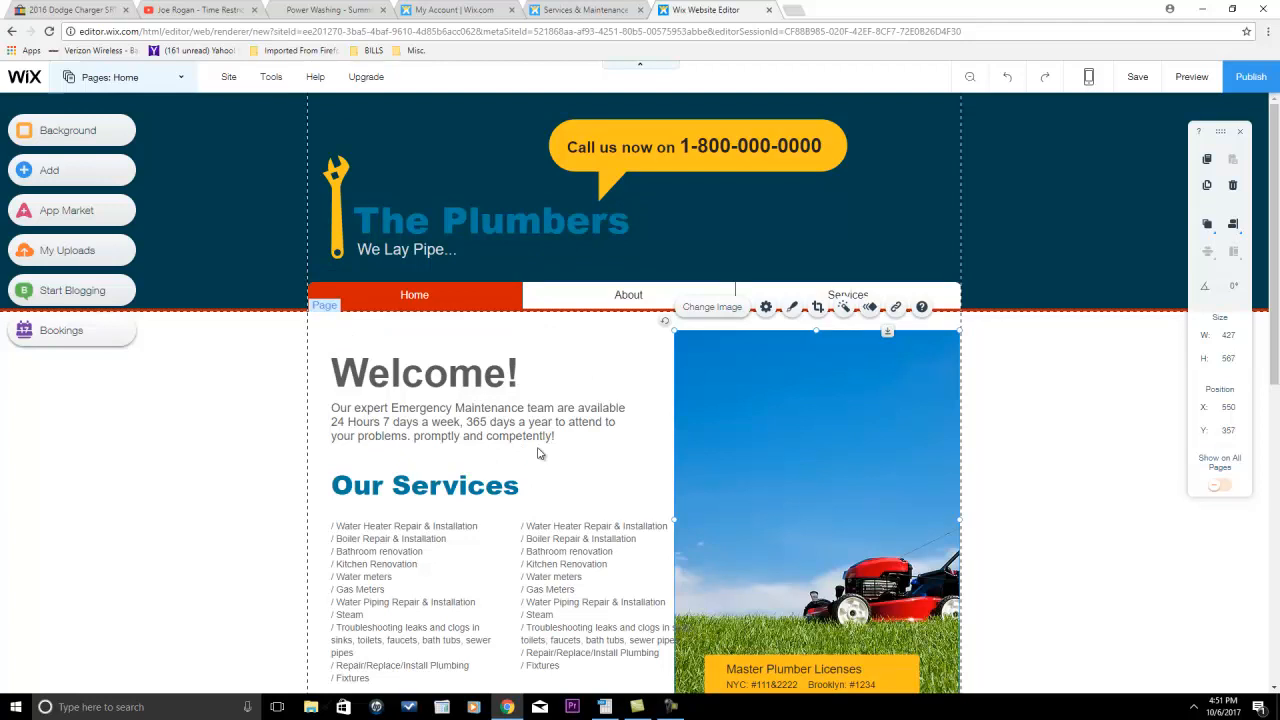
pyautogui.moveTo(977, 419)
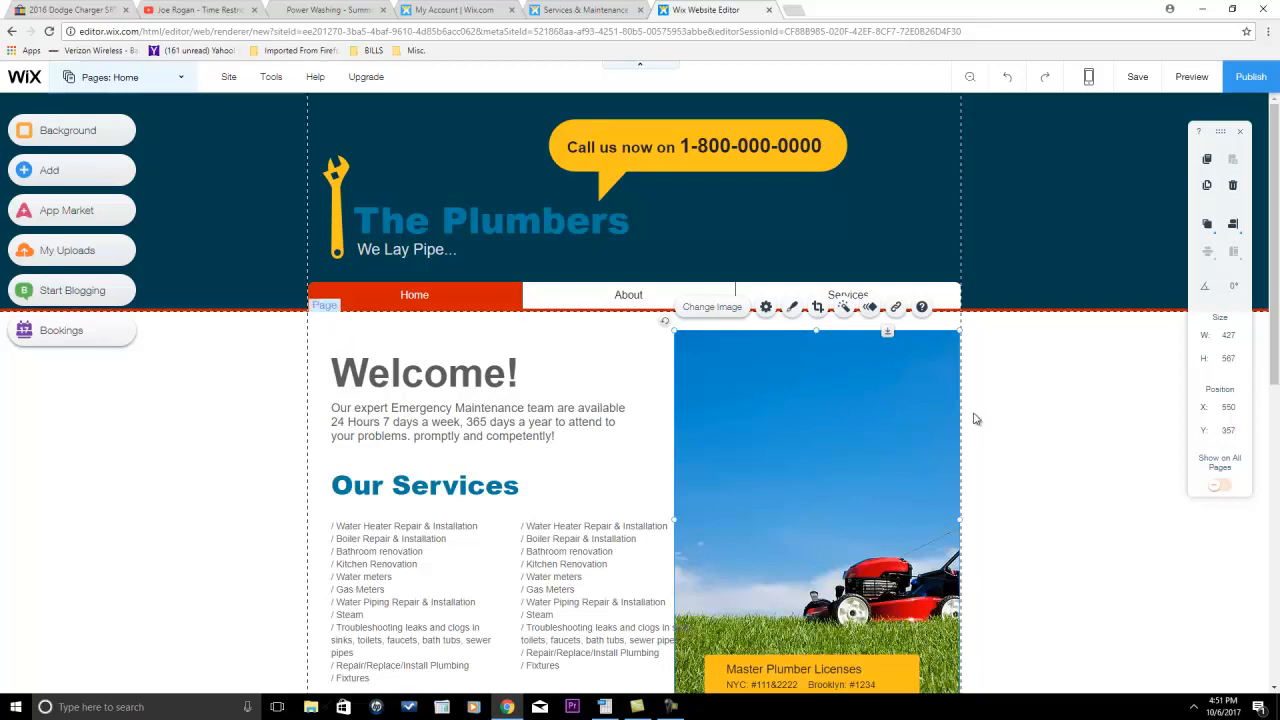
pyautogui.scroll(-3)
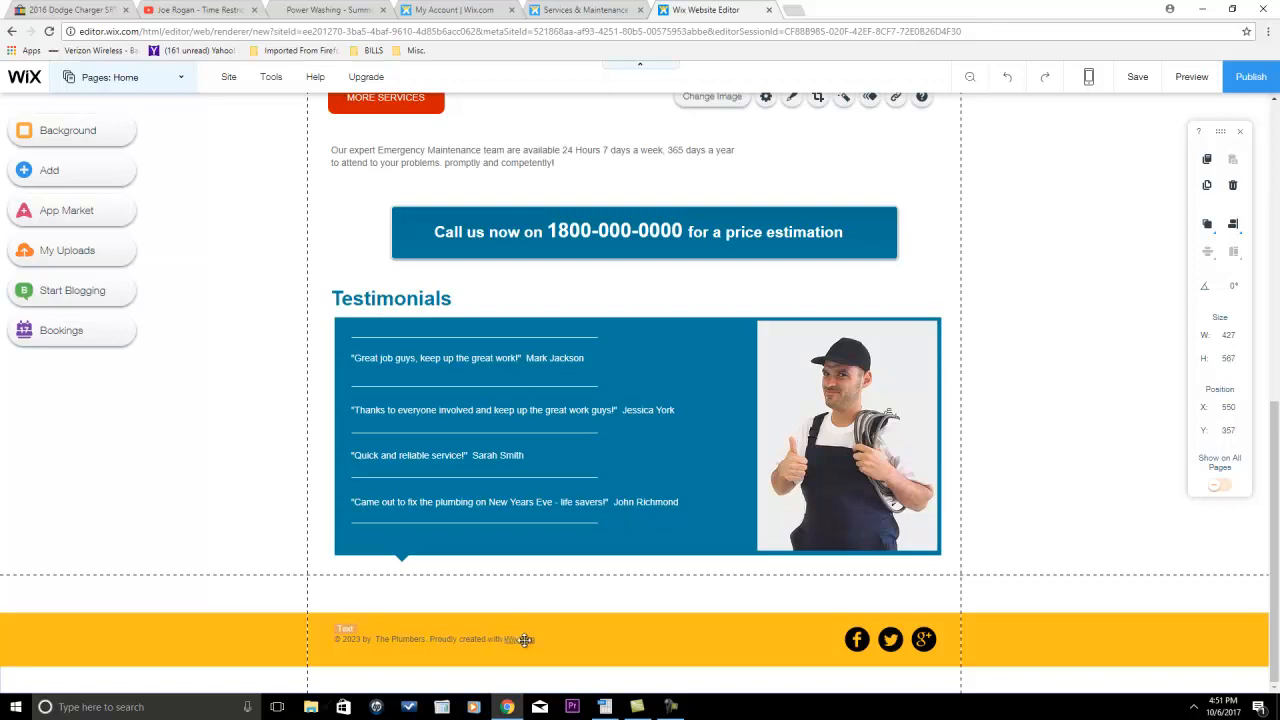
pyautogui.moveTo(500, 640)
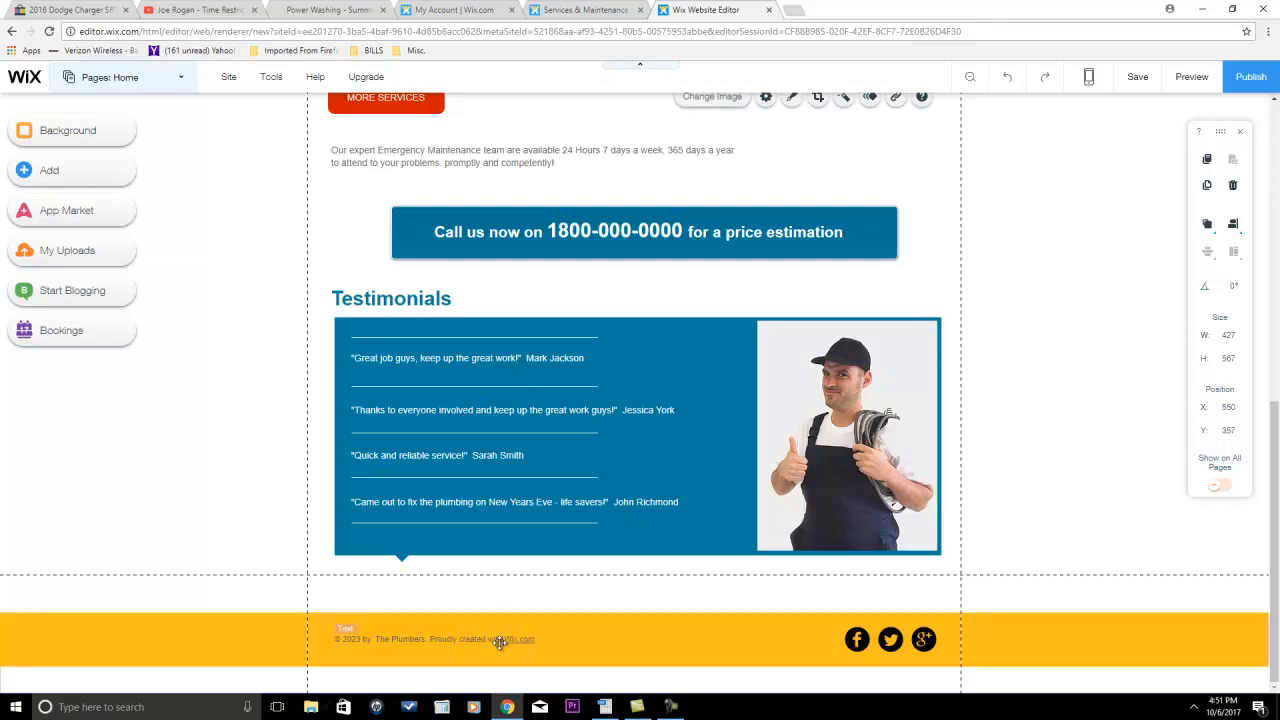
pyautogui.scroll(3)
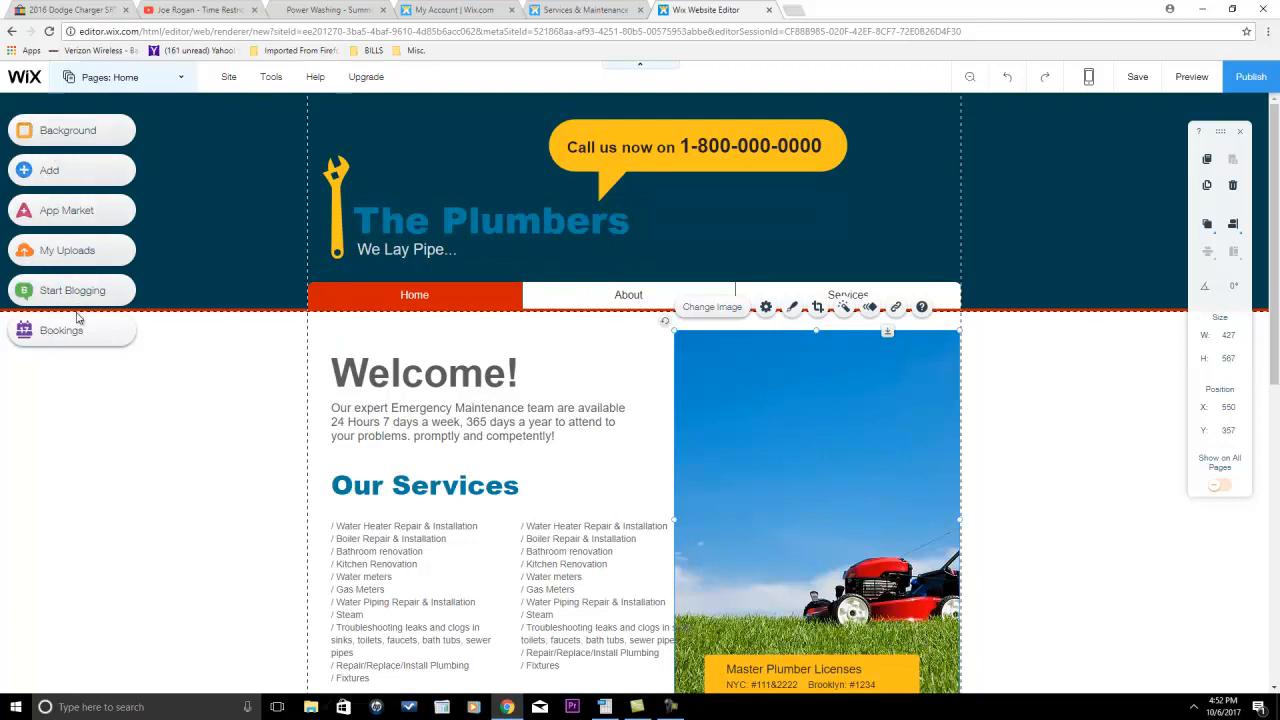
pyautogui.moveTo(624, 362)
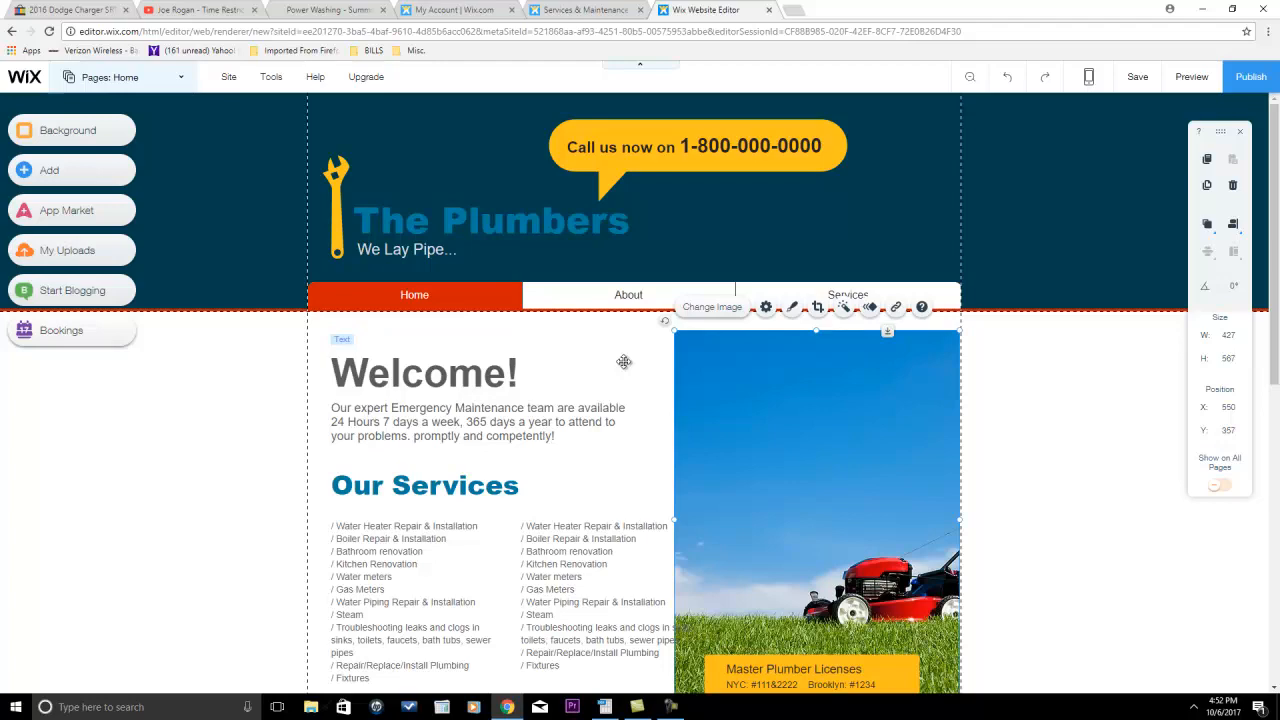
# Switch to the Summit Power Washing tab and scroll through its contact form and services.
pyautogui.click(330, 9)
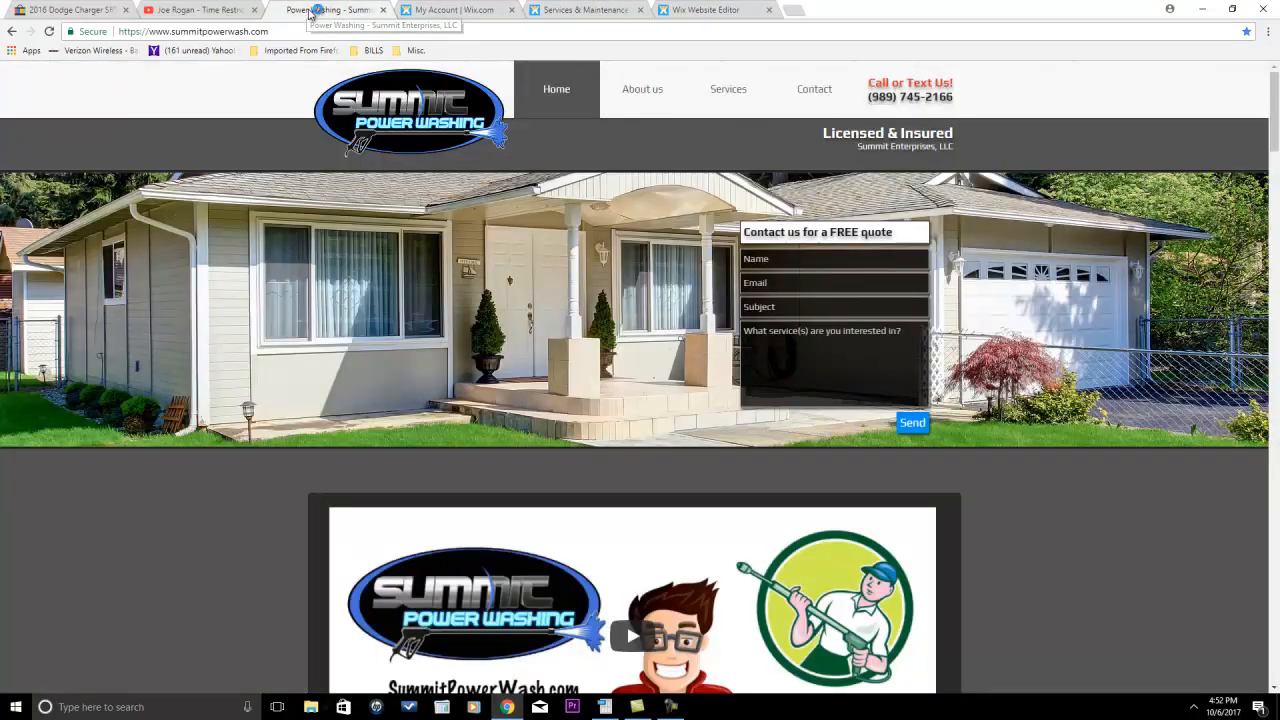
pyautogui.scroll(-3)
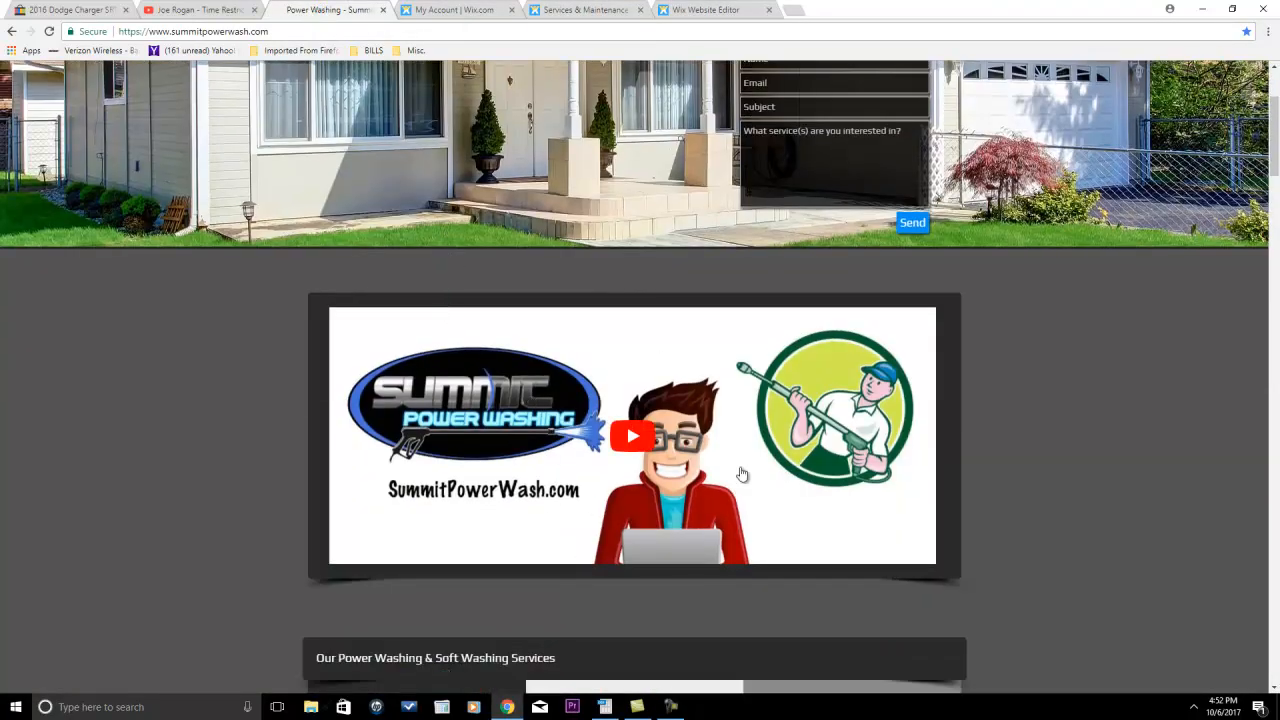
pyautogui.moveTo(610, 373)
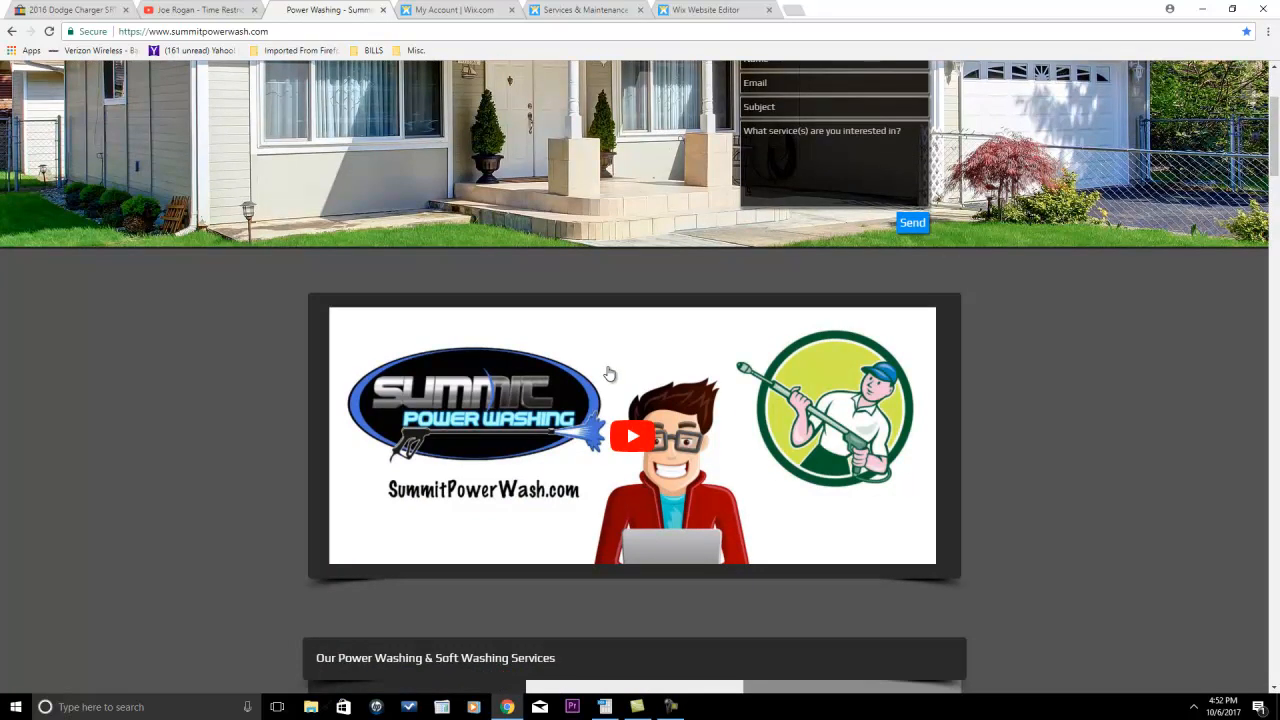
pyautogui.moveTo(700, 418)
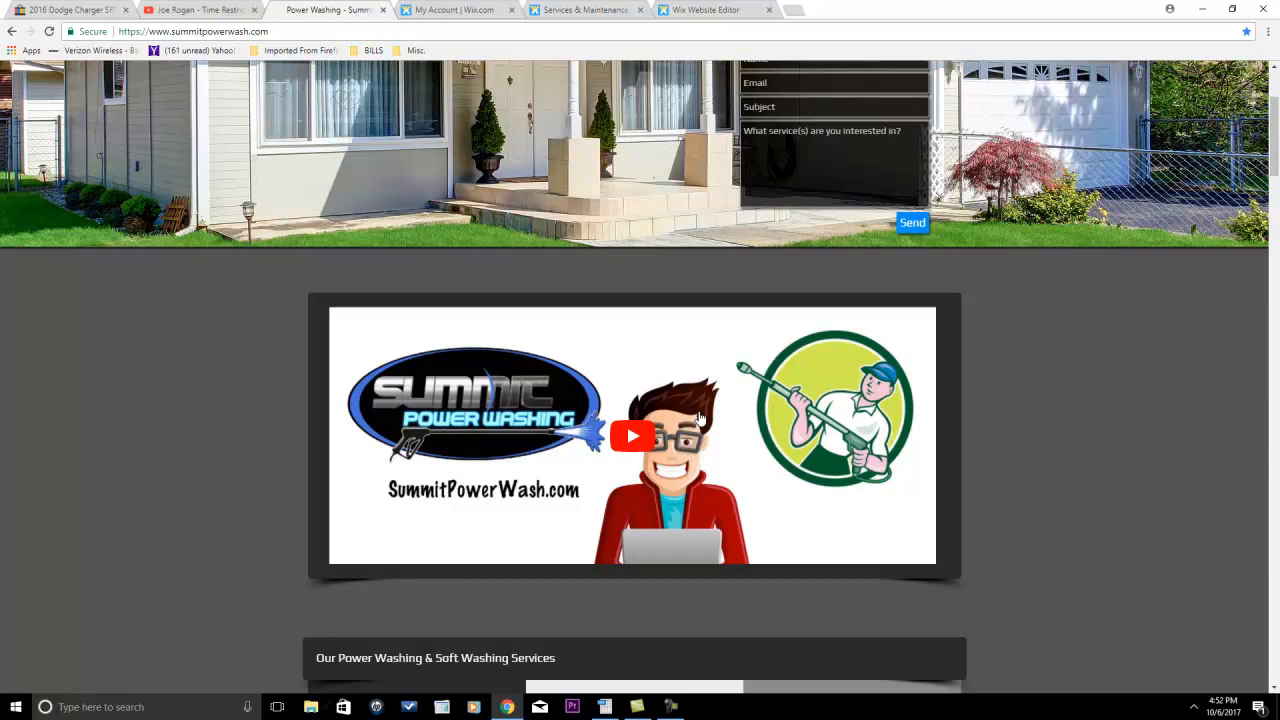
pyautogui.moveTo(510, 425)
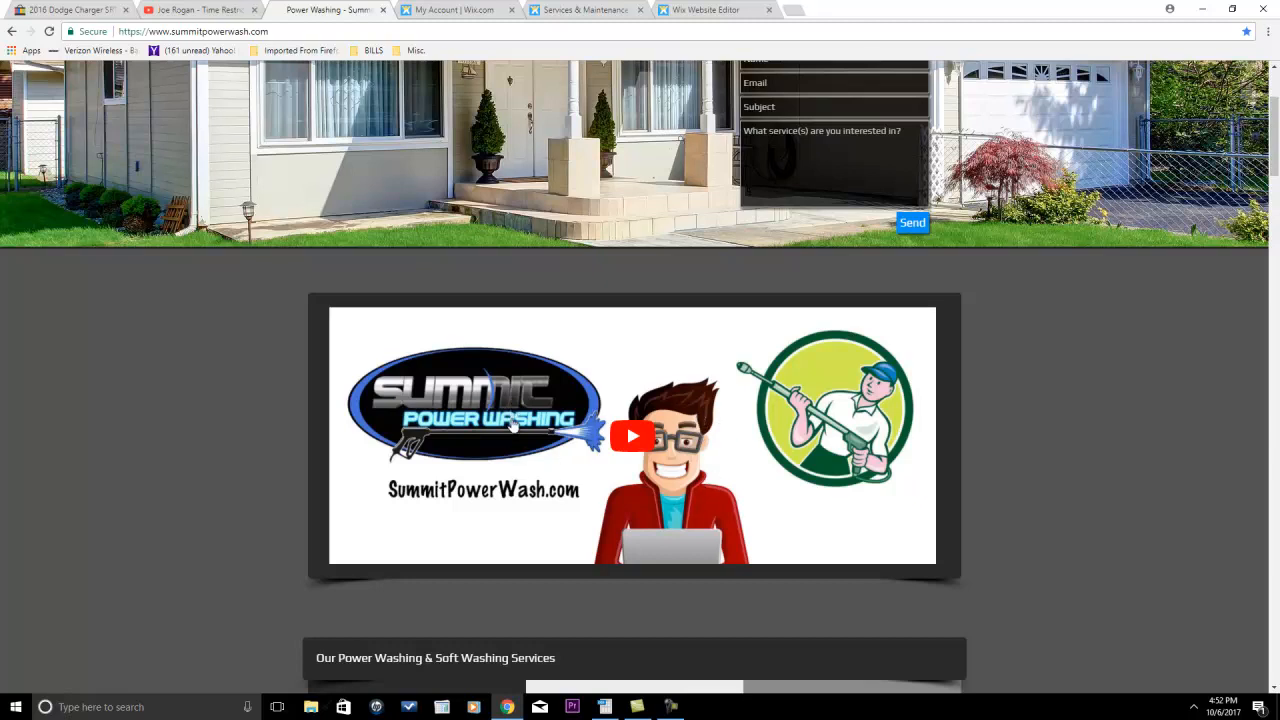
pyautogui.scroll(3)
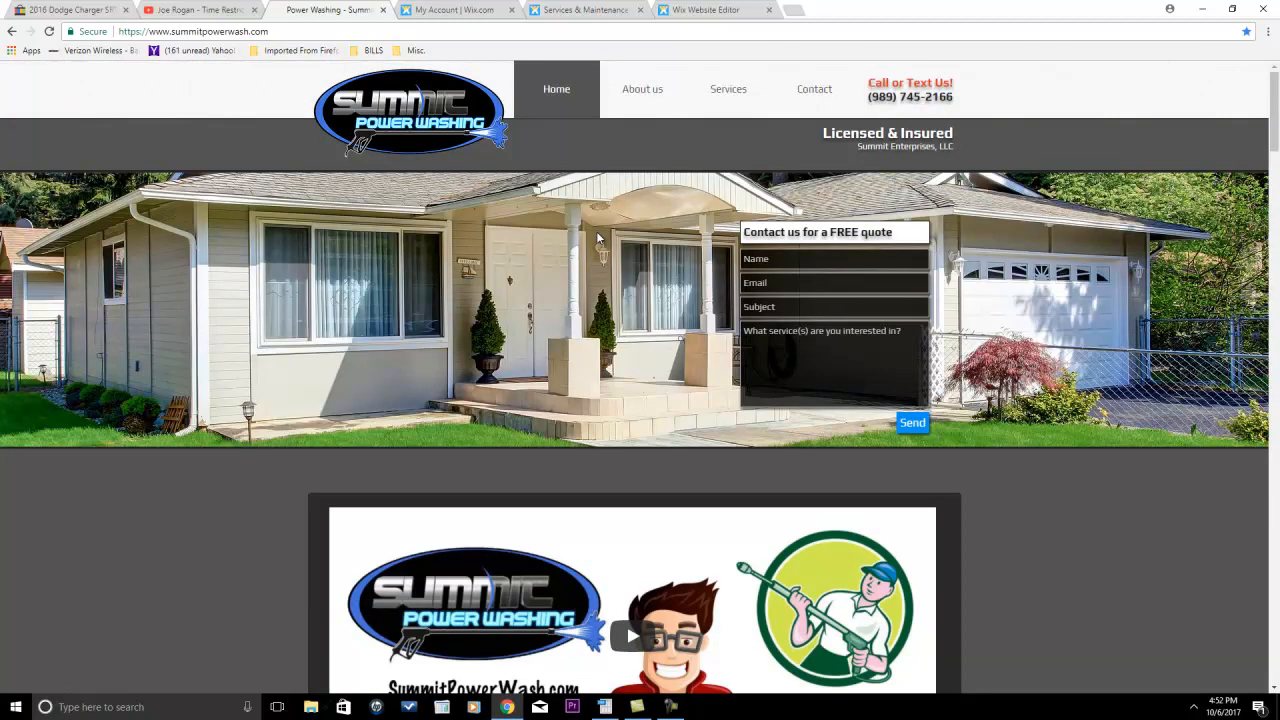
pyautogui.scroll(-3)
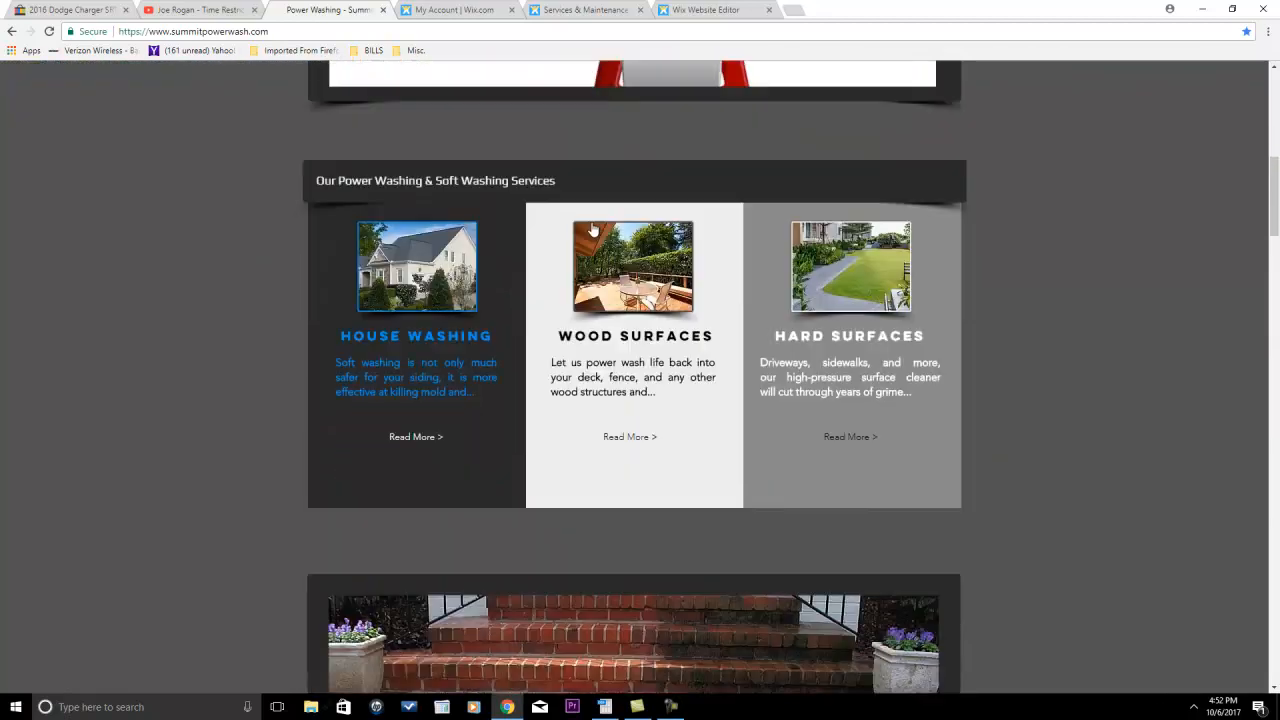
pyautogui.scroll(3)
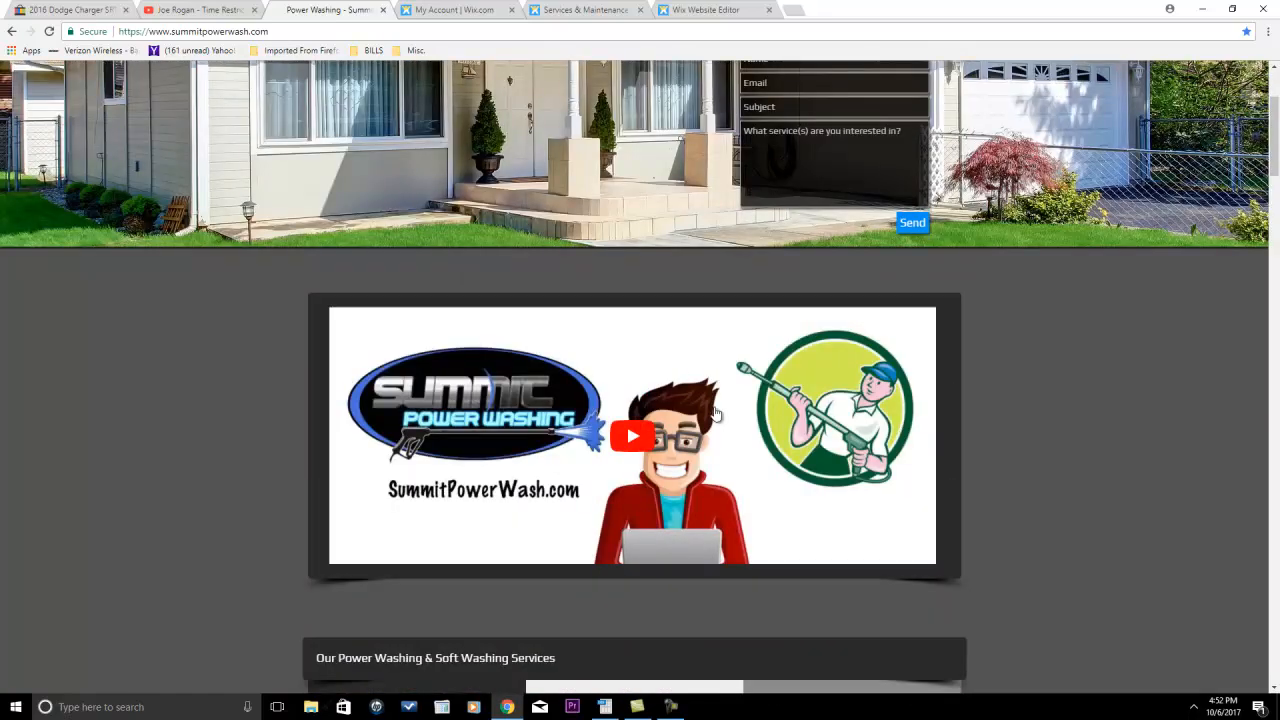
pyautogui.scroll(3)
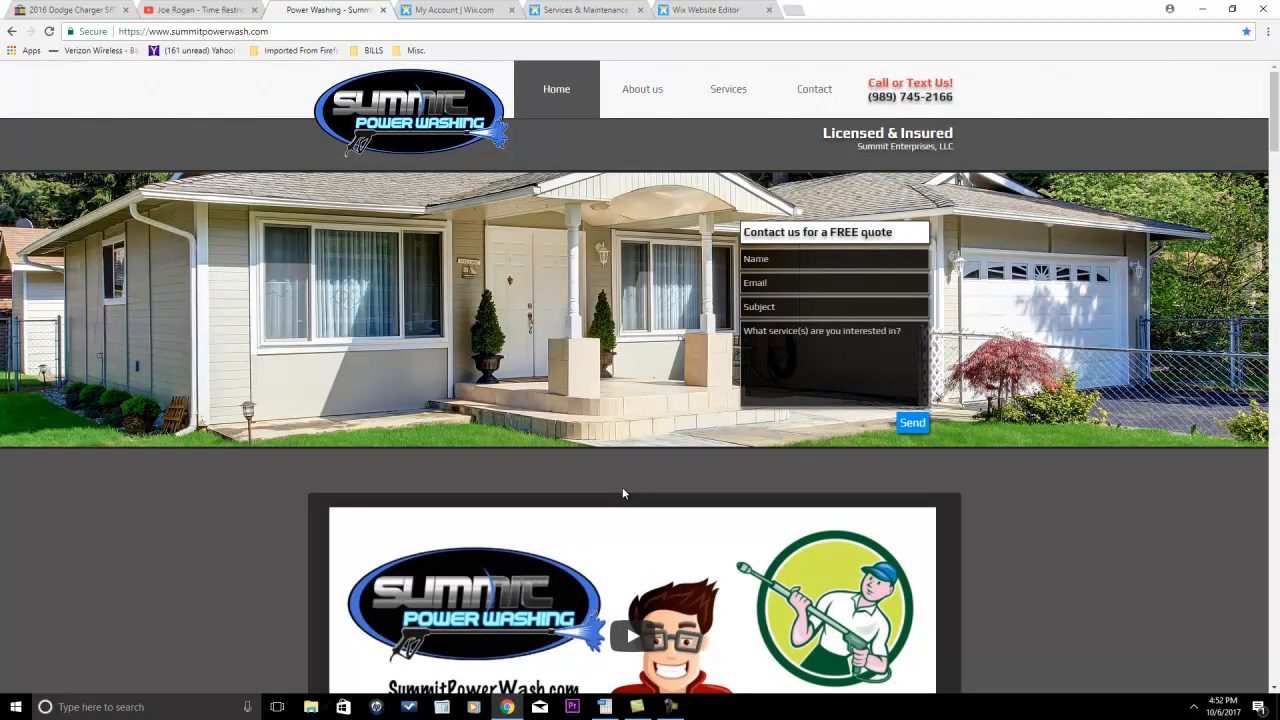
pyautogui.moveTo(555, 345)
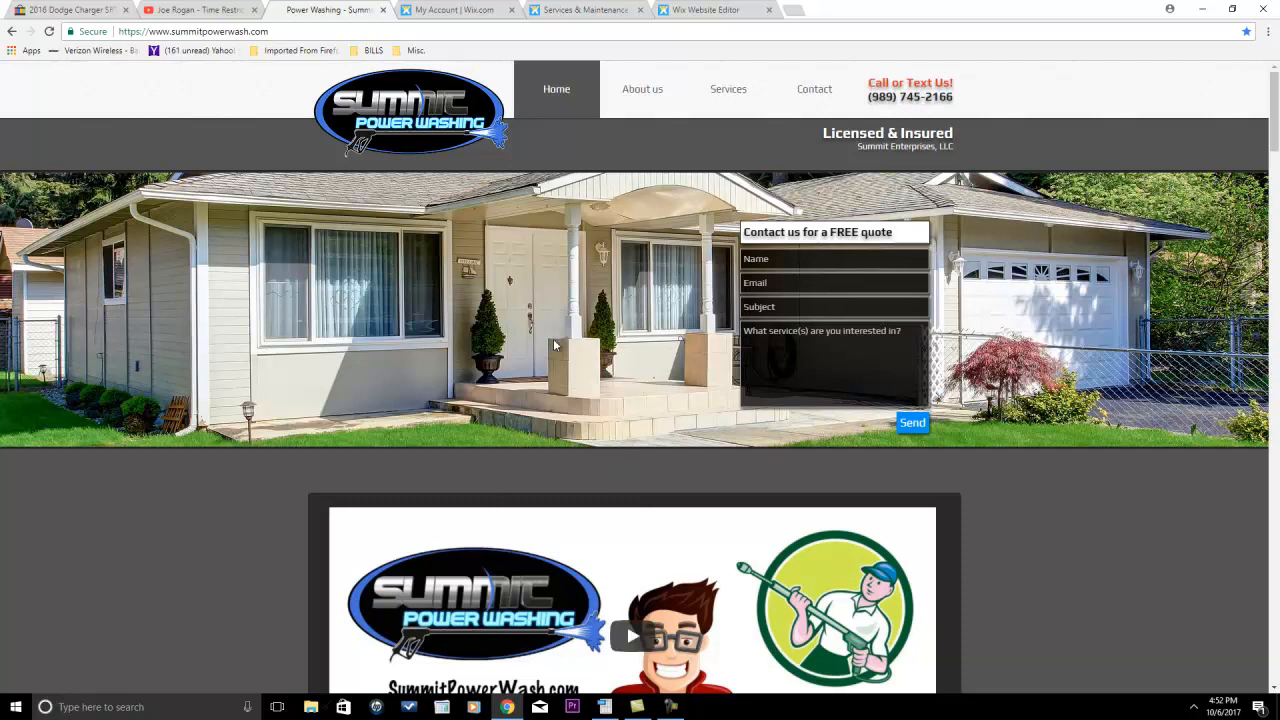
pyautogui.moveTo(613, 501)
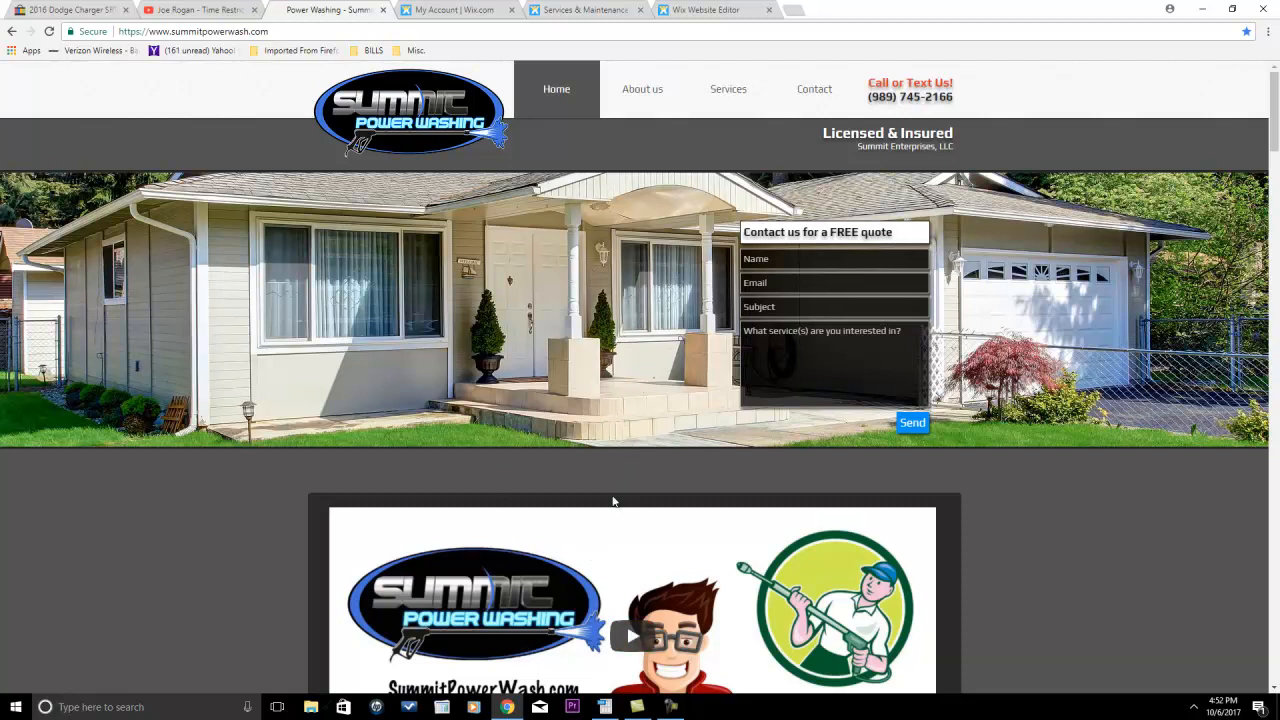
pyautogui.moveTo(608, 551)
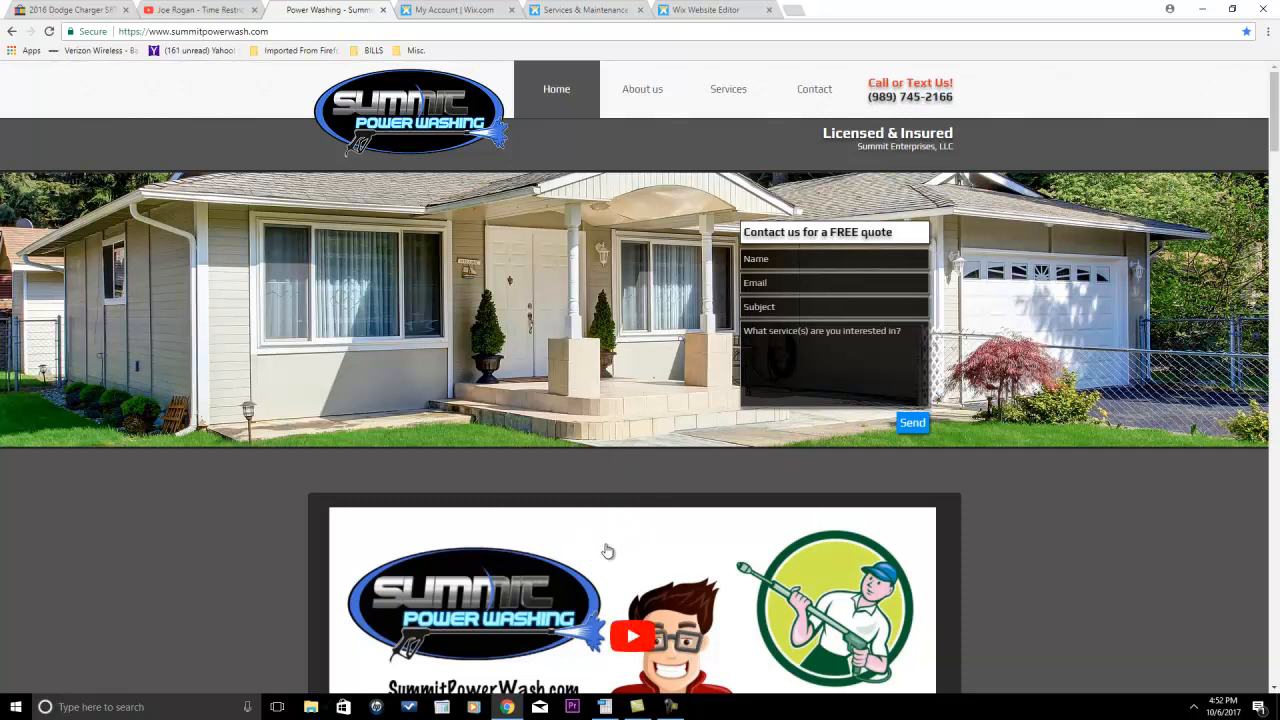
pyautogui.scroll(-3)
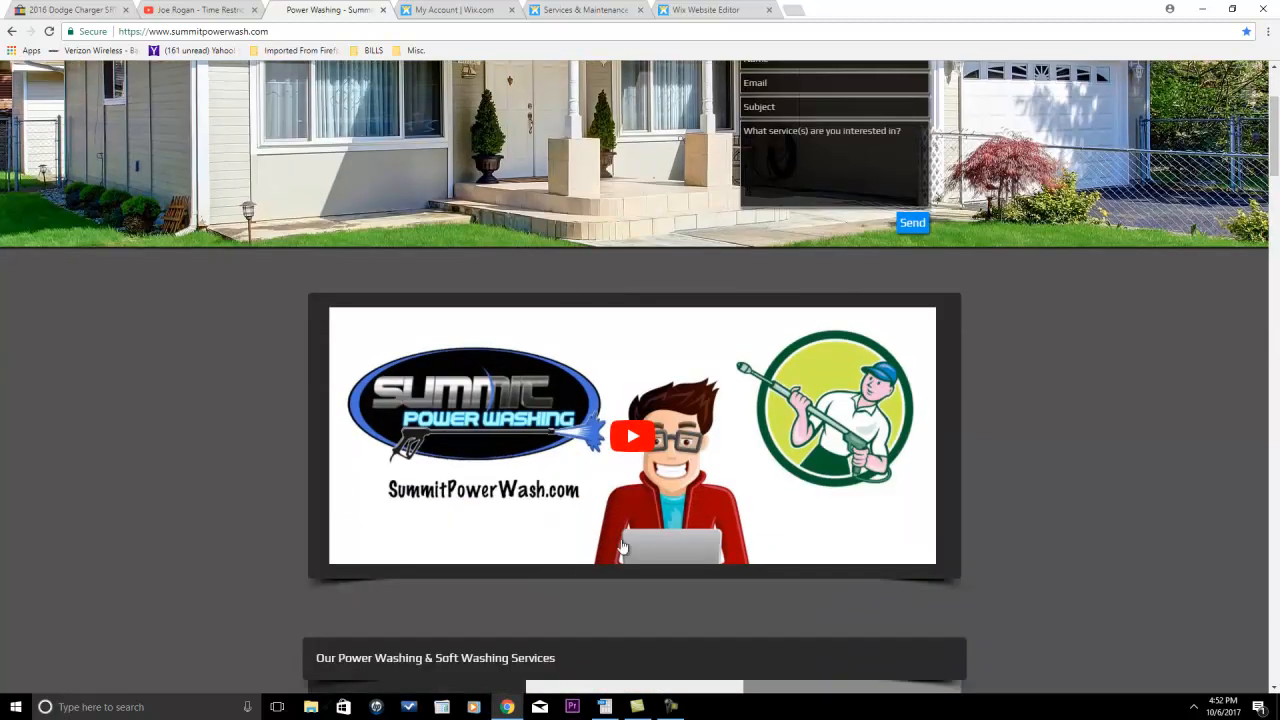
pyautogui.scroll(-3)
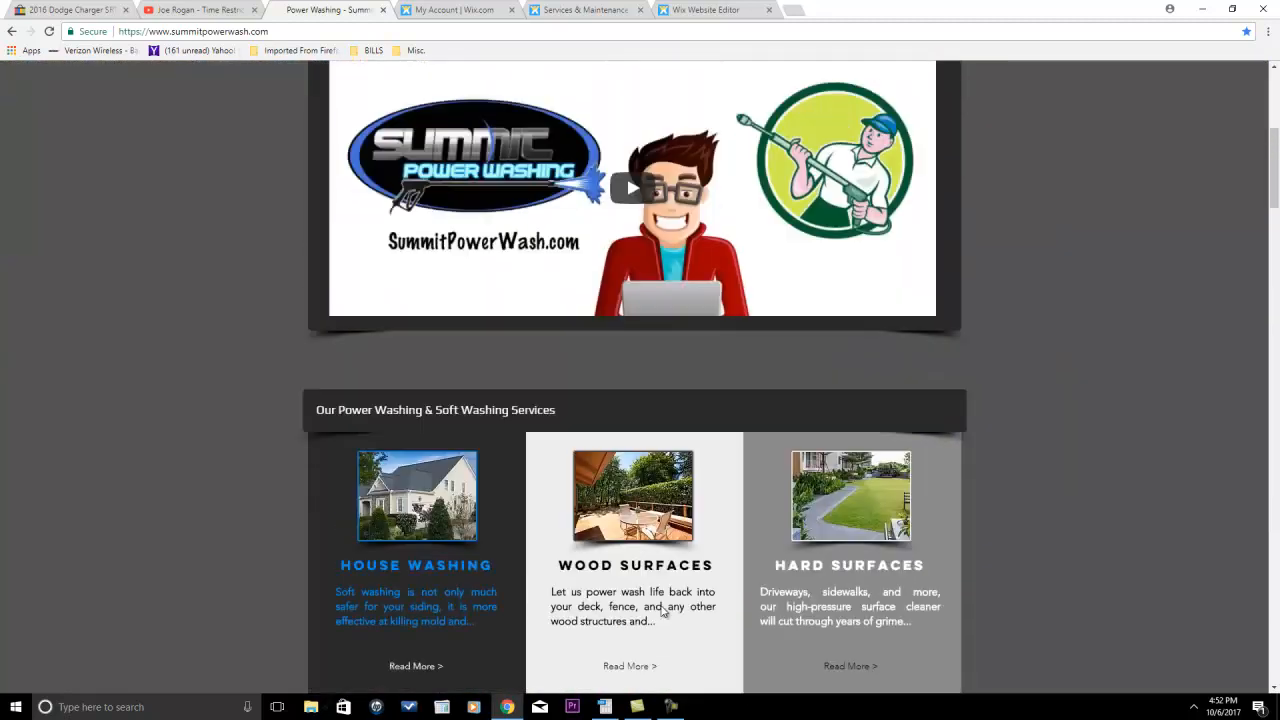
pyautogui.scroll(3)
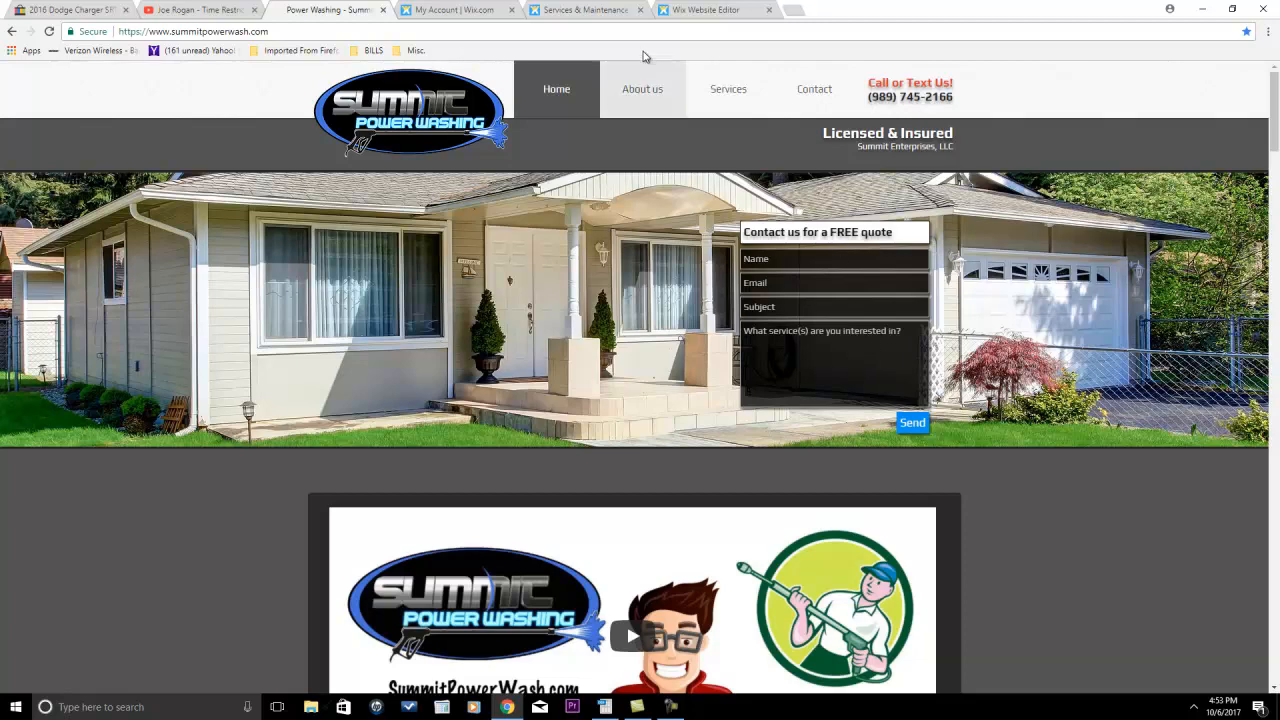
pyautogui.click(715, 10)
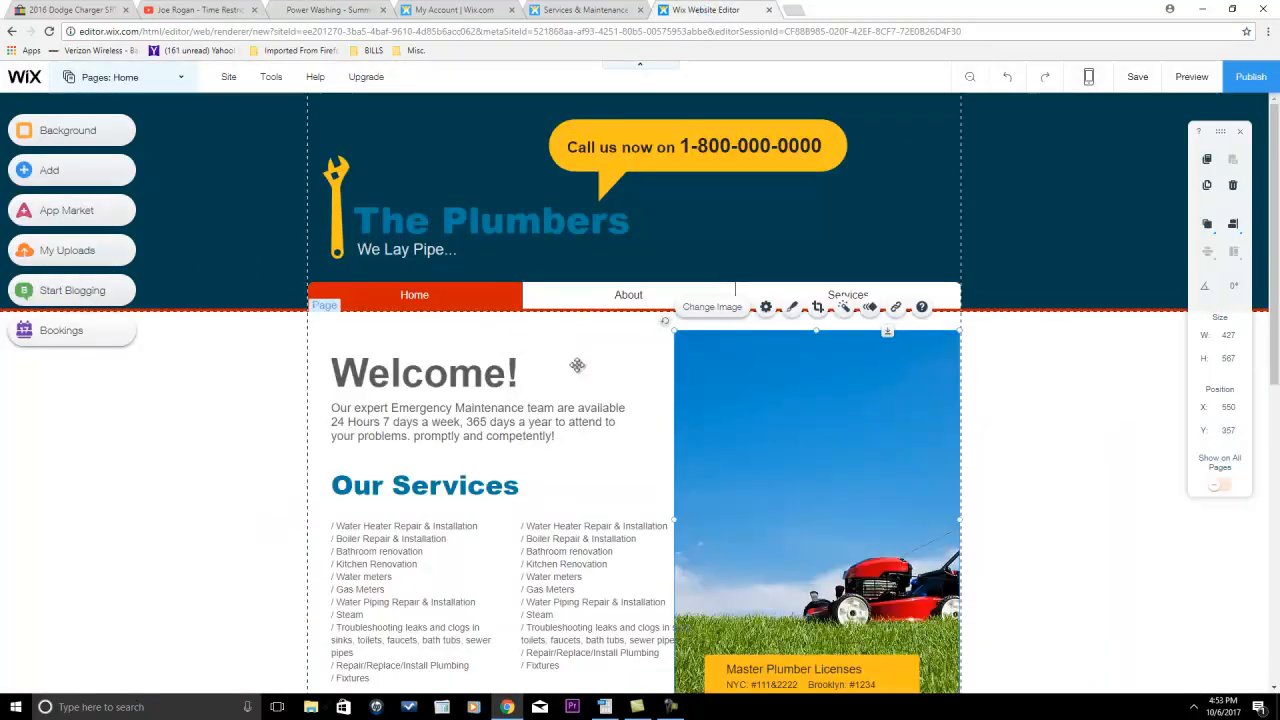
pyautogui.moveTo(565, 347)
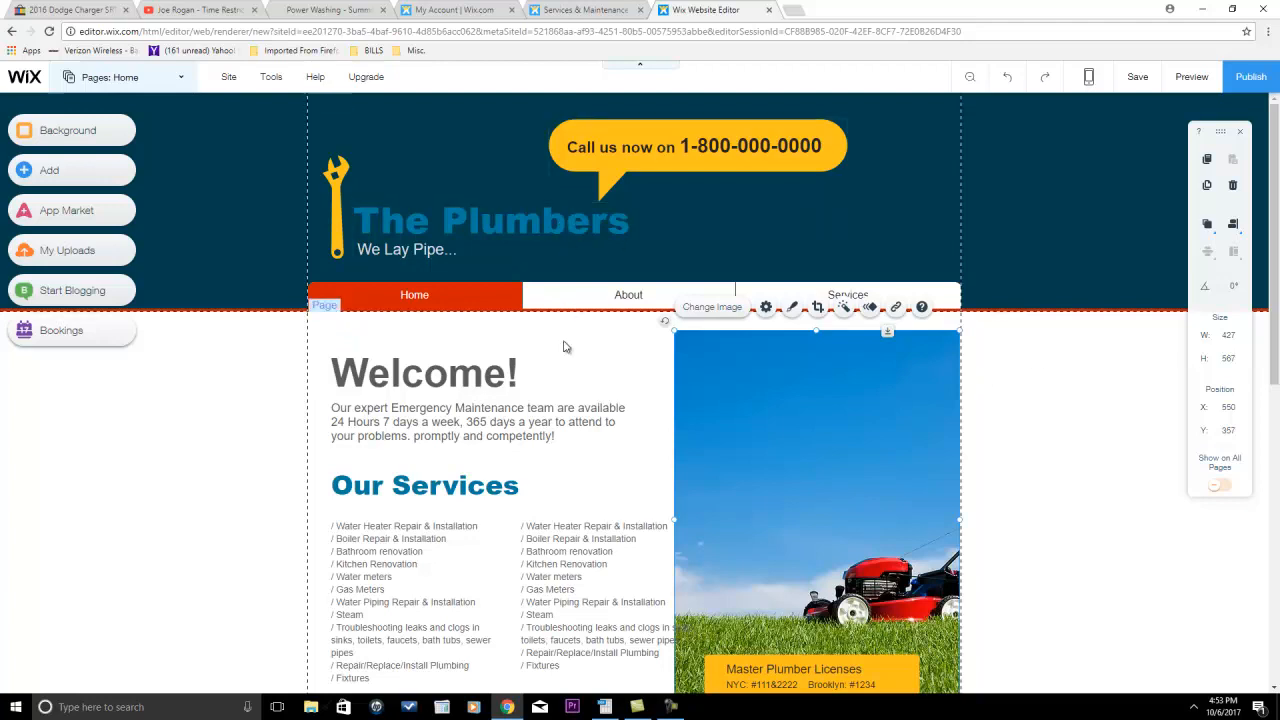
pyautogui.moveTo(70, 215)
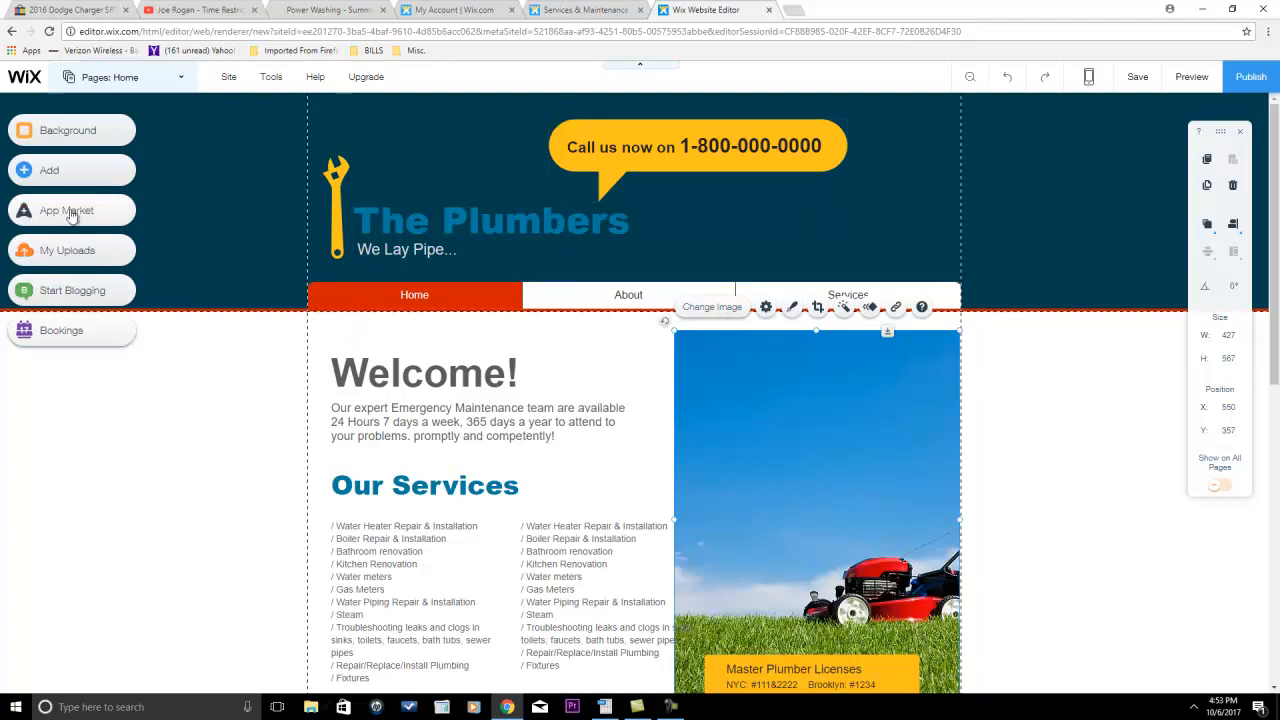
pyautogui.moveTo(52, 243)
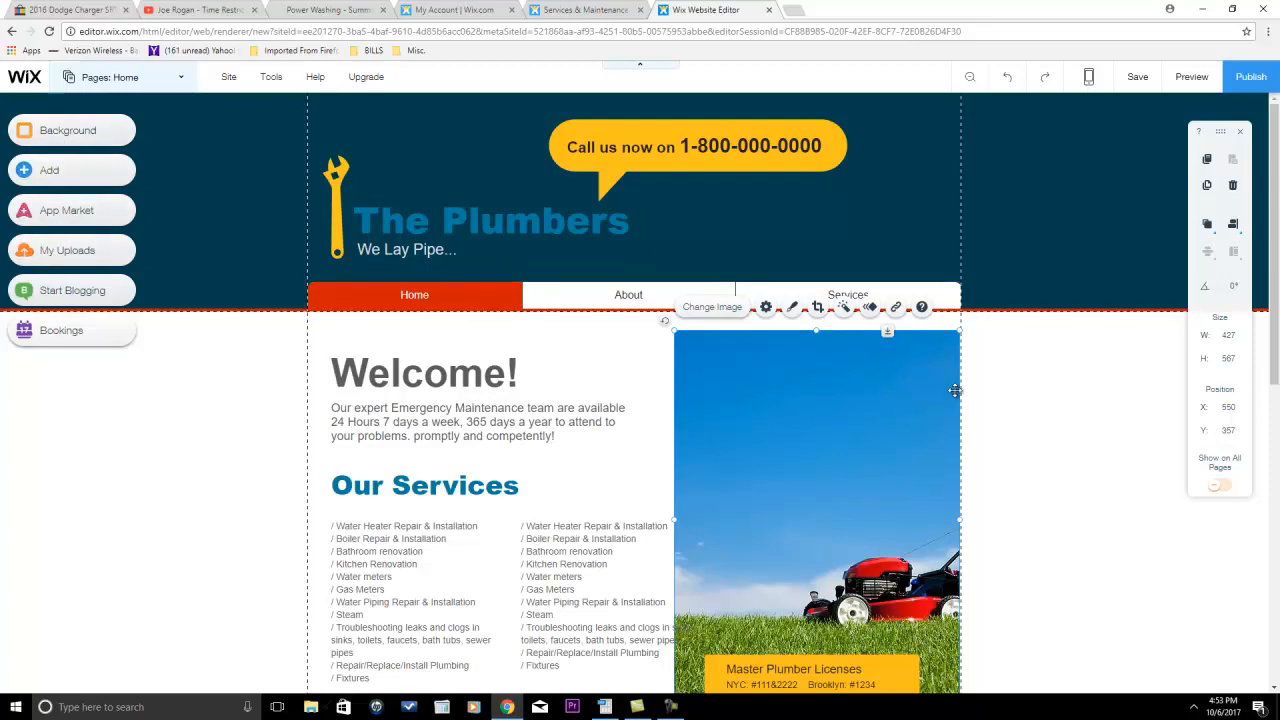
pyautogui.scroll(-3)
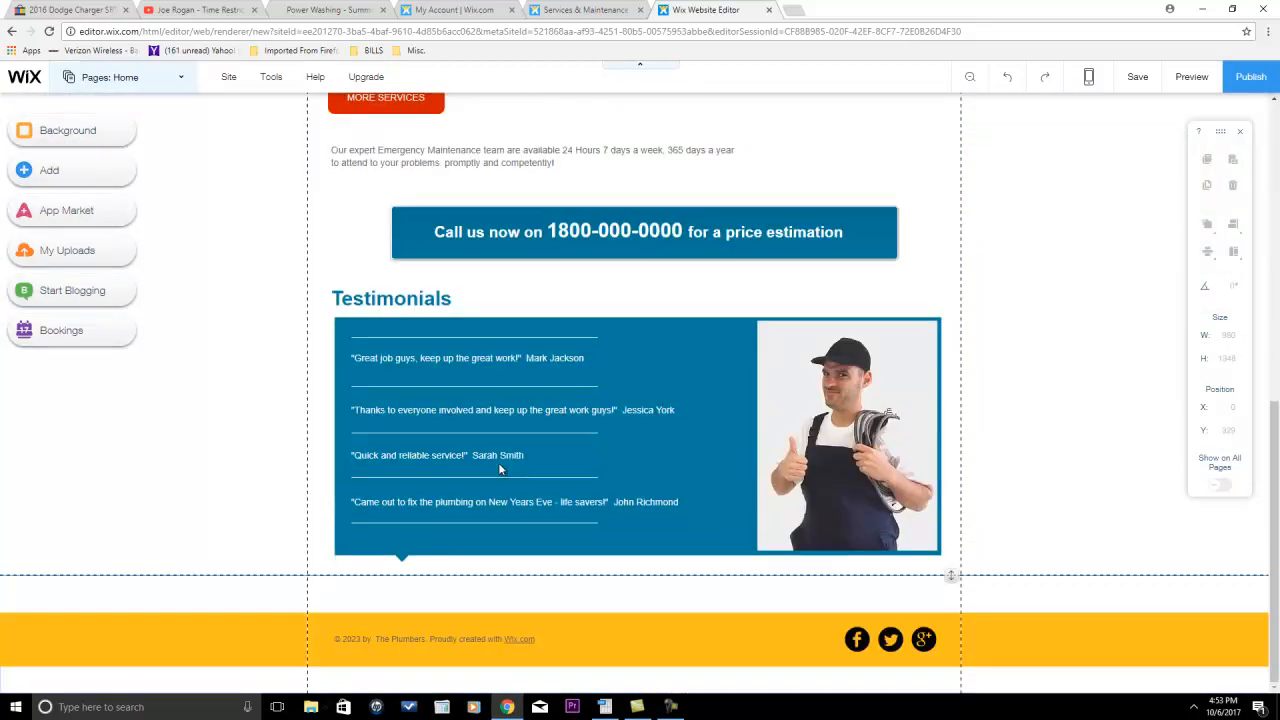
pyautogui.scroll(3)
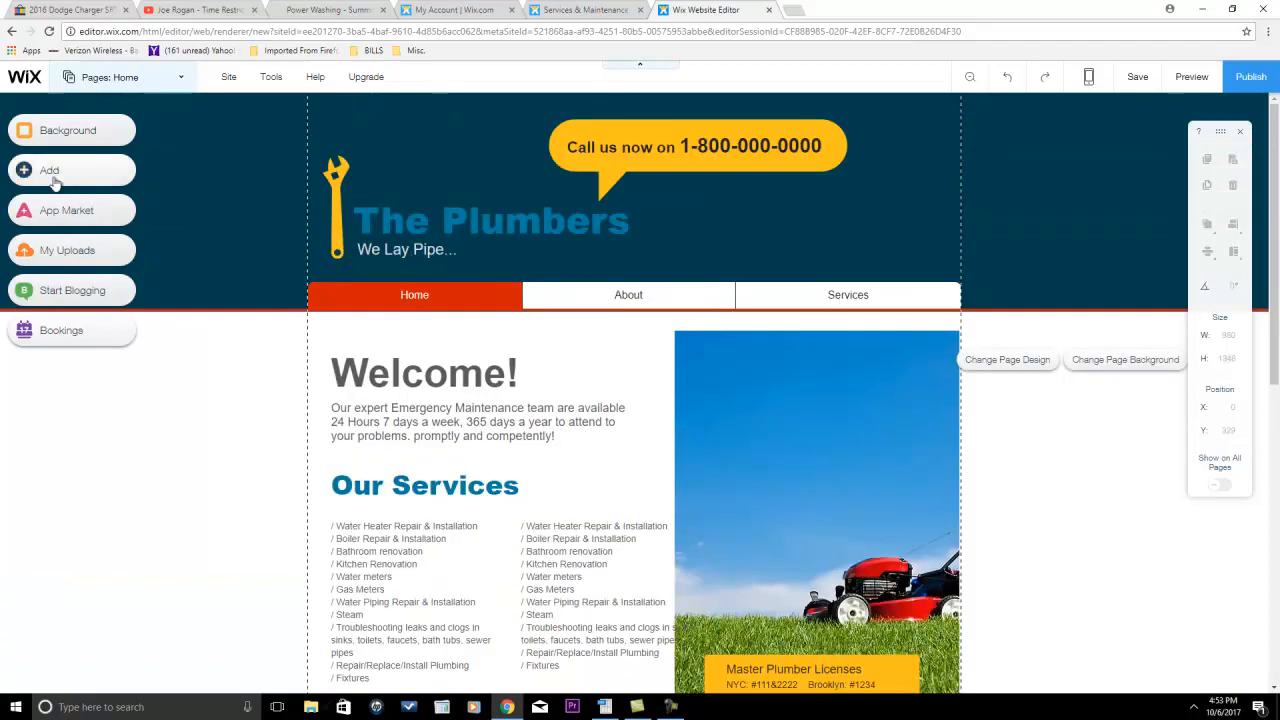
# Add a contact form from the Add panel's Contact section and place it beside the Welcome text.
pyautogui.click(48, 170)
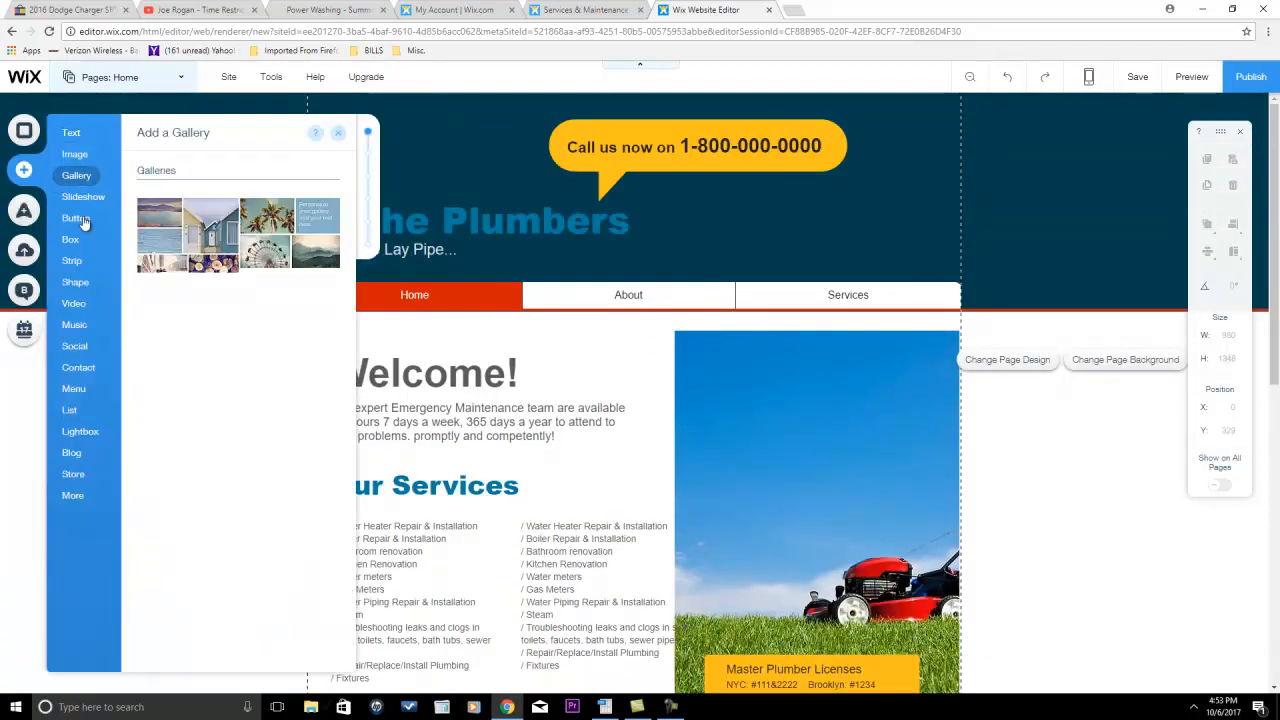
pyautogui.click(78, 367)
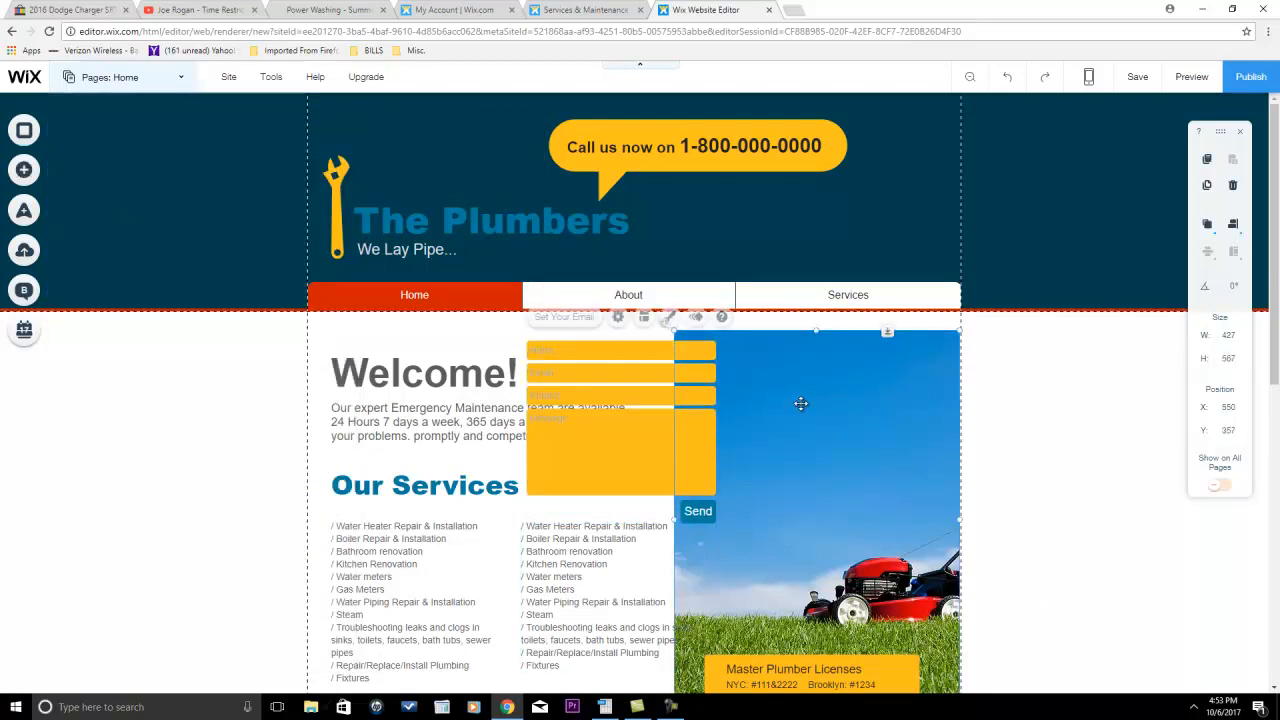
pyautogui.click(815, 405)
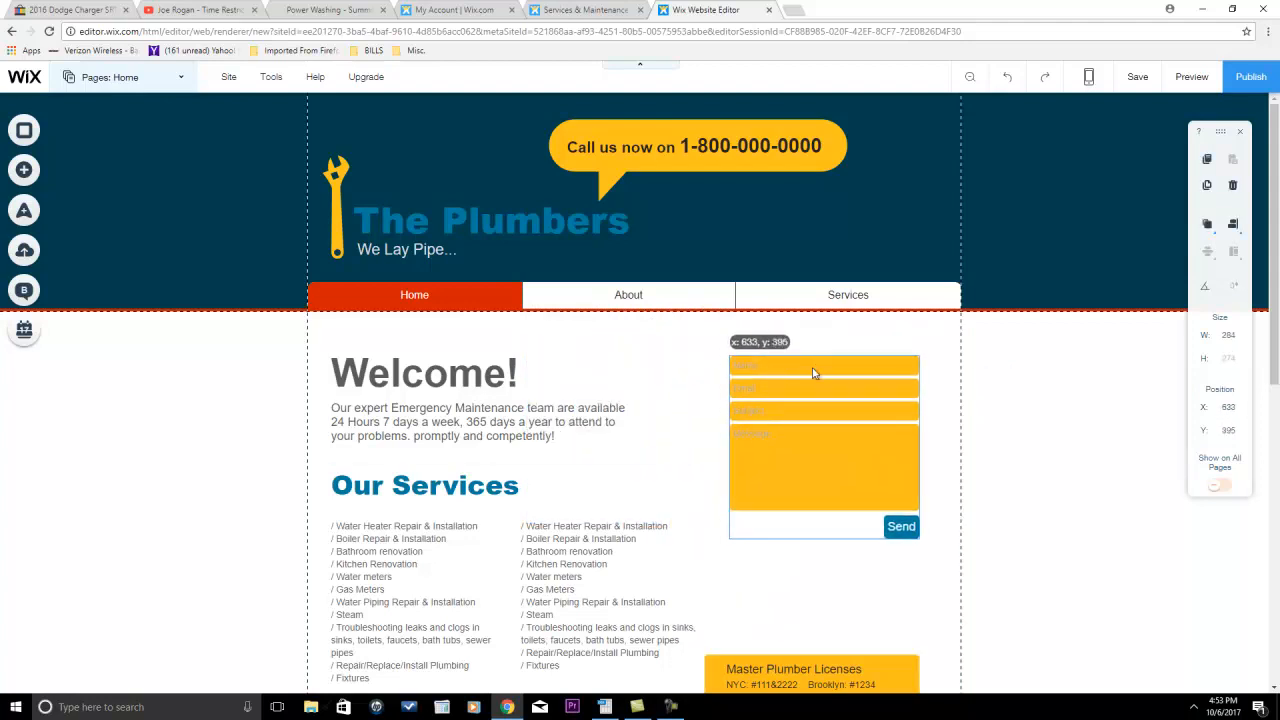
pyautogui.click(823, 440)
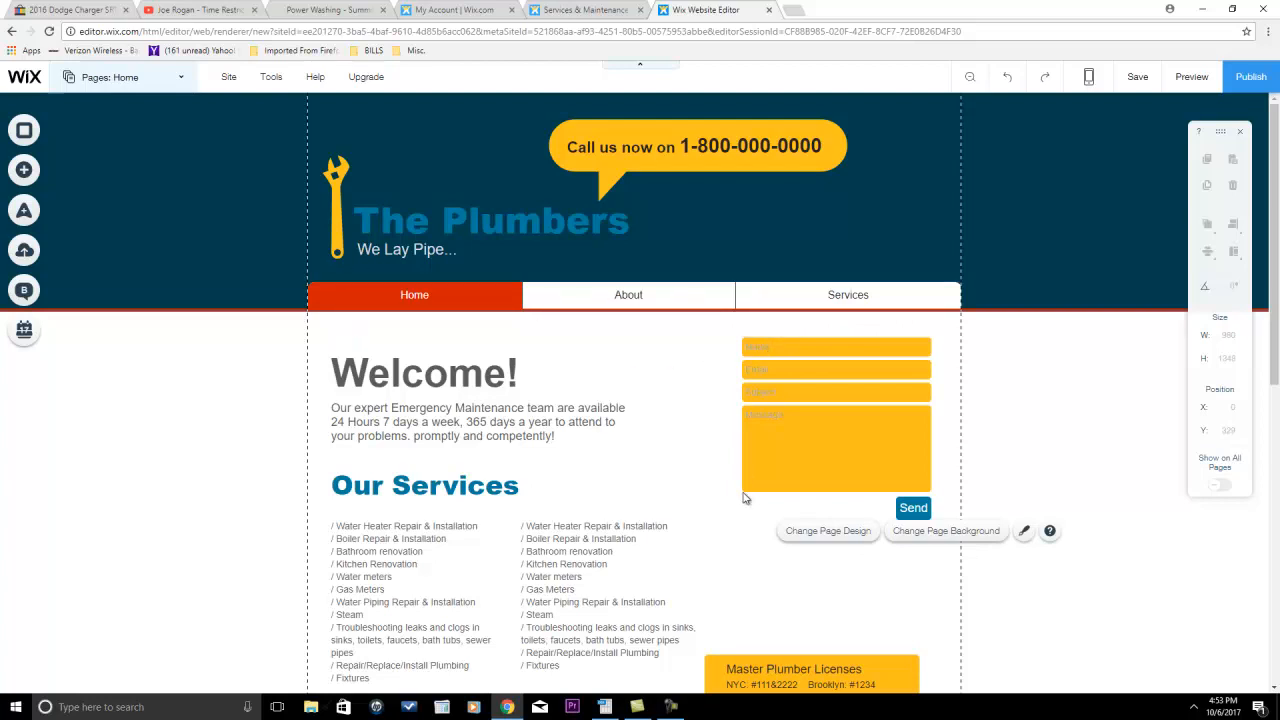
pyautogui.moveTo(735, 365)
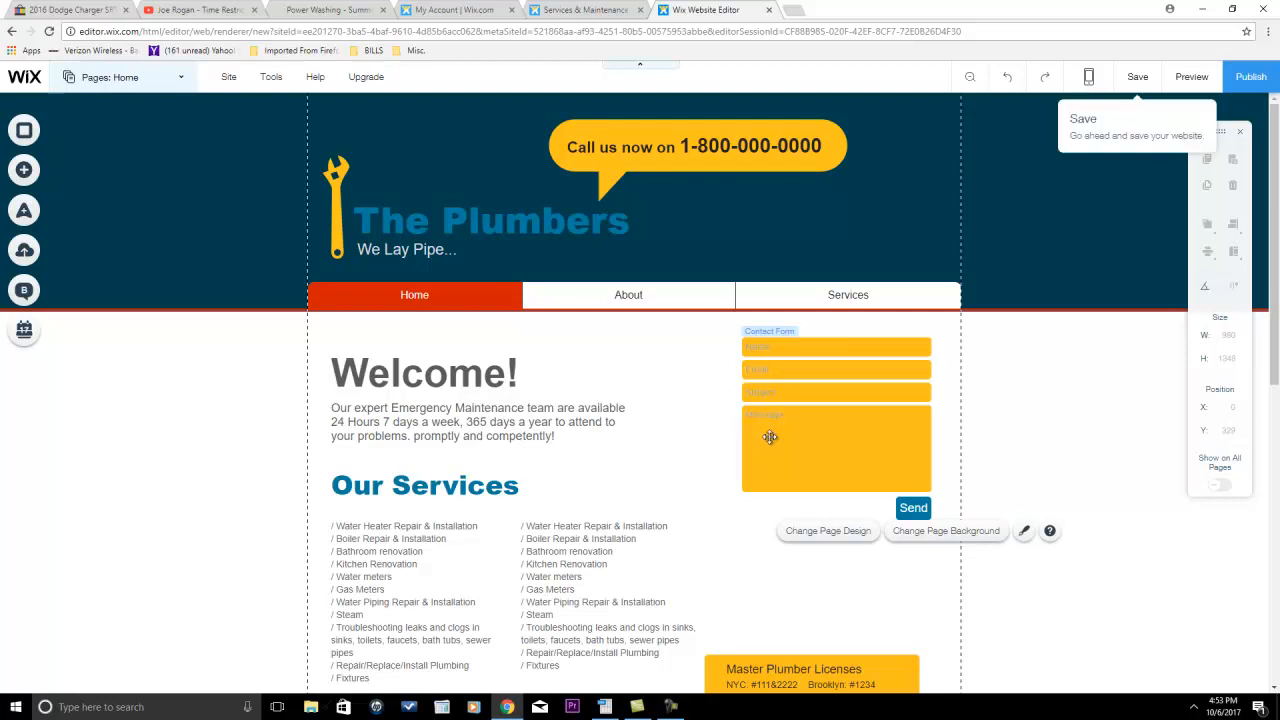
pyautogui.moveTo(782, 453)
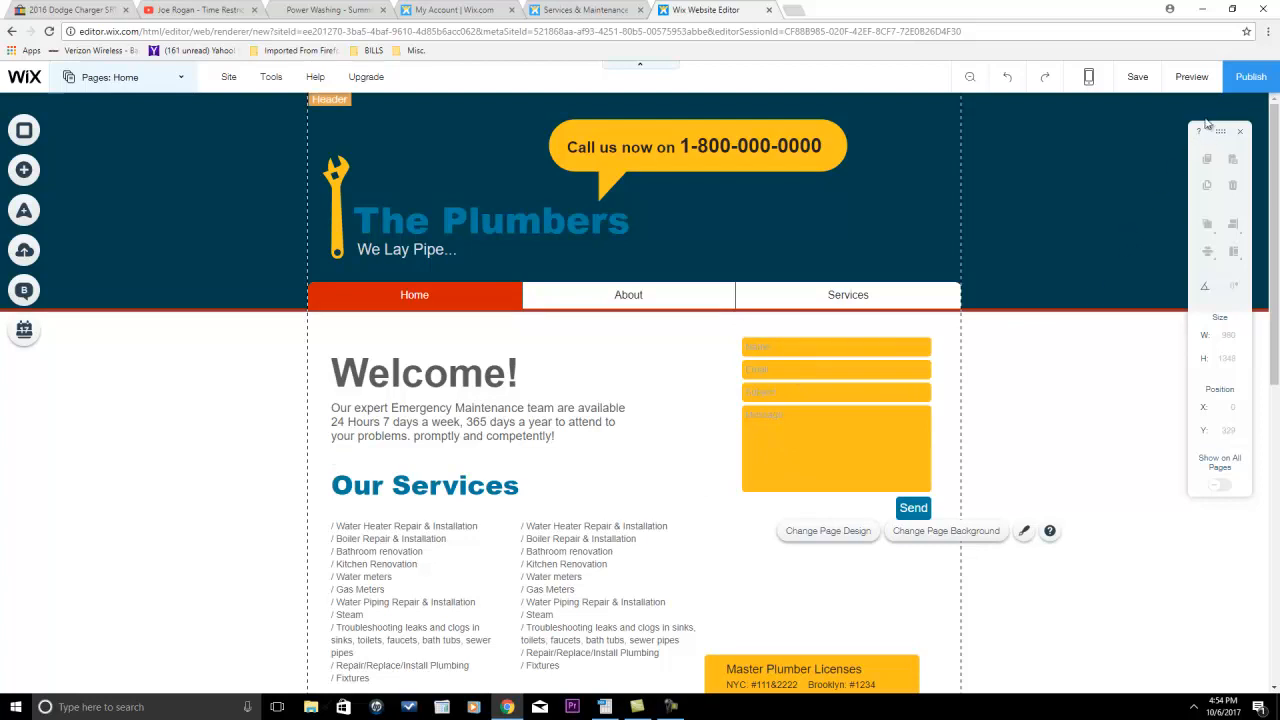
pyautogui.moveTo(1251, 77)
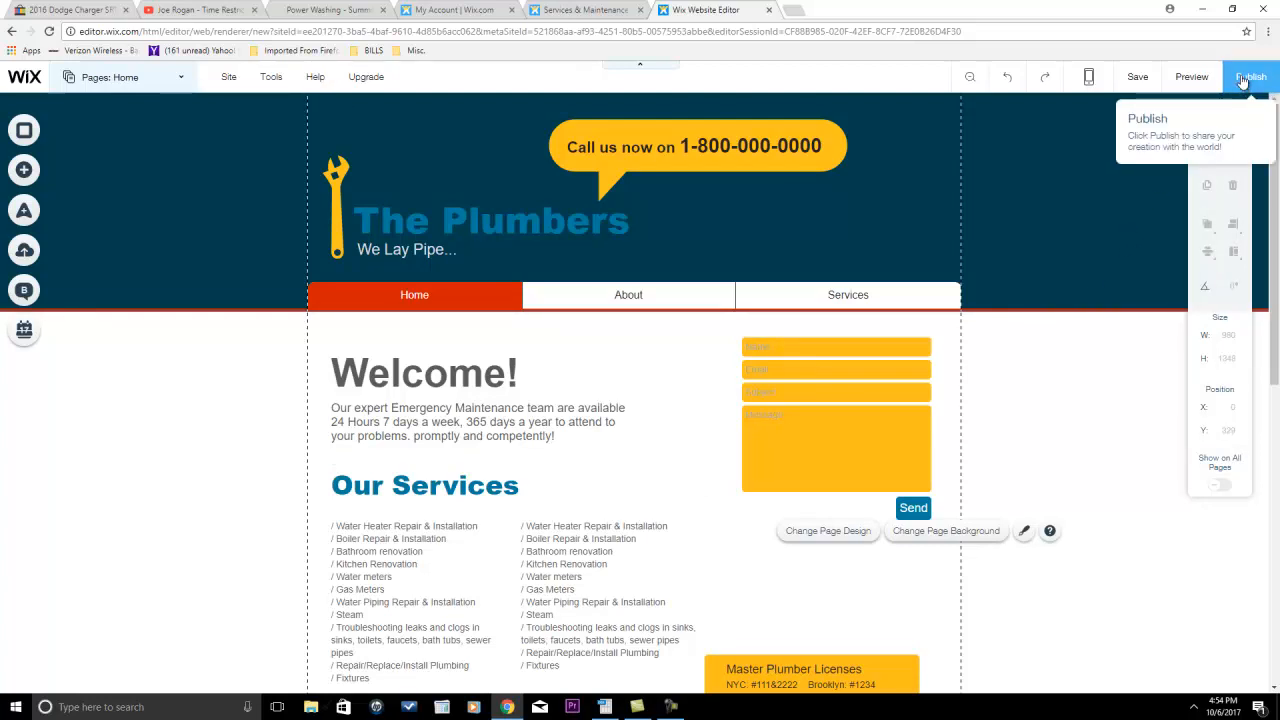
pyautogui.moveTo(655, 349)
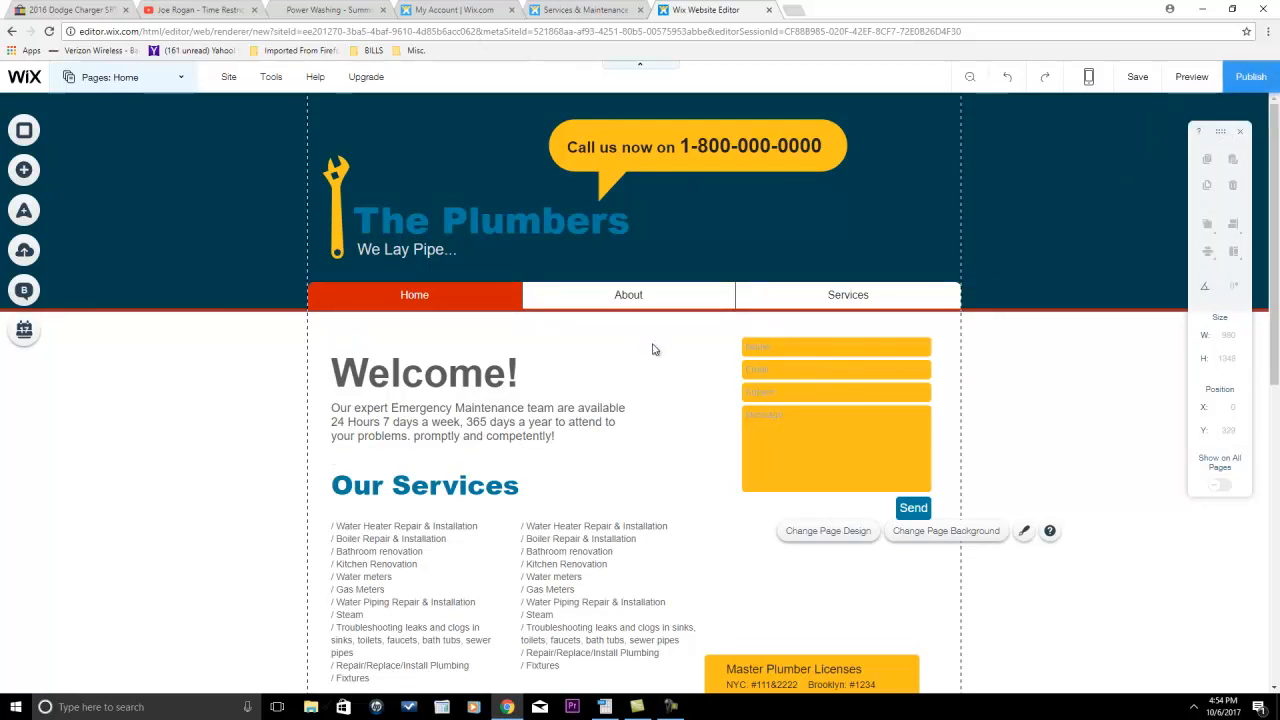
pyautogui.moveTo(819, 314)
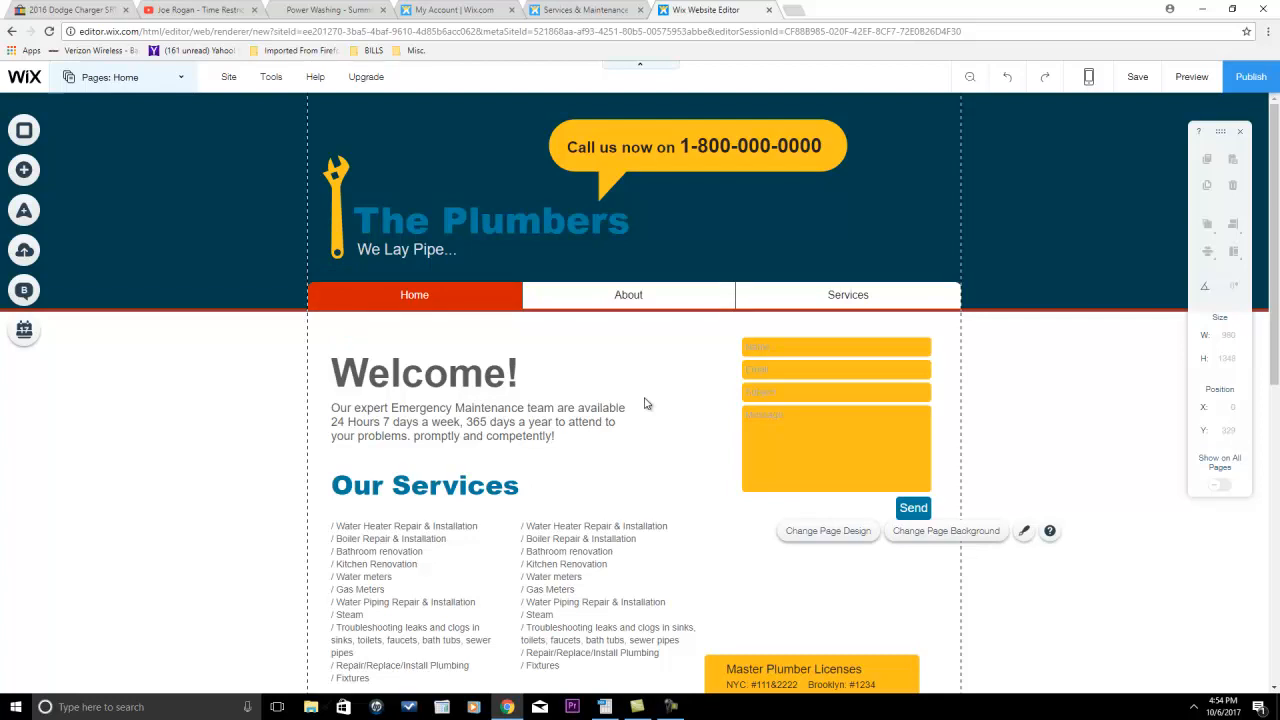
# Switch to the Summit Power Washing tab and briefly scroll past its free-quote form.
pyautogui.click(330, 9)
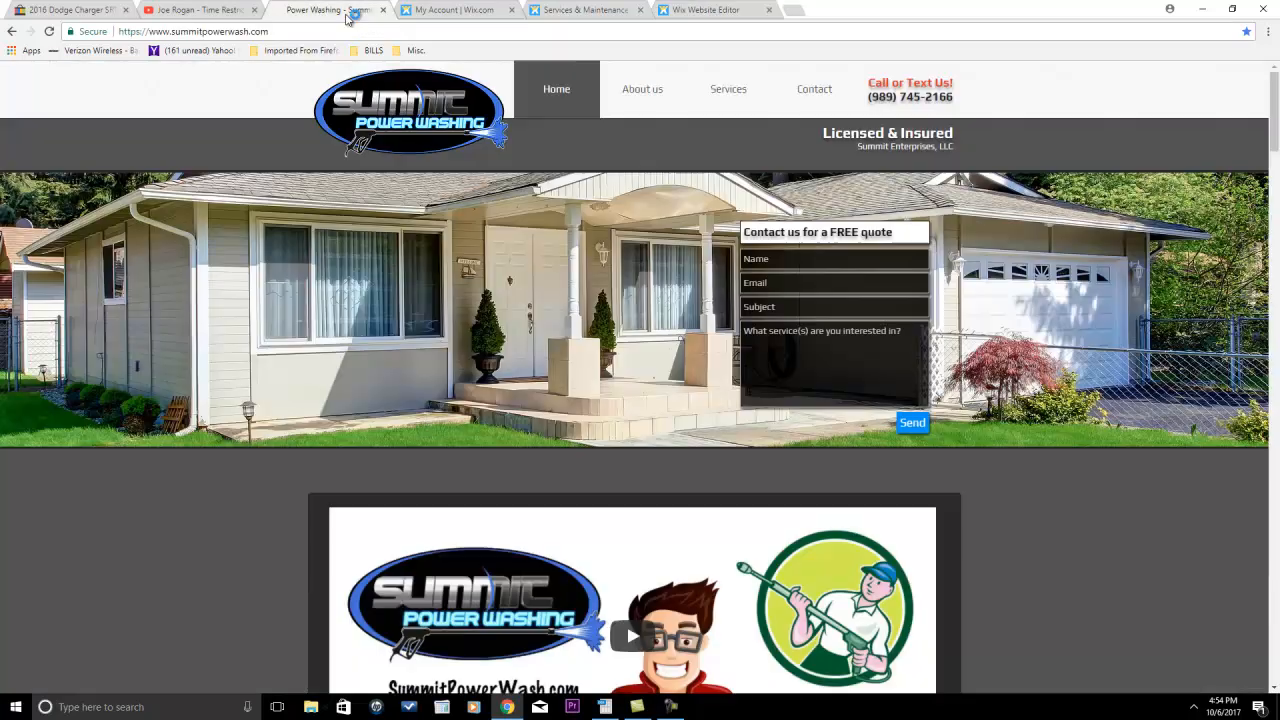
pyautogui.scroll(-3)
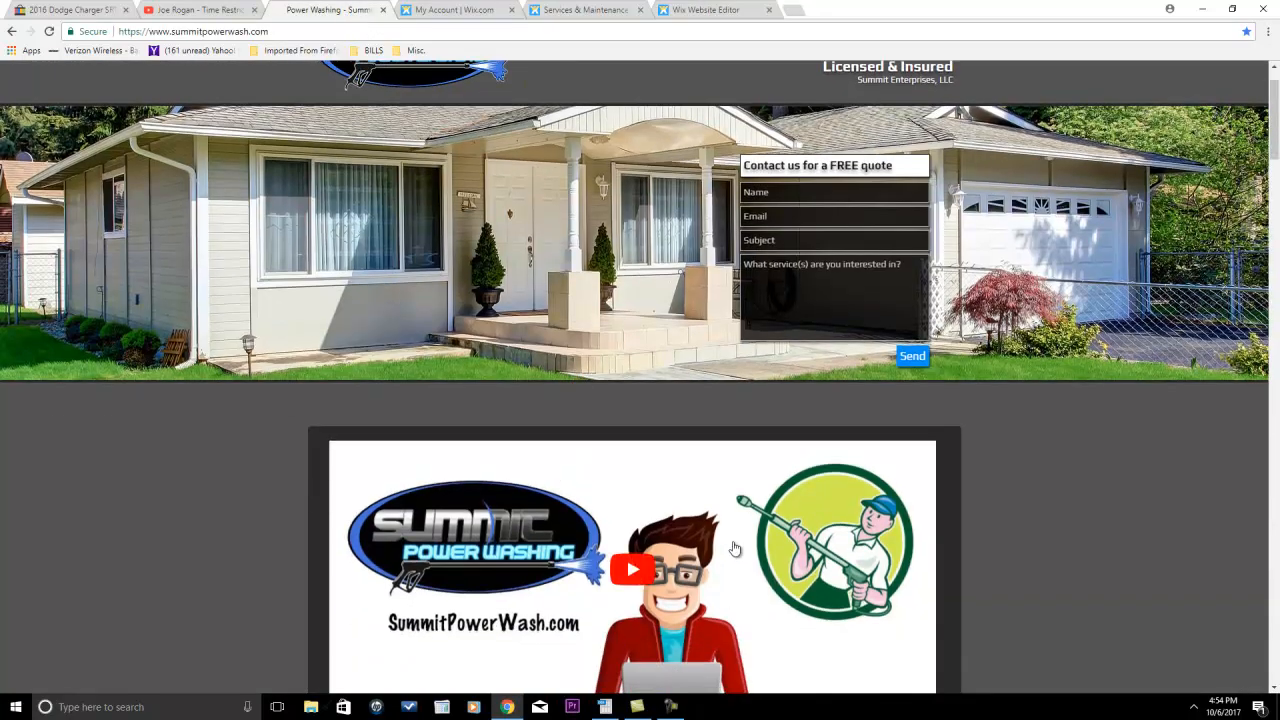
pyautogui.moveTo(665, 545)
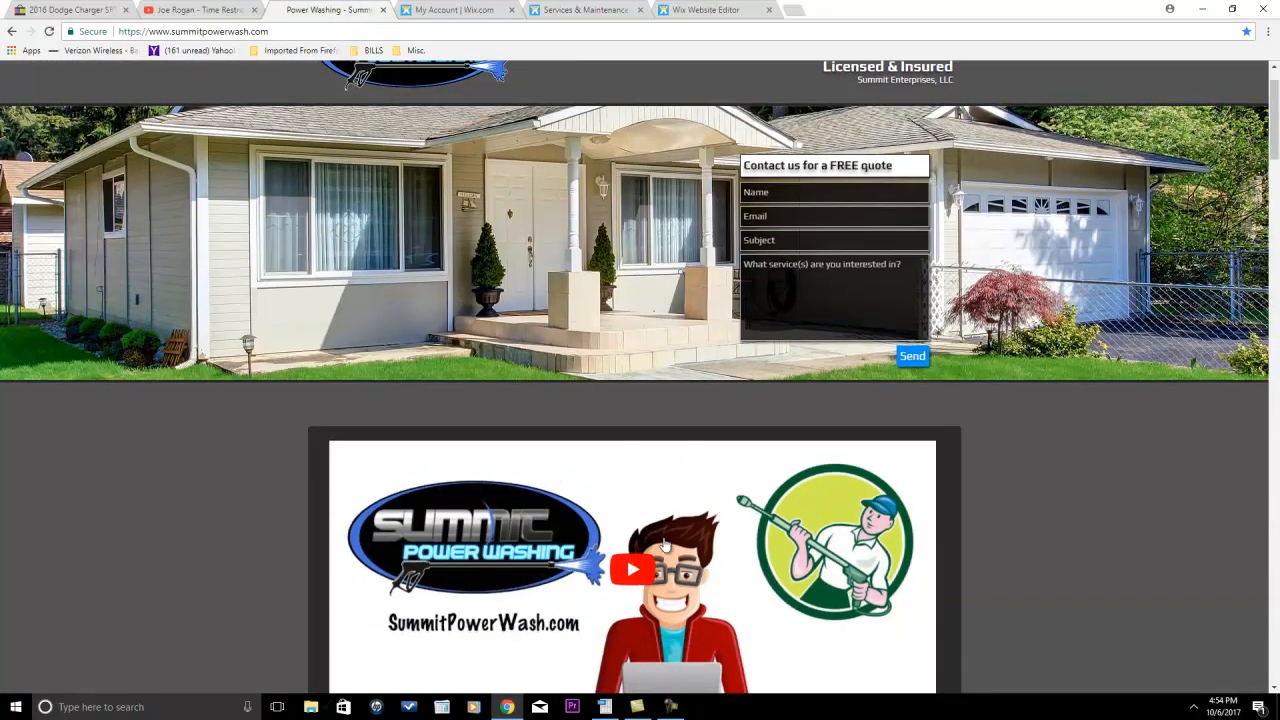
pyautogui.scroll(3)
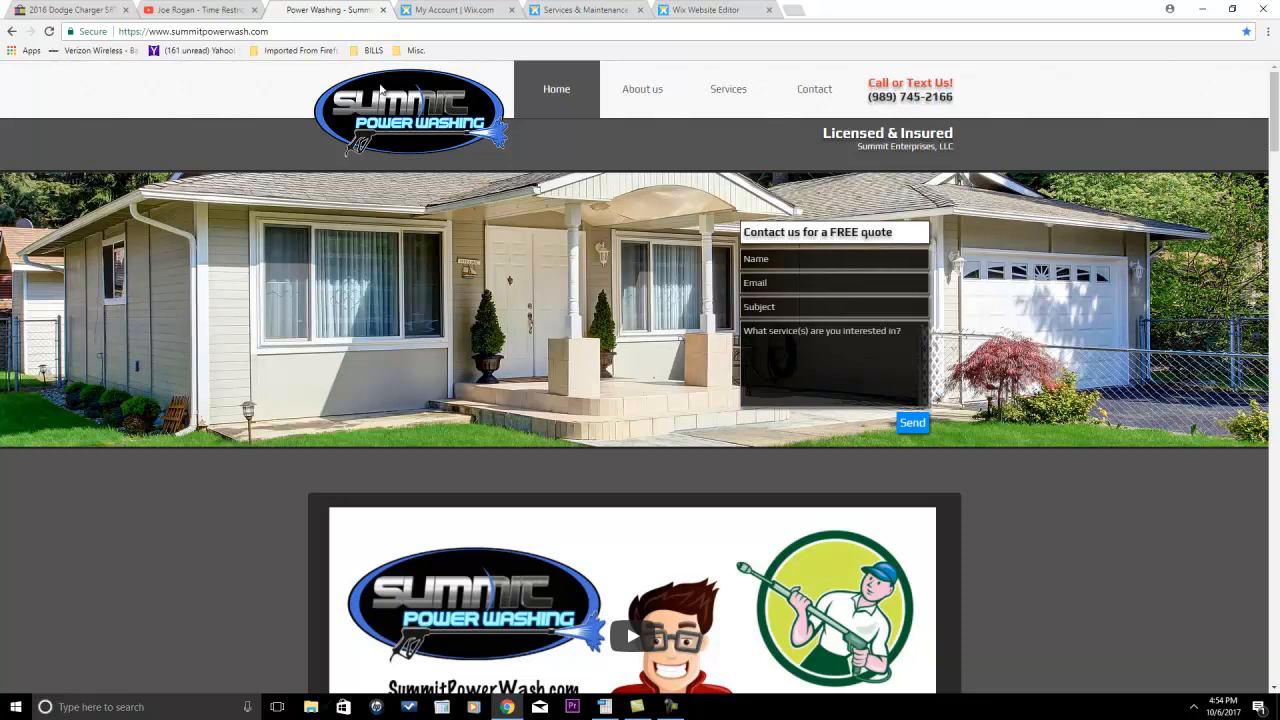
pyautogui.moveTo(358, 135)
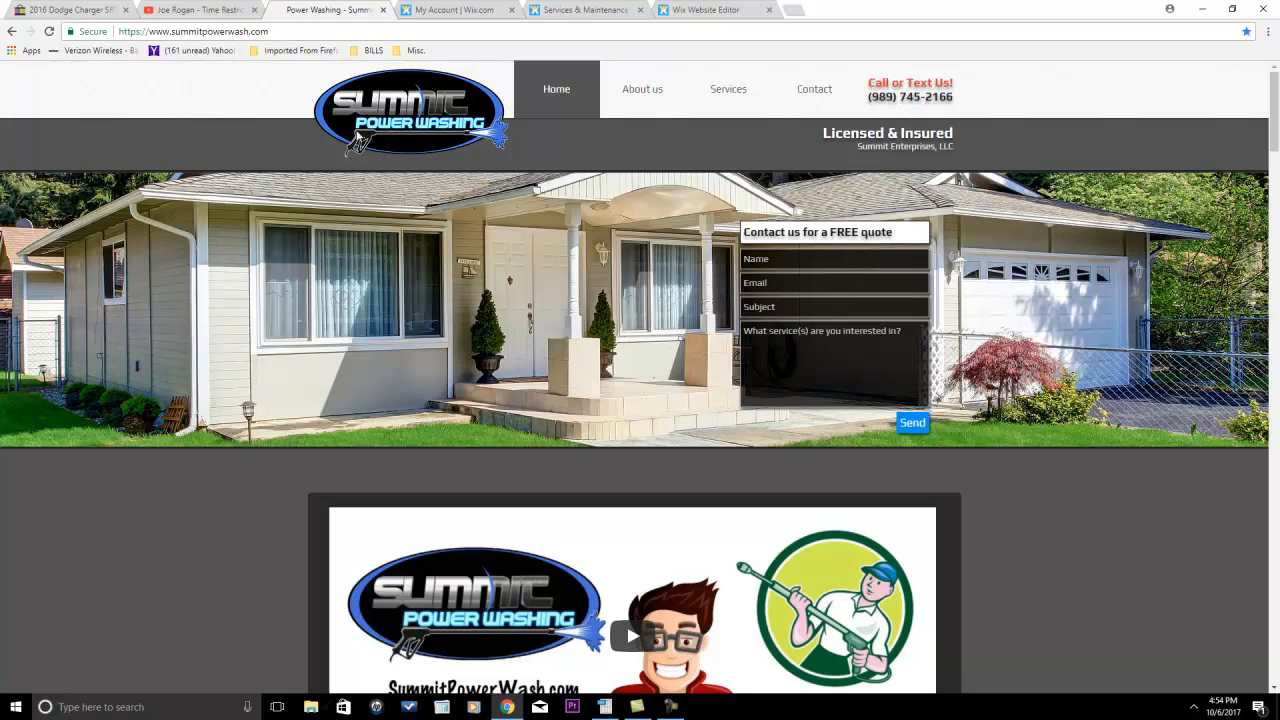
pyautogui.moveTo(408, 143)
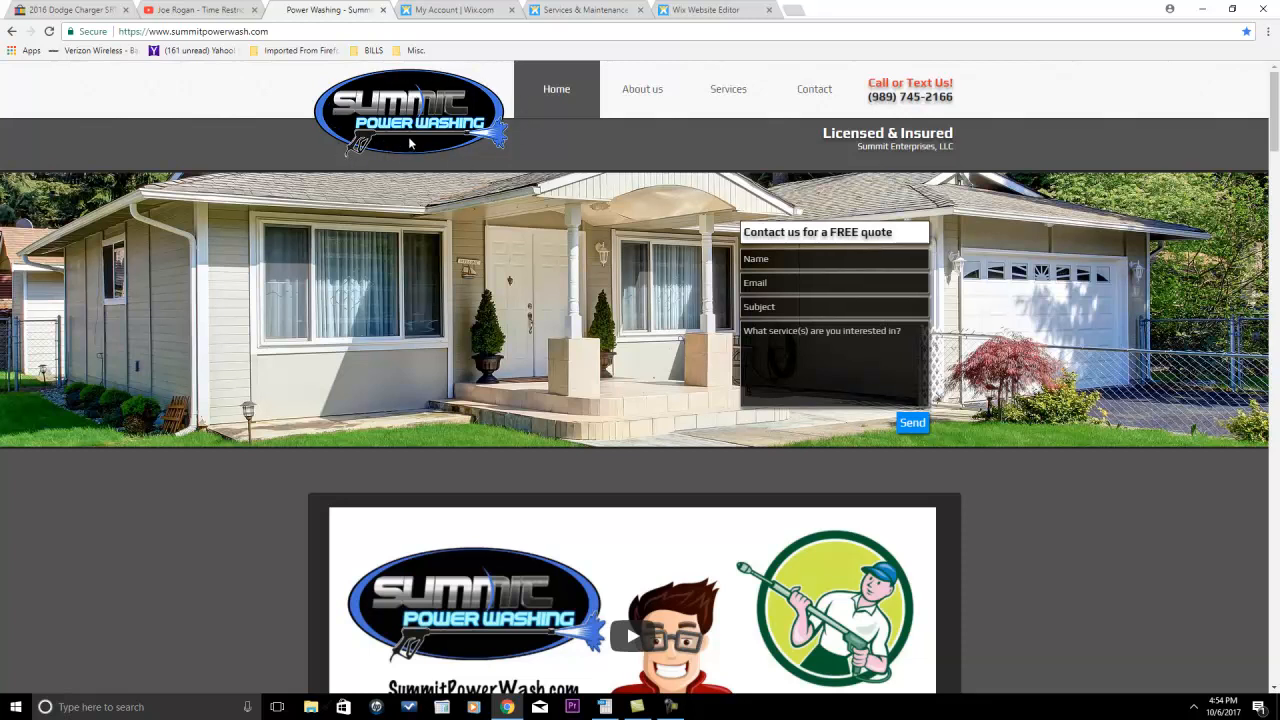
pyautogui.moveTo(417, 127)
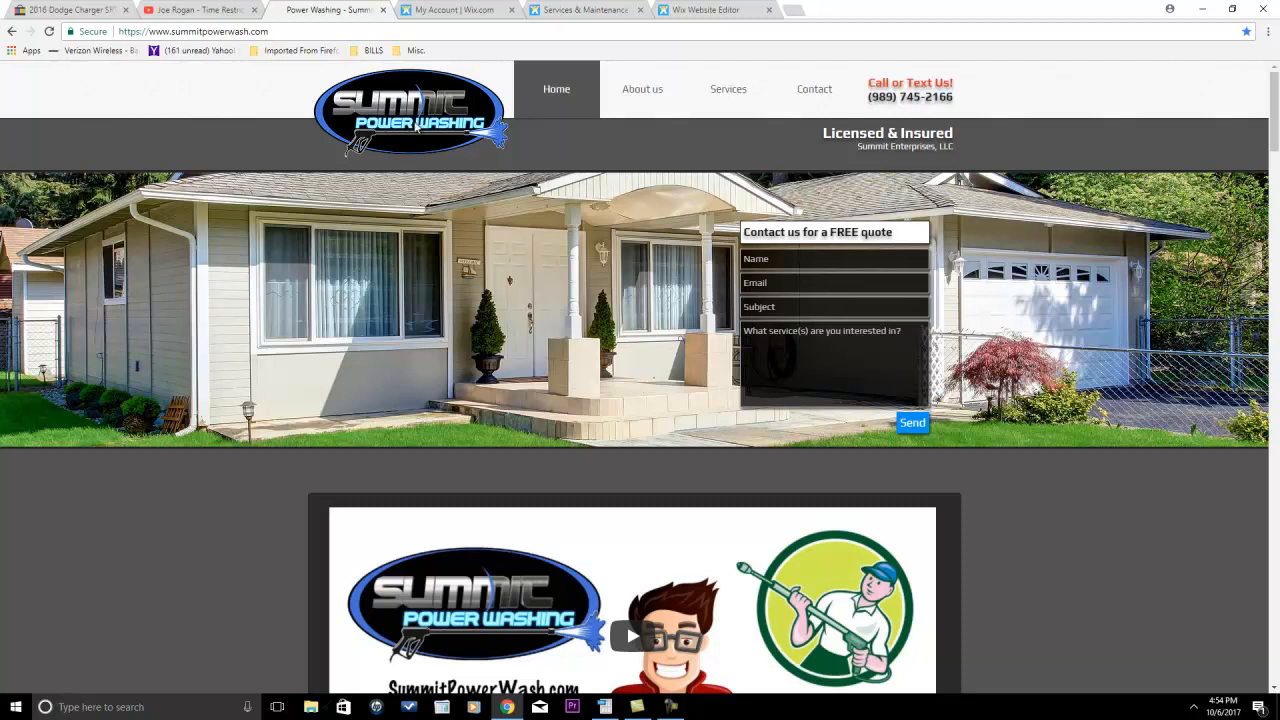
pyautogui.moveTo(415, 135)
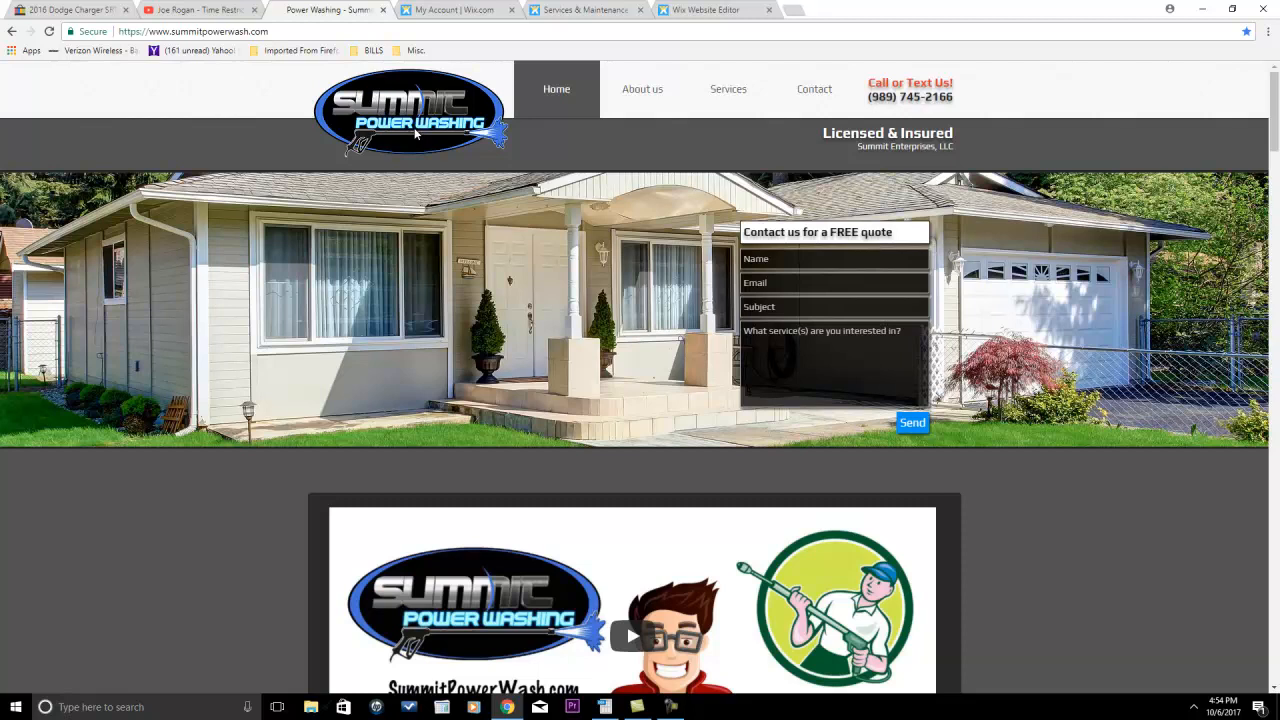
pyautogui.moveTo(415, 135)
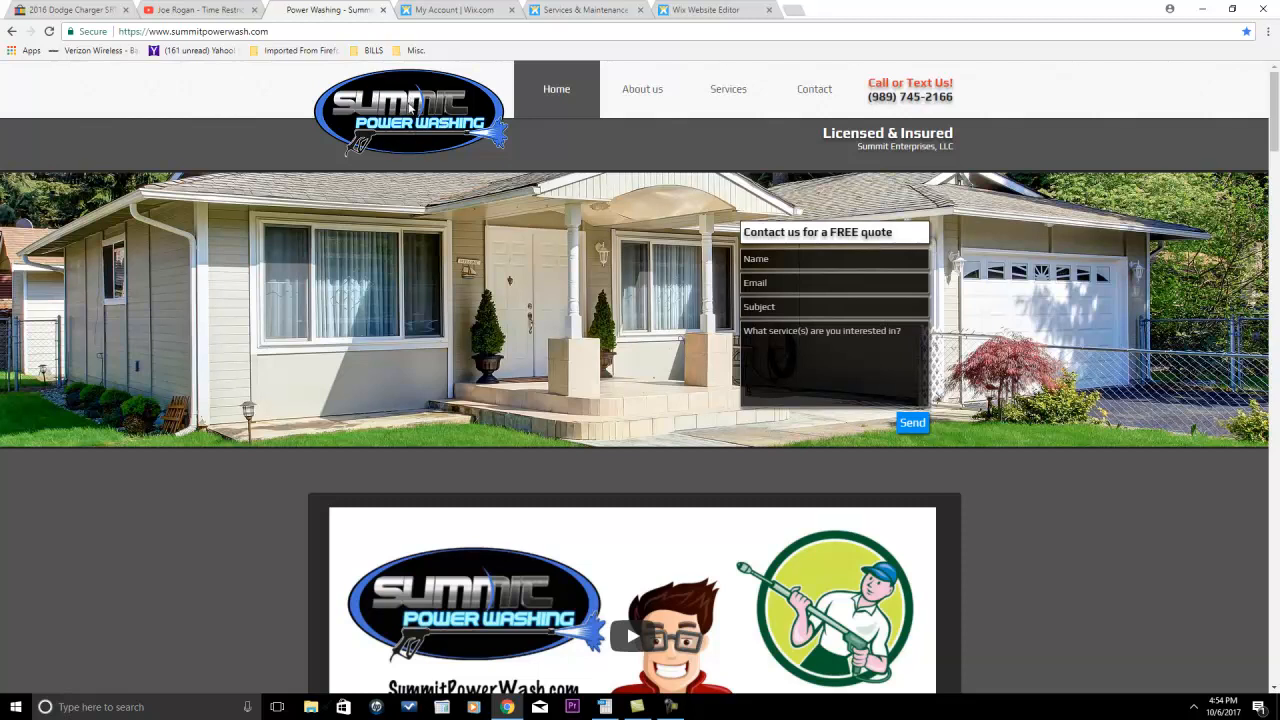
pyautogui.moveTo(428, 138)
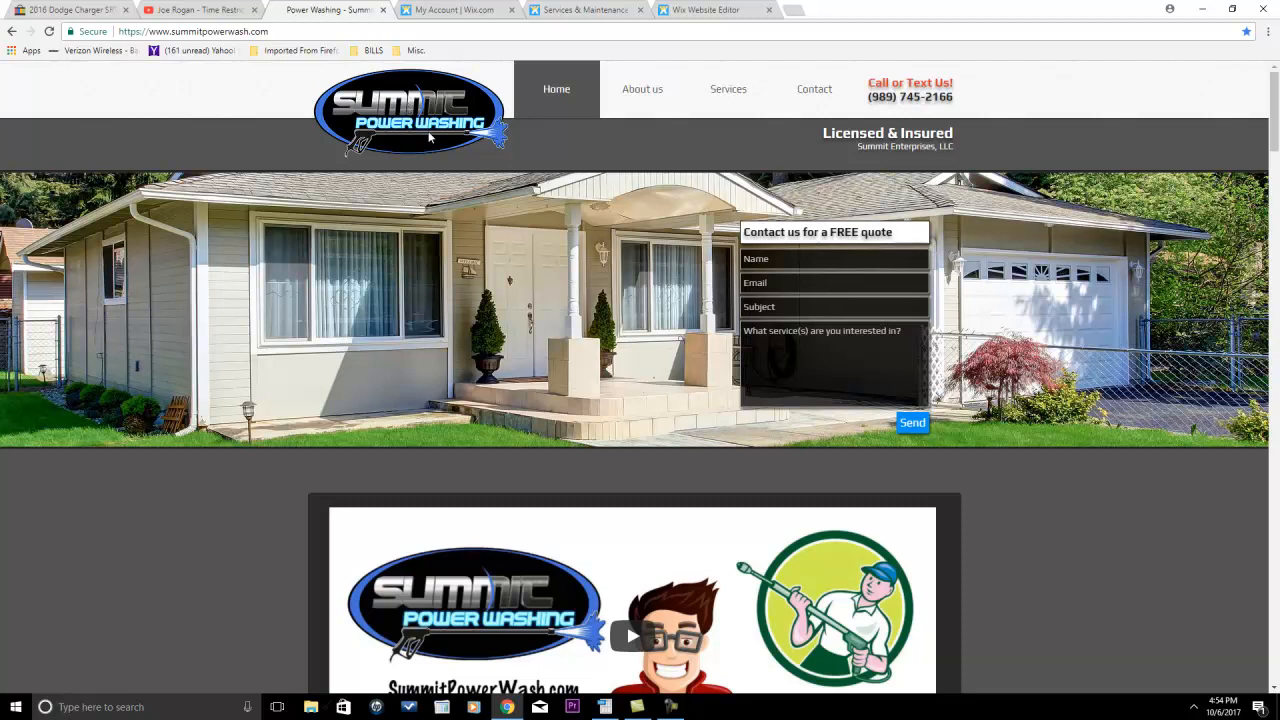
pyautogui.moveTo(585, 303)
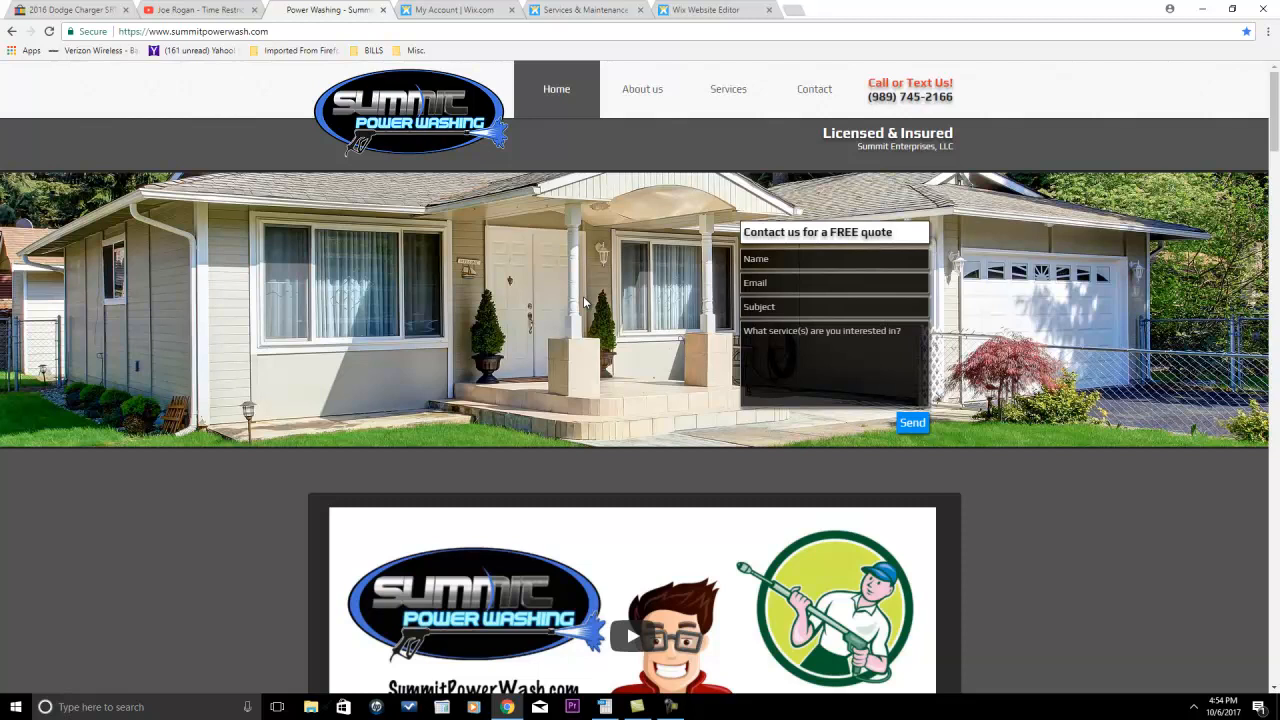
pyautogui.moveTo(635, 497)
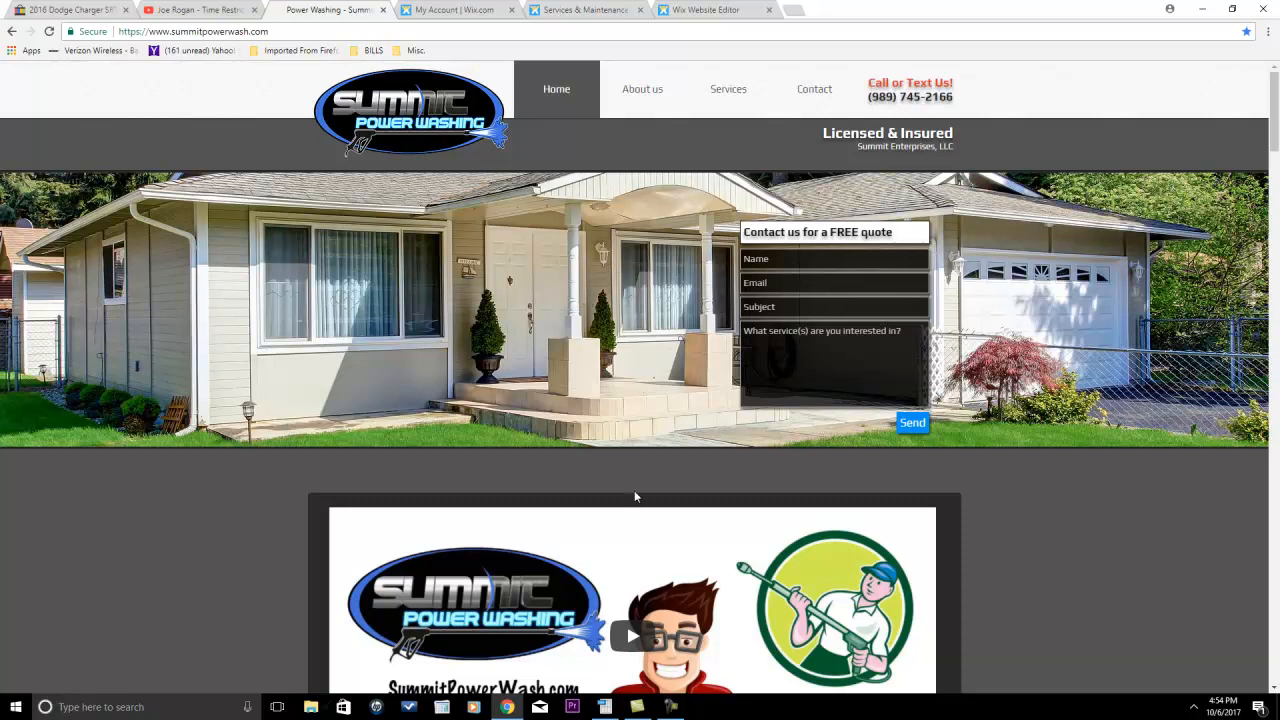